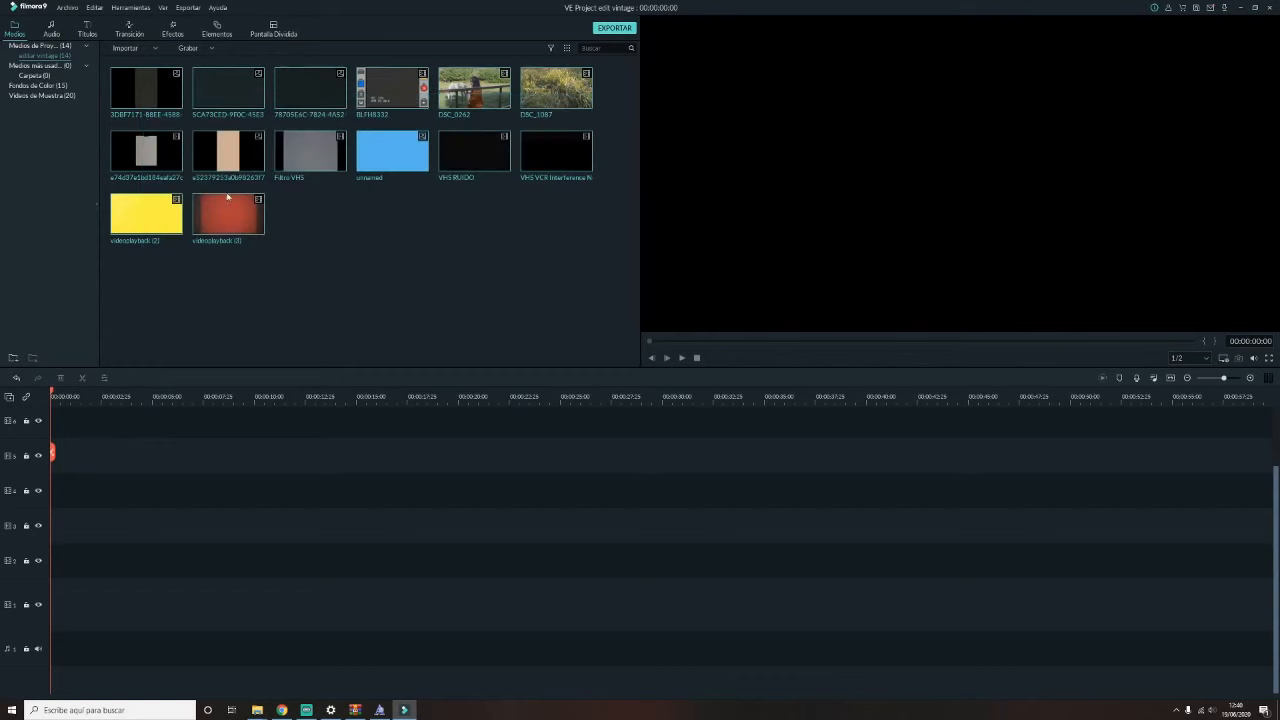
{"action": "mouse_move", "coordinate": [358, 188]}
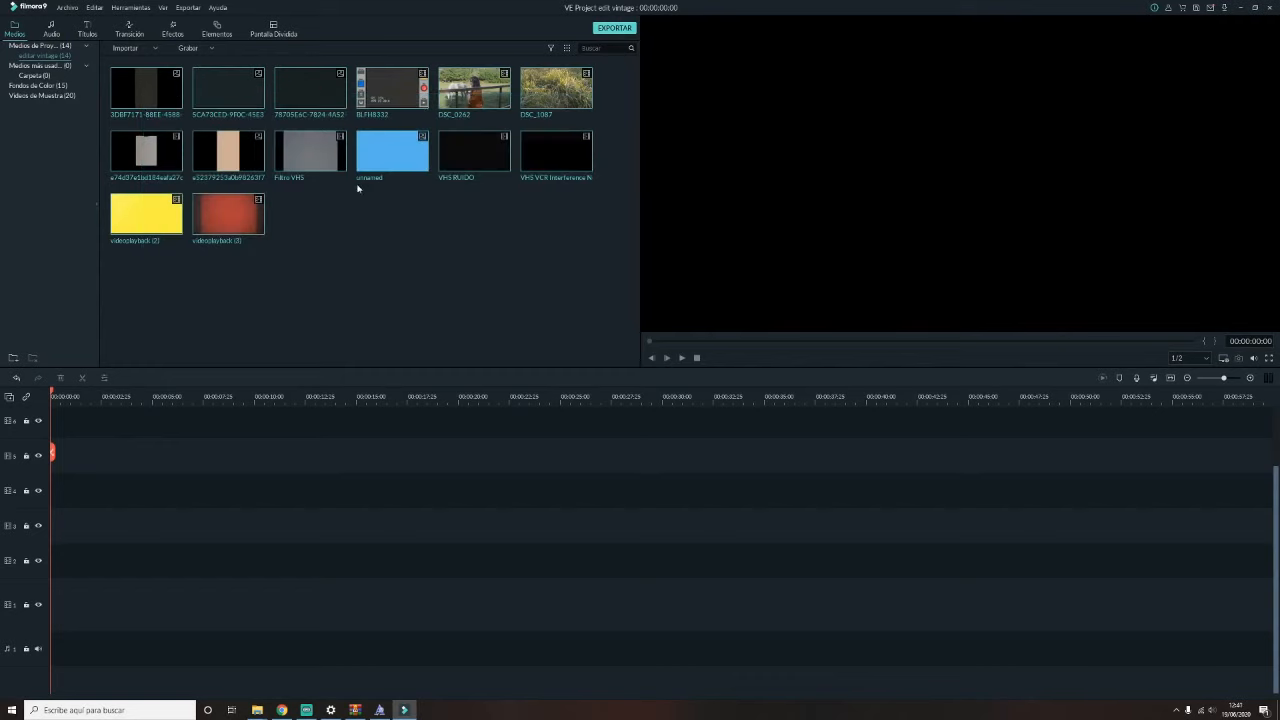
{"action": "mouse_move", "coordinate": [354, 212]}
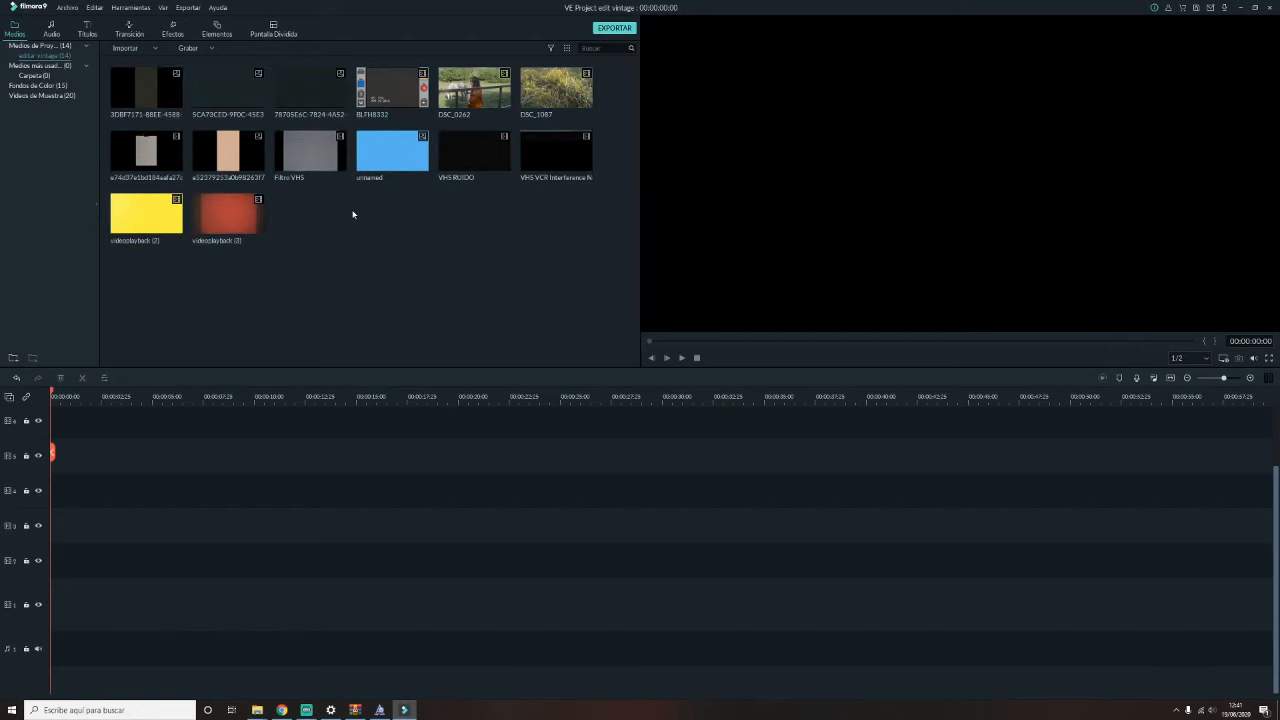
{"action": "mouse_move", "coordinate": [408, 260]}
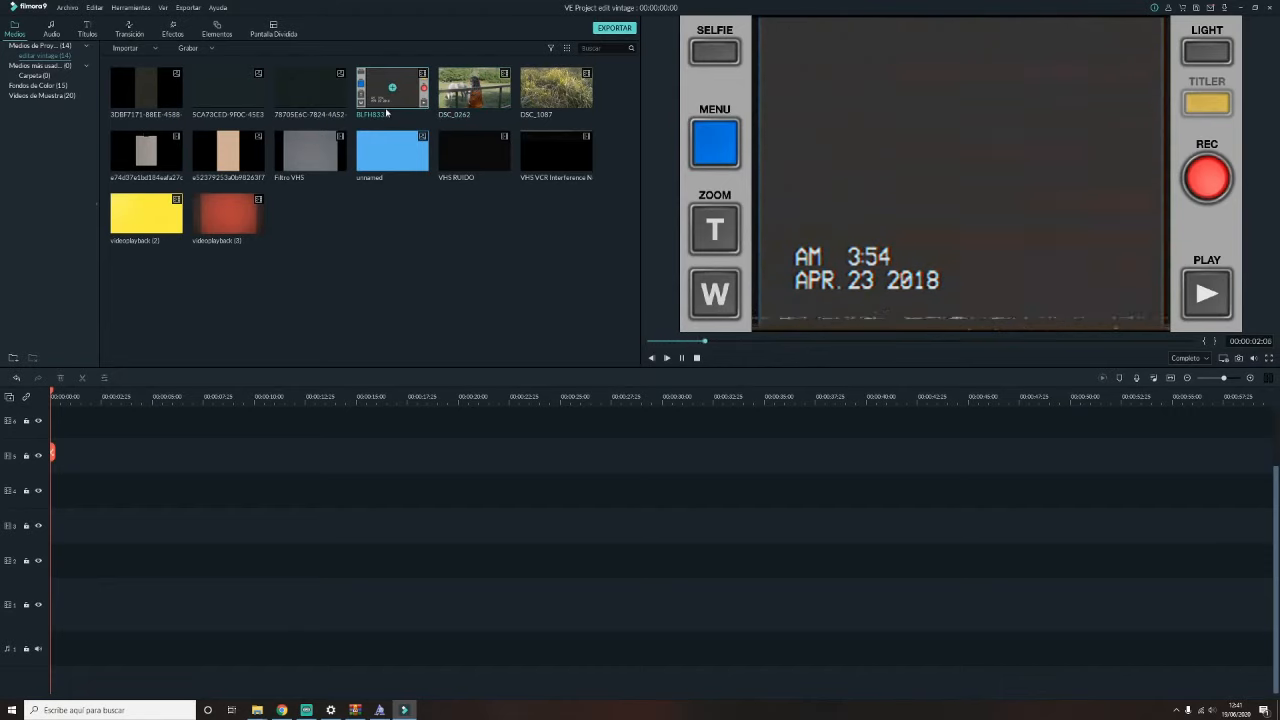
- Preview the BLFH8332 camcorder VHS overlay clip from the media library
{"action": "left_click", "coordinate": [228, 213]}
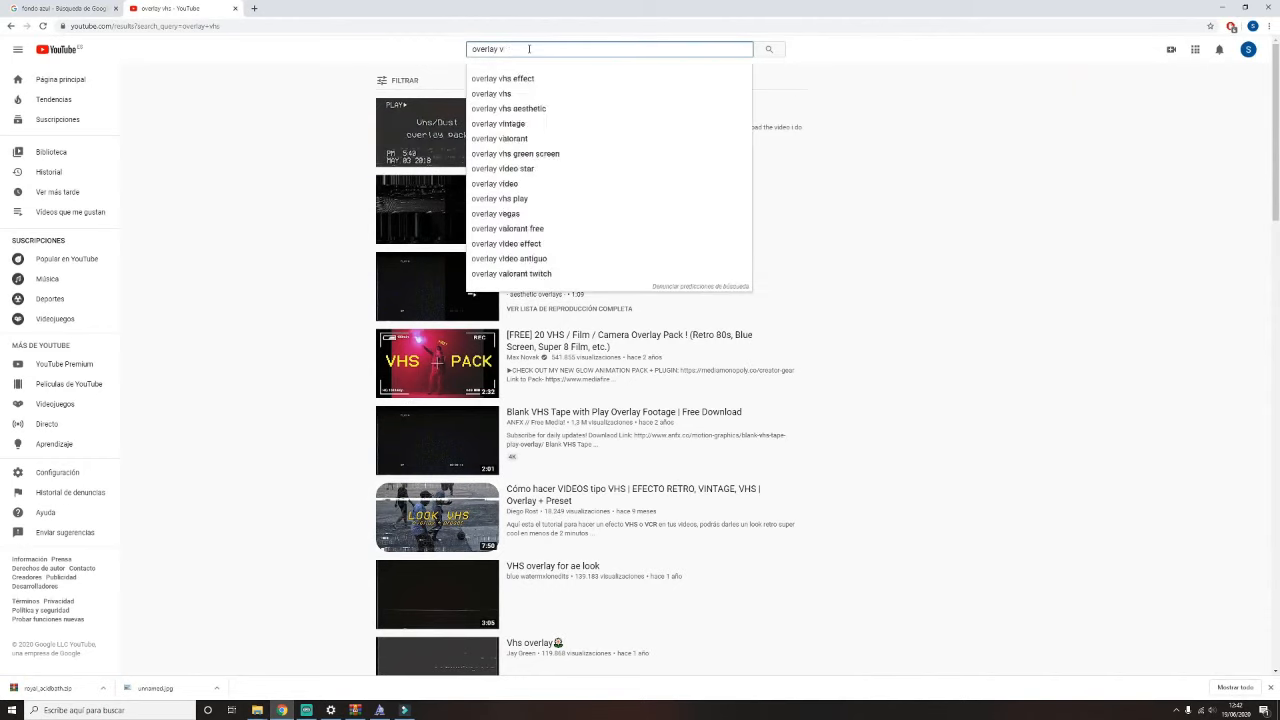
- Search YouTube for 'overlay 8mm' film overlay footage
{"action": "key", "text": "Backspace"}
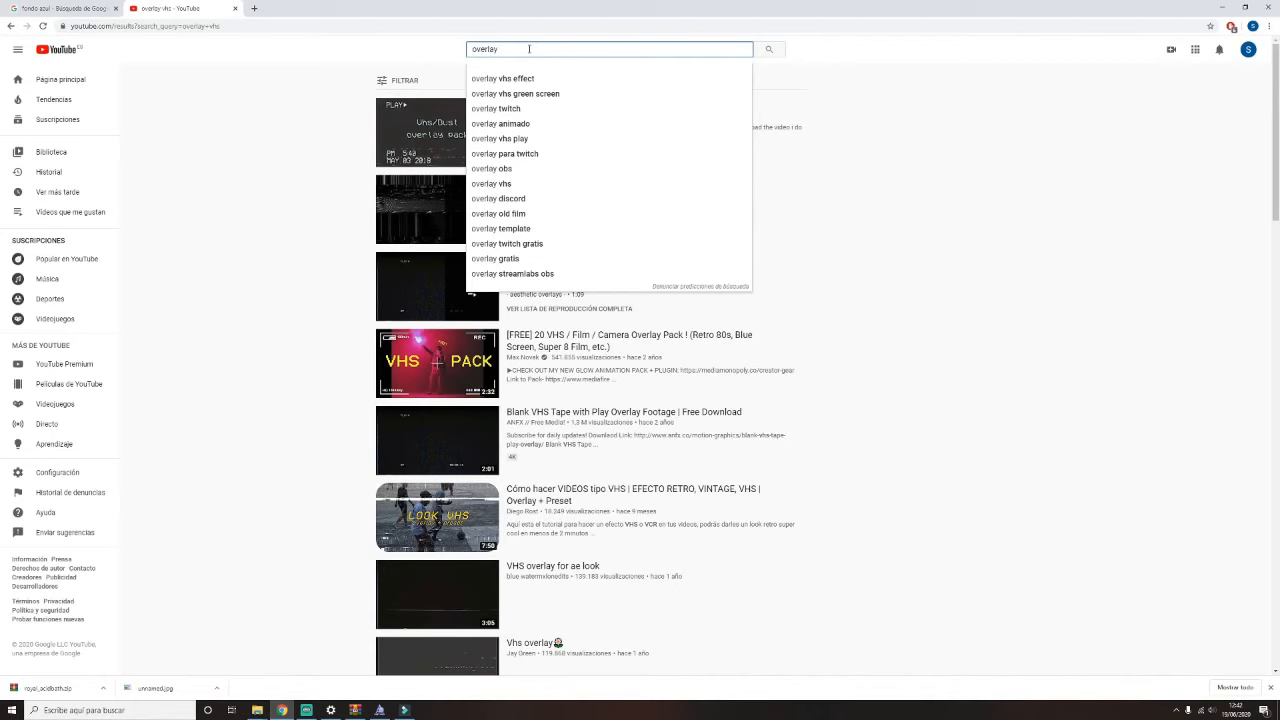
{"action": "type", "text": "8"}
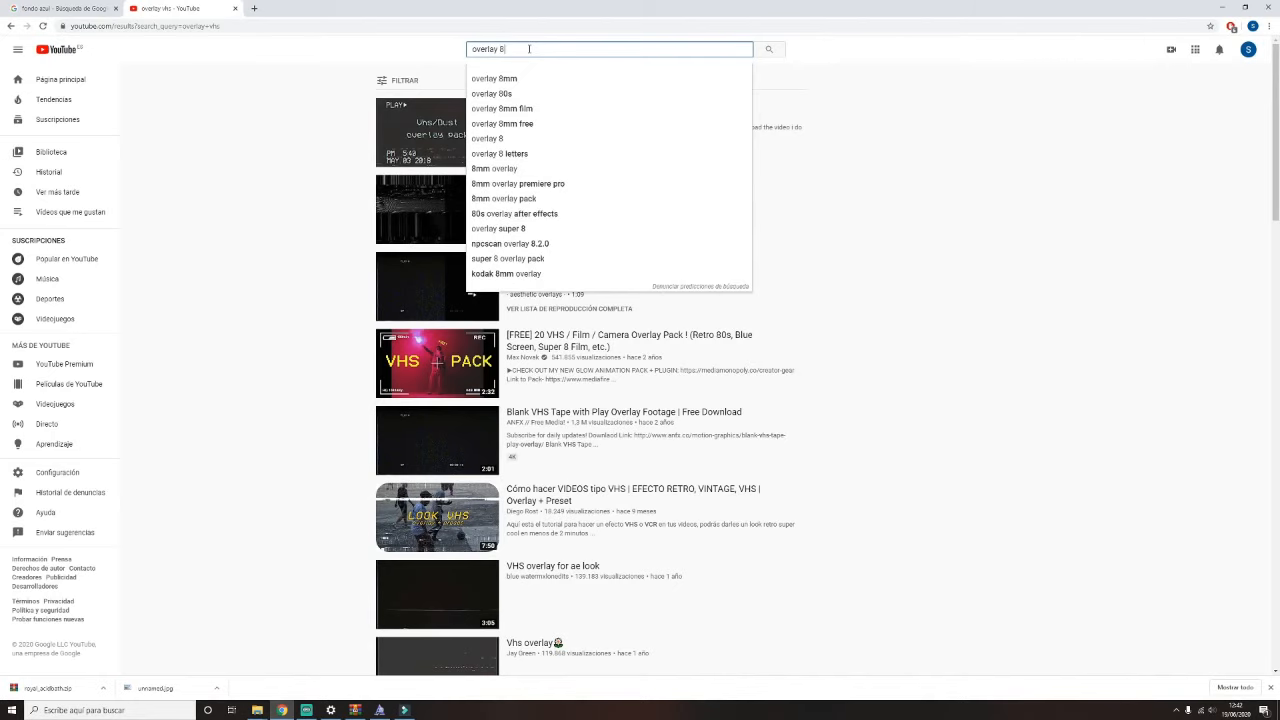
{"action": "left_click", "coordinate": [502, 108]}
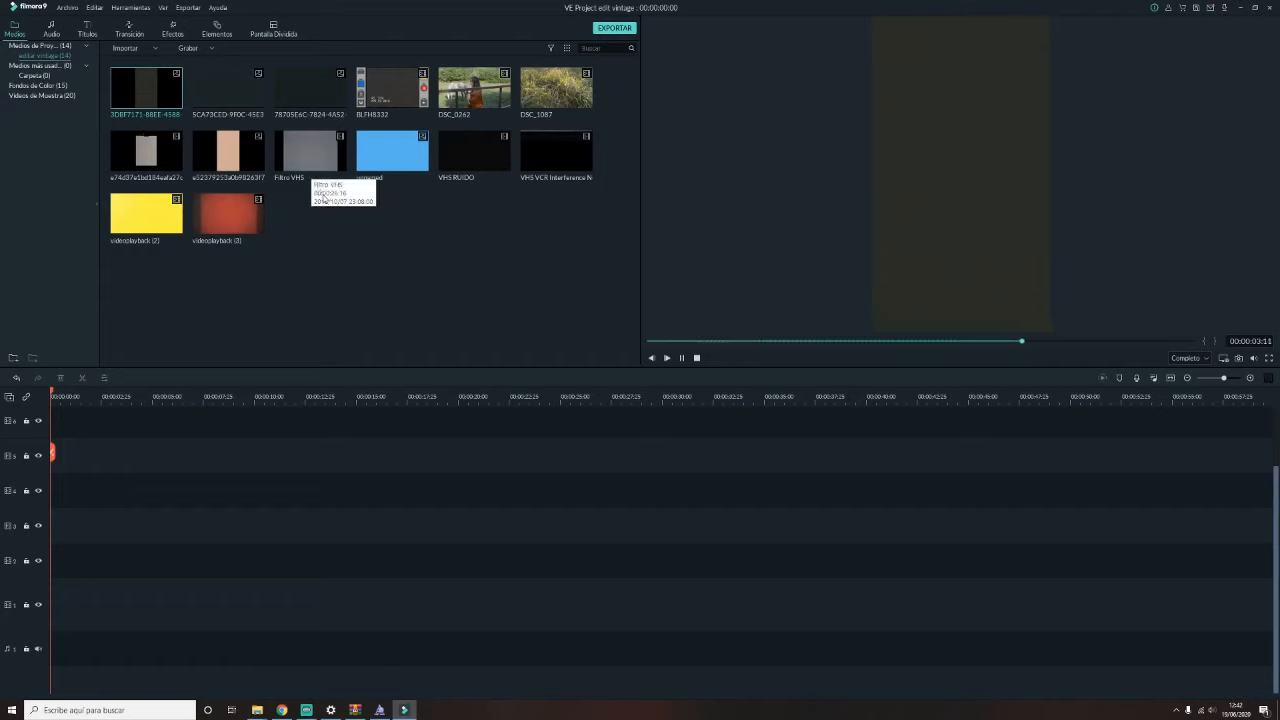
- Place and trim DSC_1087 on track 1, then cut the 8mm overlay's countdown leader
{"action": "left_click_drag", "start_coordinate": [392, 151], "coordinate": [405, 560]}
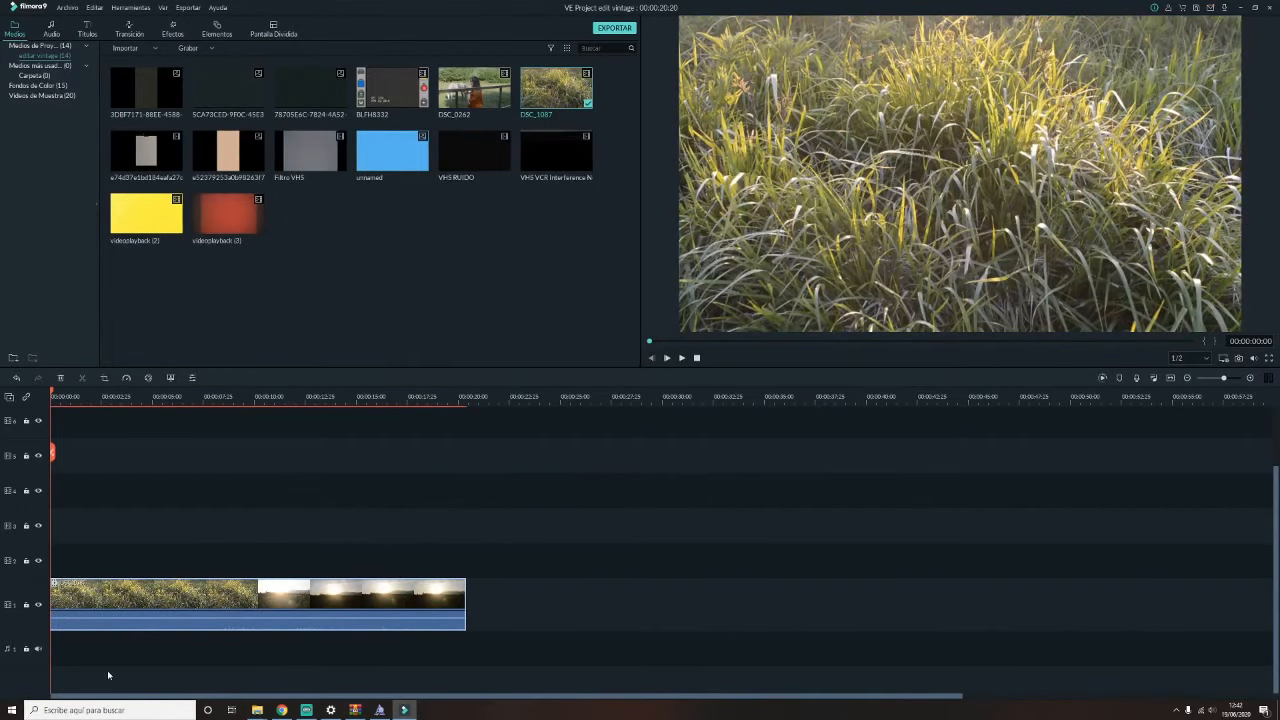
{"action": "left_click", "coordinate": [148, 396]}
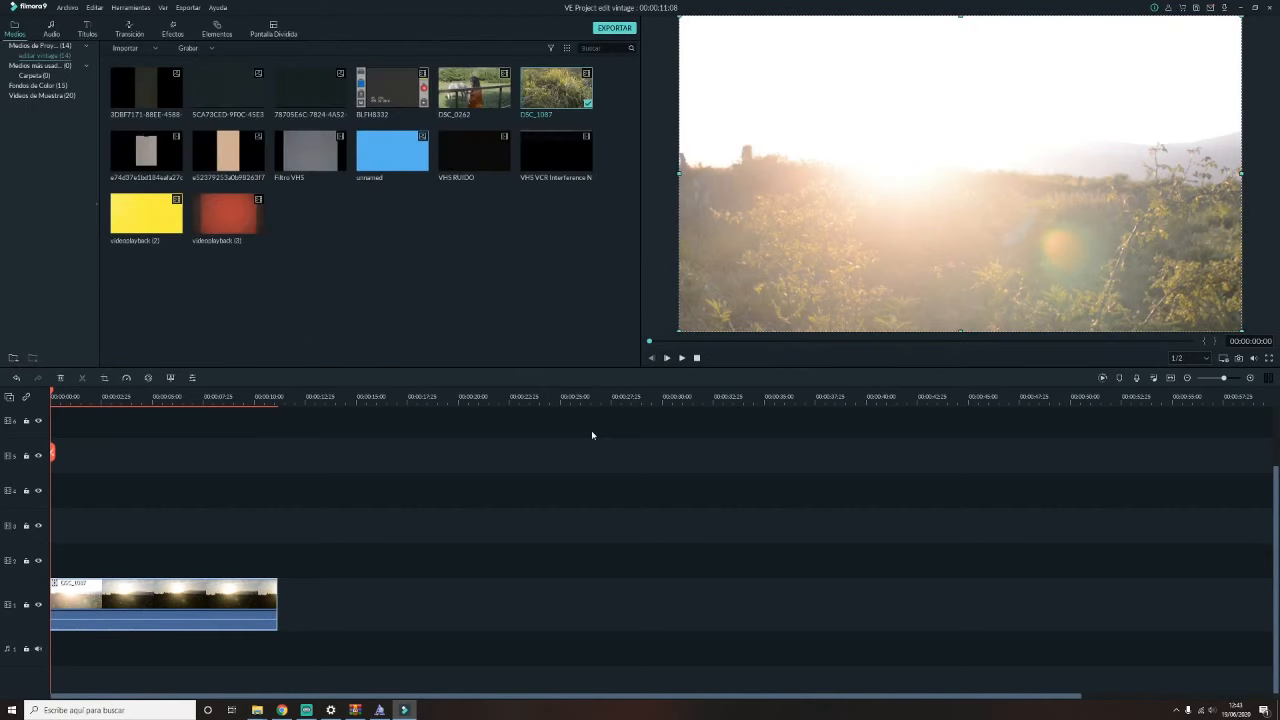
{"action": "mouse_move", "coordinate": [440, 446]}
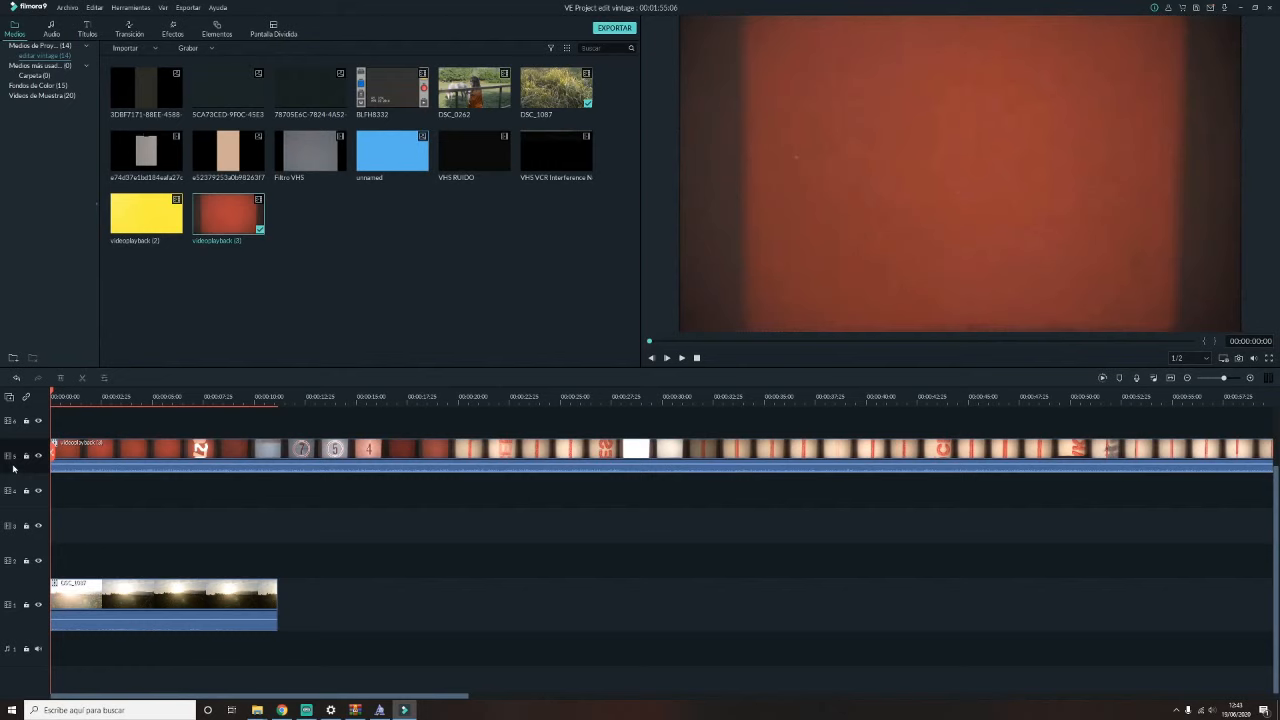
{"action": "left_click", "coordinate": [90, 462]}
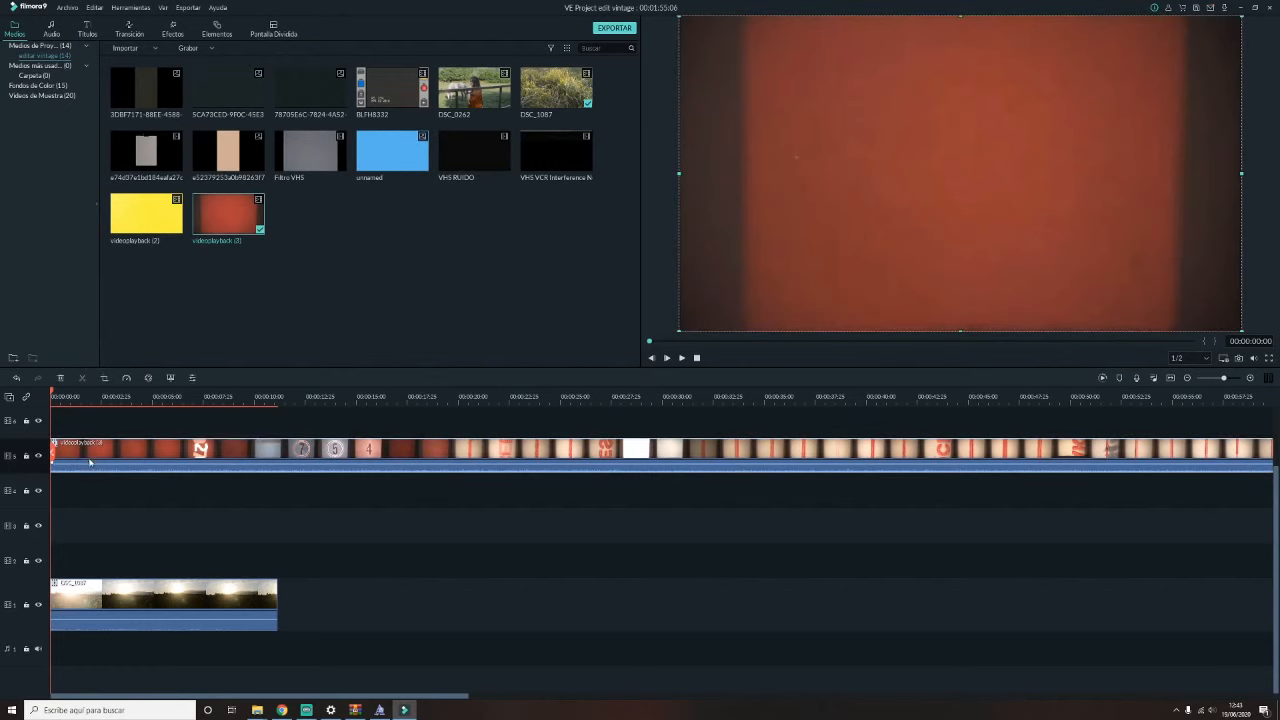
{"action": "left_click", "coordinate": [272, 396]}
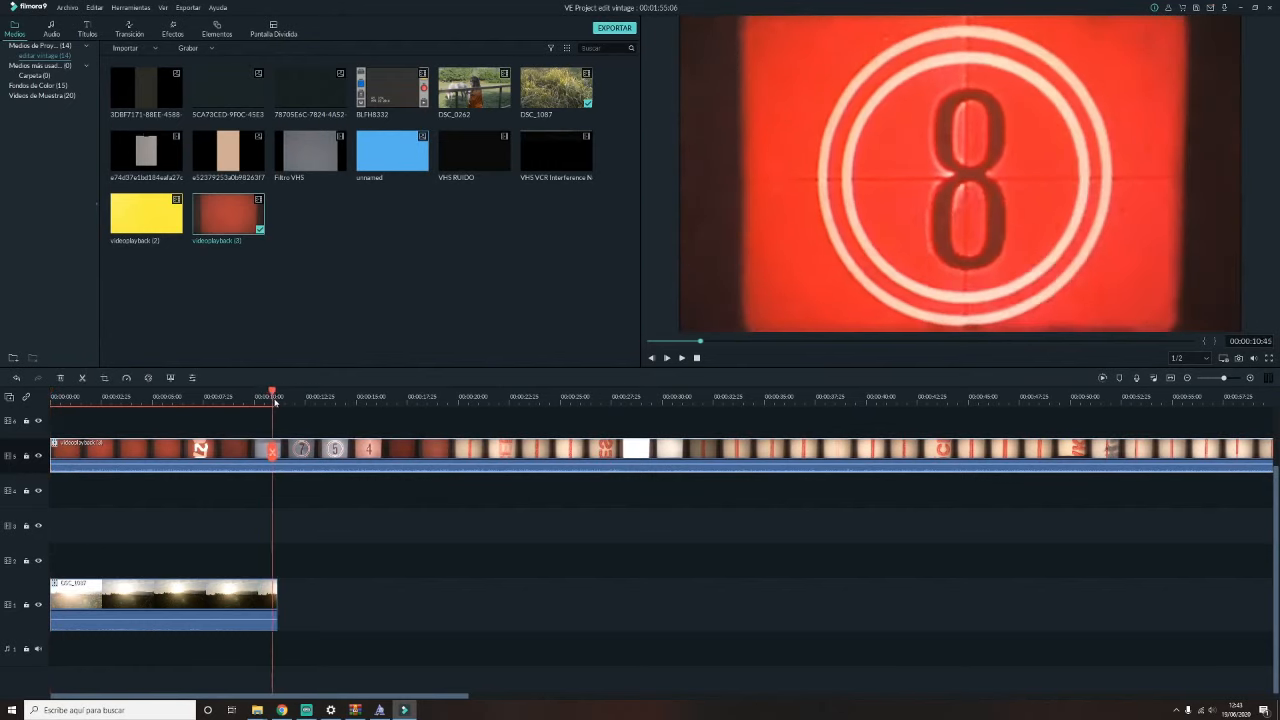
{"action": "left_click", "coordinate": [633, 403]}
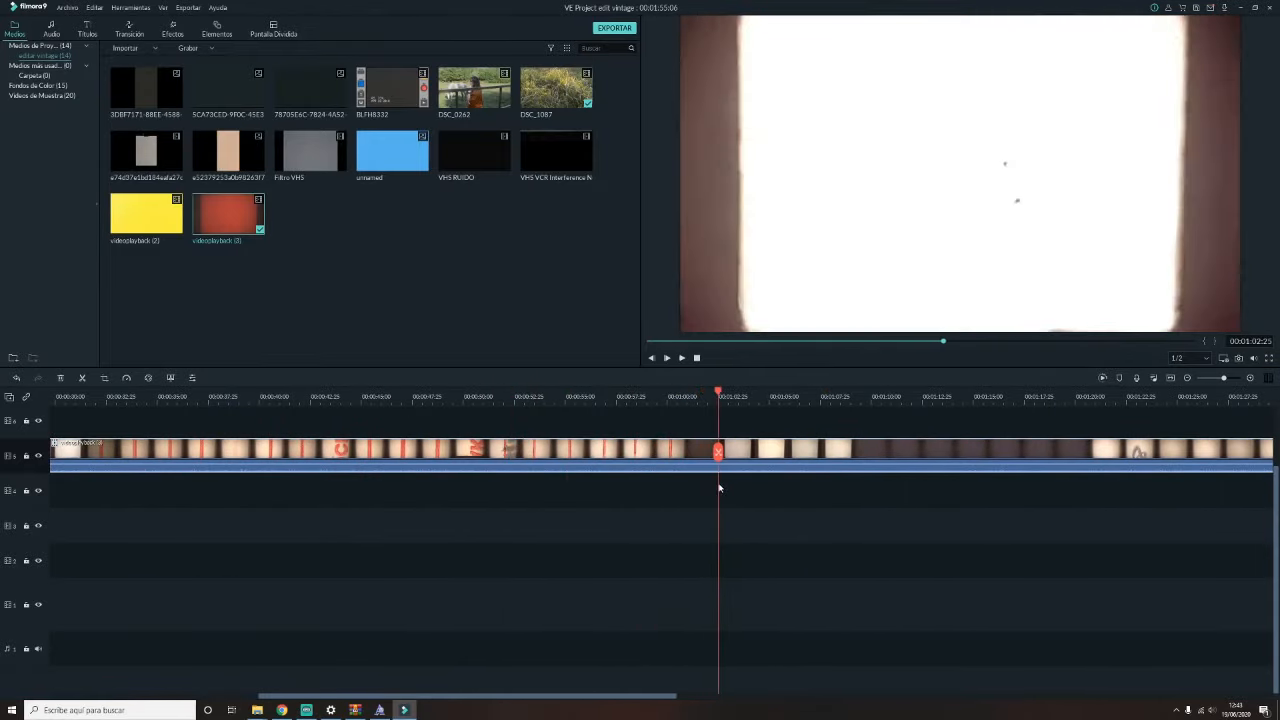
{"action": "left_click", "coordinate": [695, 396]}
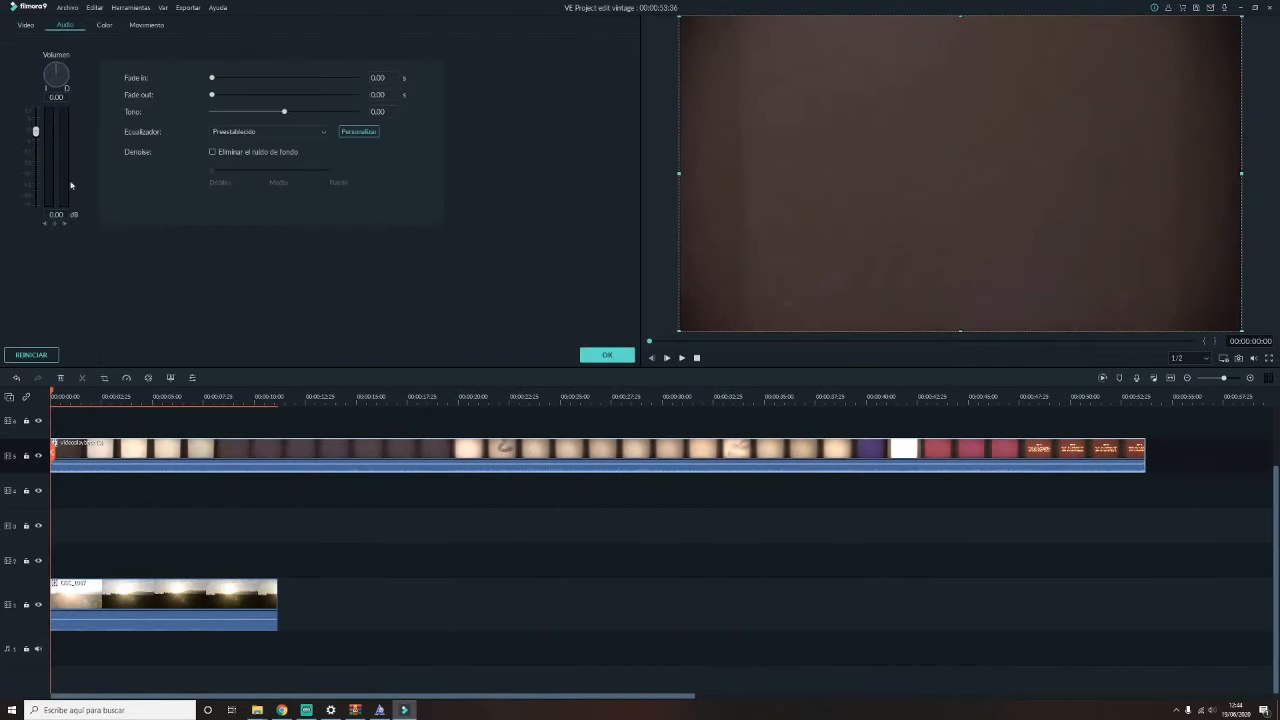
- Set the 8mm overlay's Composition blend mode to Multiply, after trying Darken
{"action": "left_click", "coordinate": [667, 357]}
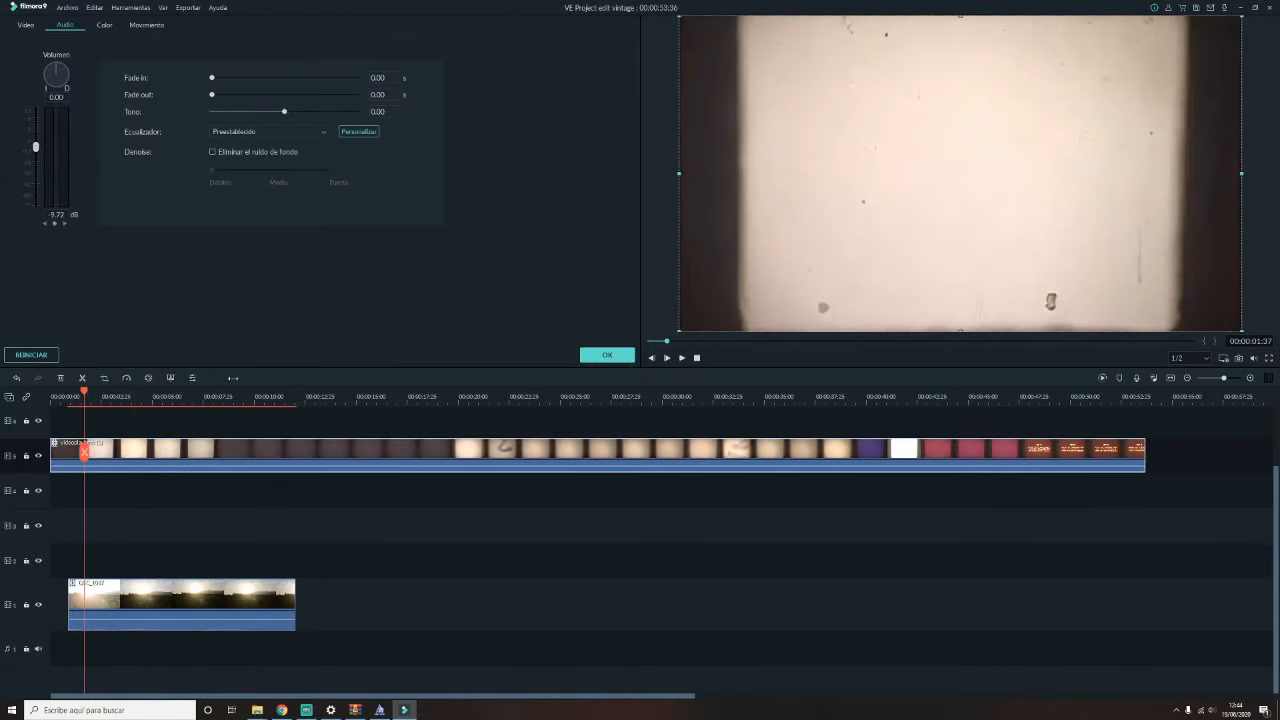
{"action": "left_click", "coordinate": [25, 25]}
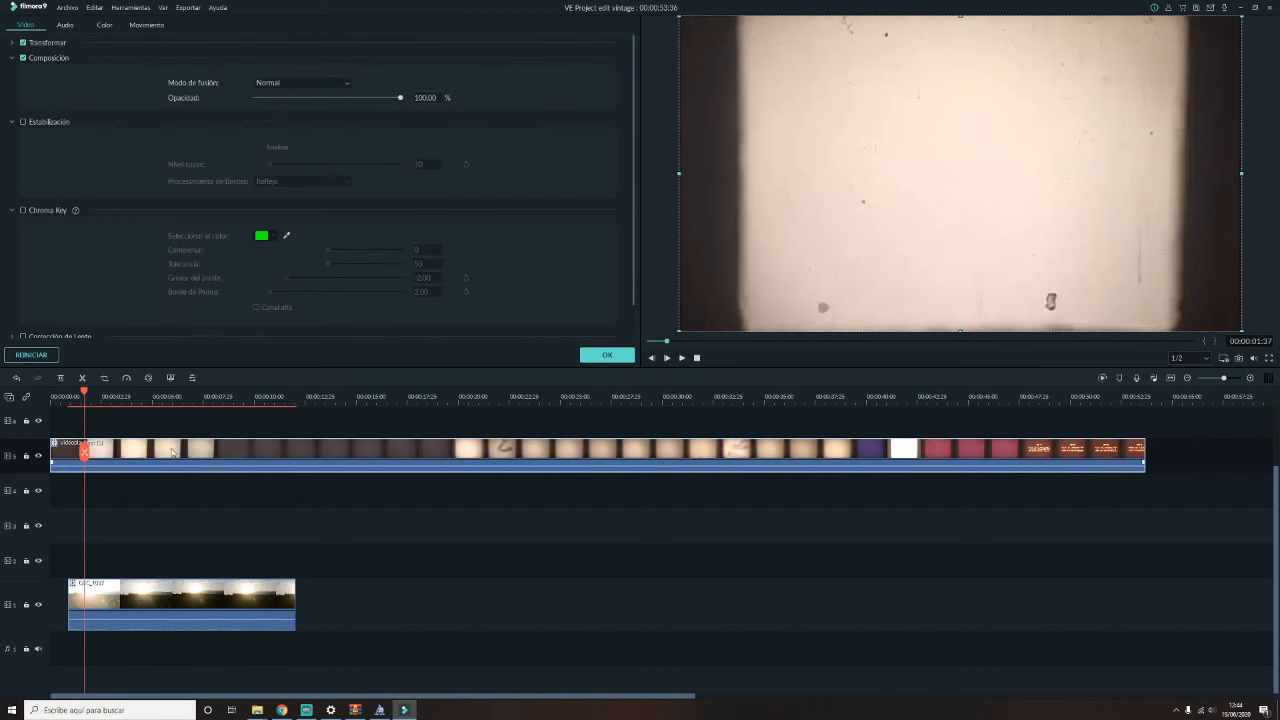
{"action": "left_click", "coordinate": [300, 82]}
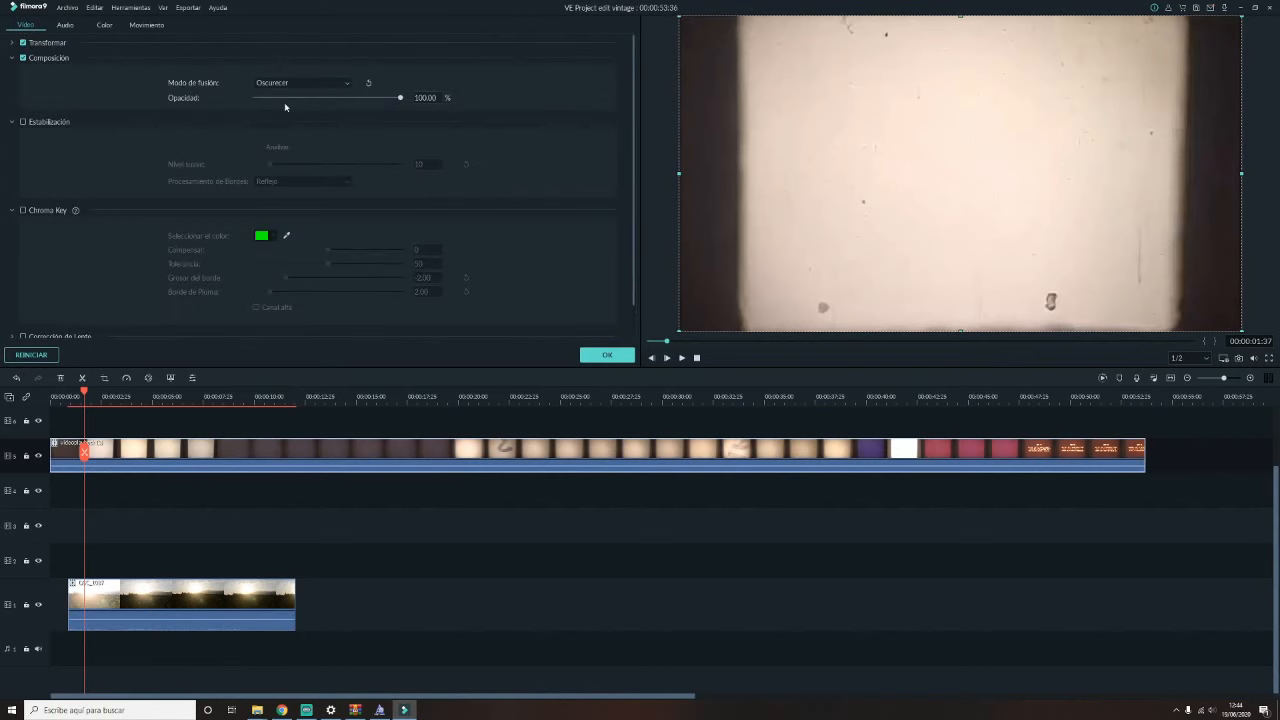
{"action": "left_click", "coordinate": [300, 82]}
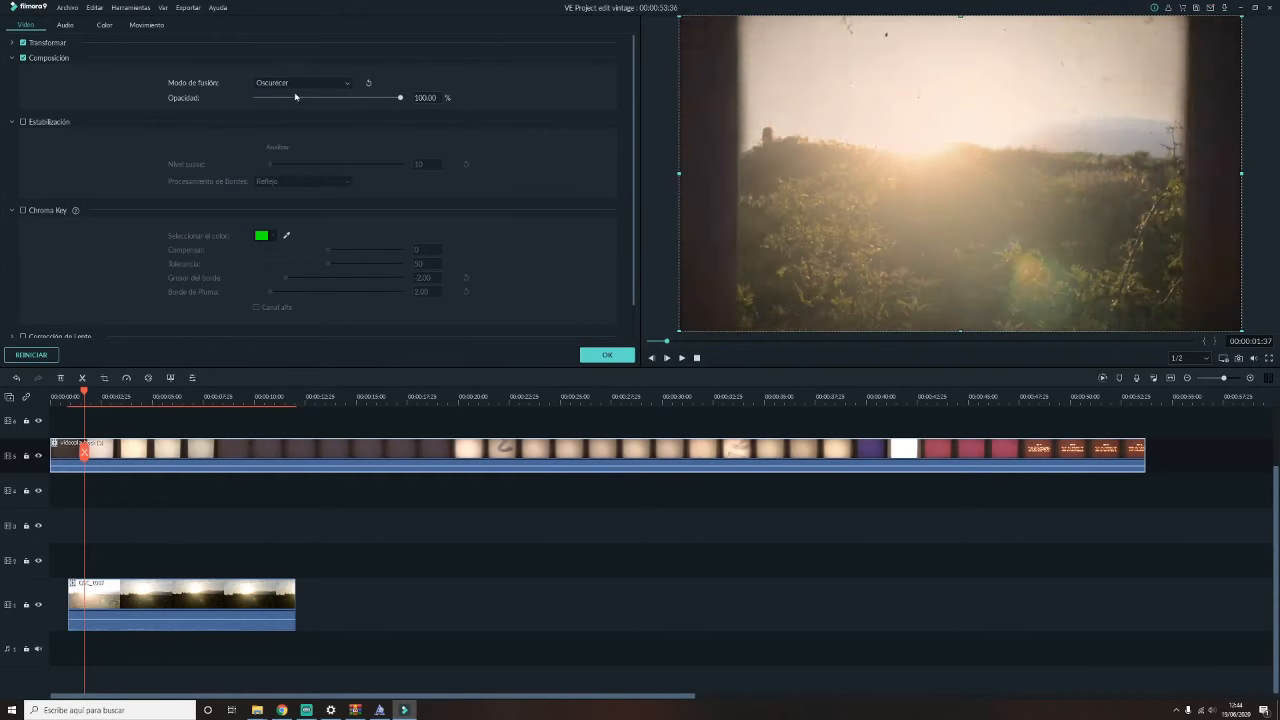
{"action": "left_click", "coordinate": [300, 82]}
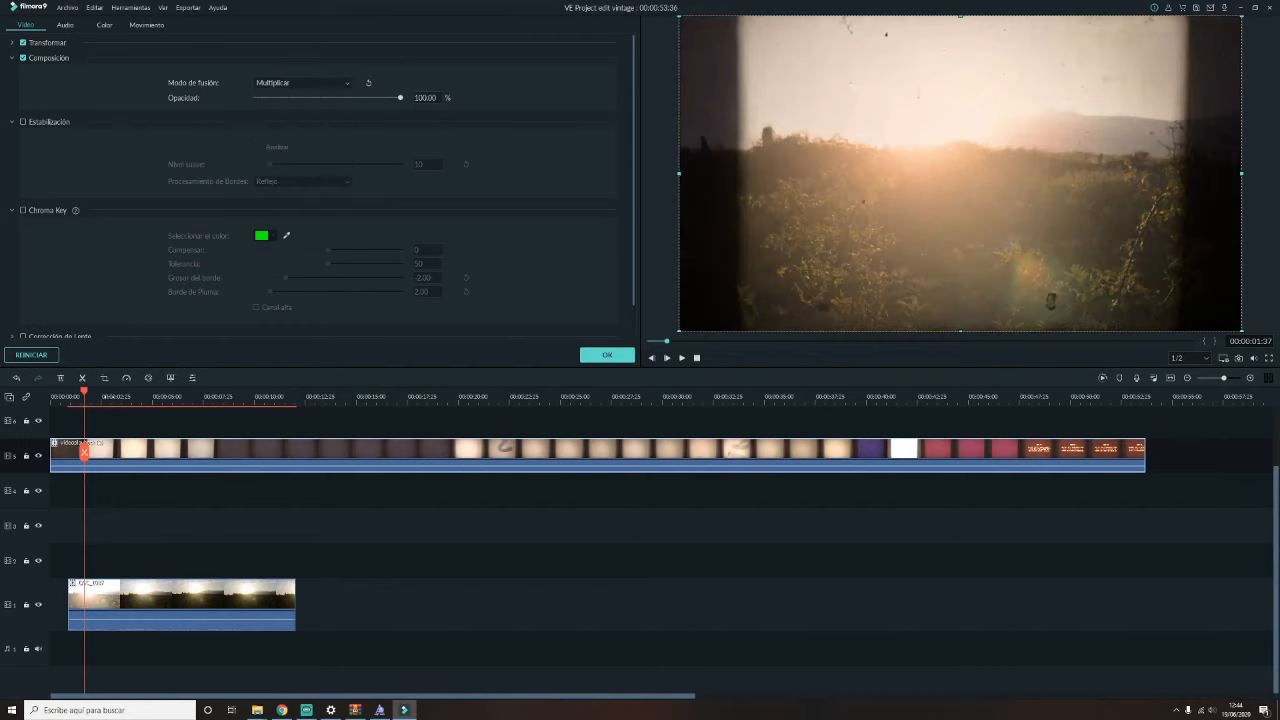
{"action": "left_click", "coordinate": [235, 396]}
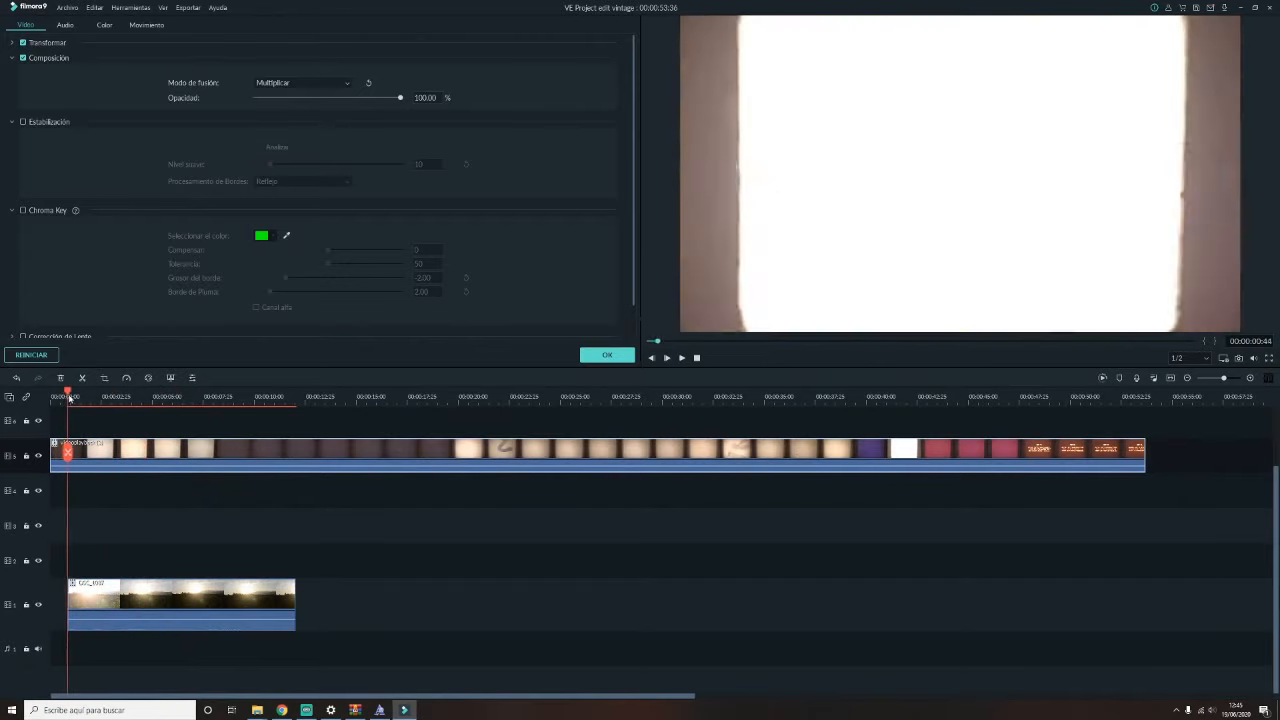
{"action": "left_click", "coordinate": [114, 396]}
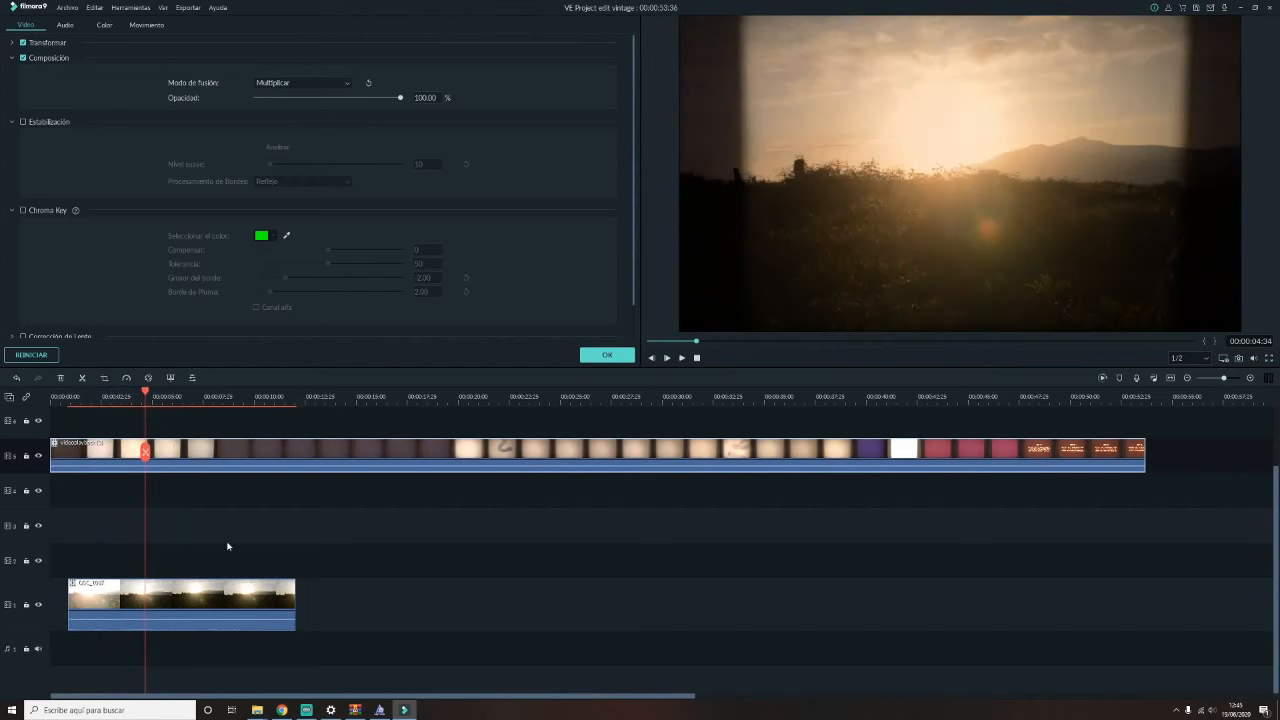
- Crop the DSC_1087 landscape clip to a 1016×720 frame in Crop and Zoom
{"action": "left_click", "coordinate": [565, 463]}
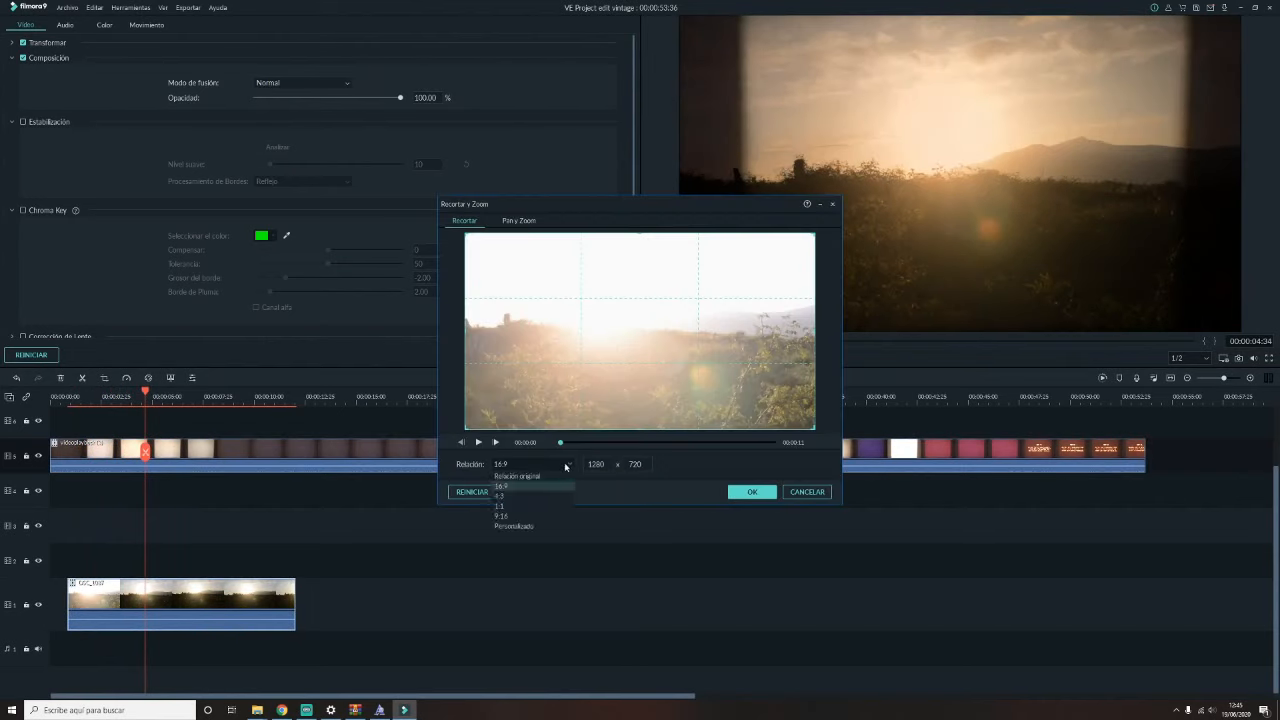
{"action": "left_click", "coordinate": [752, 491]}
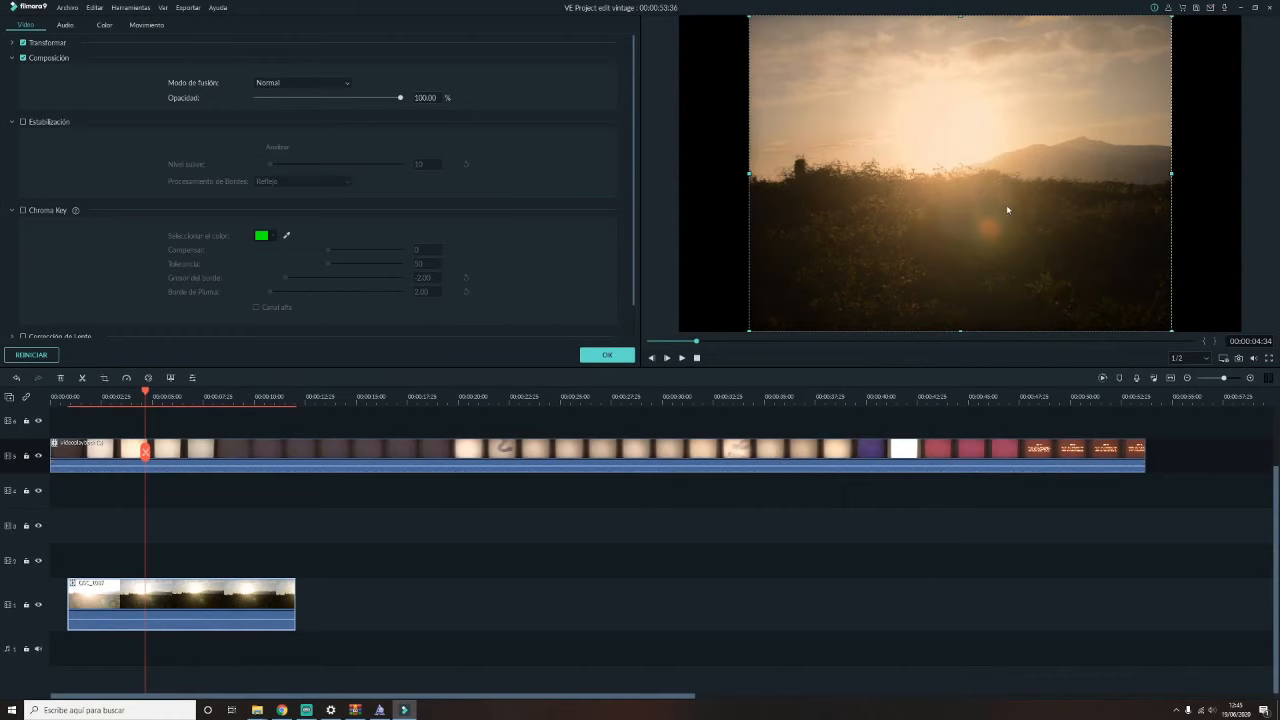
{"action": "left_click", "coordinate": [267, 396]}
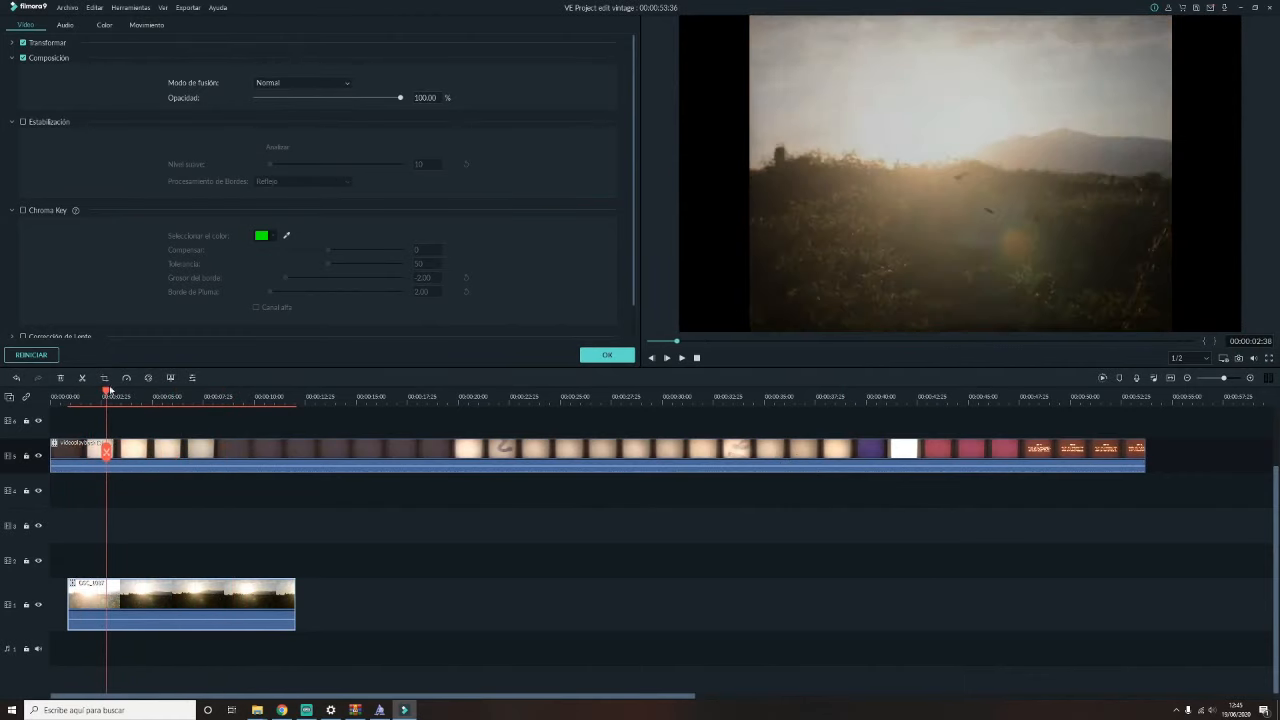
{"action": "left_click", "coordinate": [126, 377]}
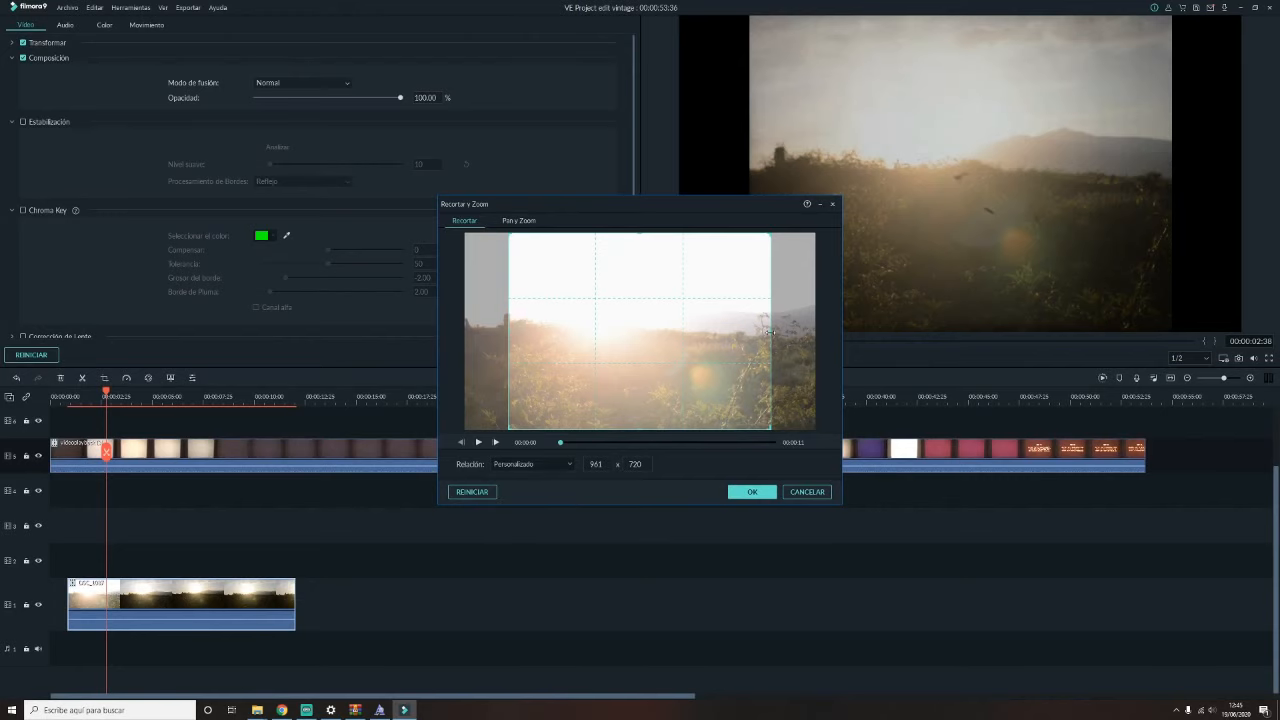
{"action": "left_click", "coordinate": [752, 491]}
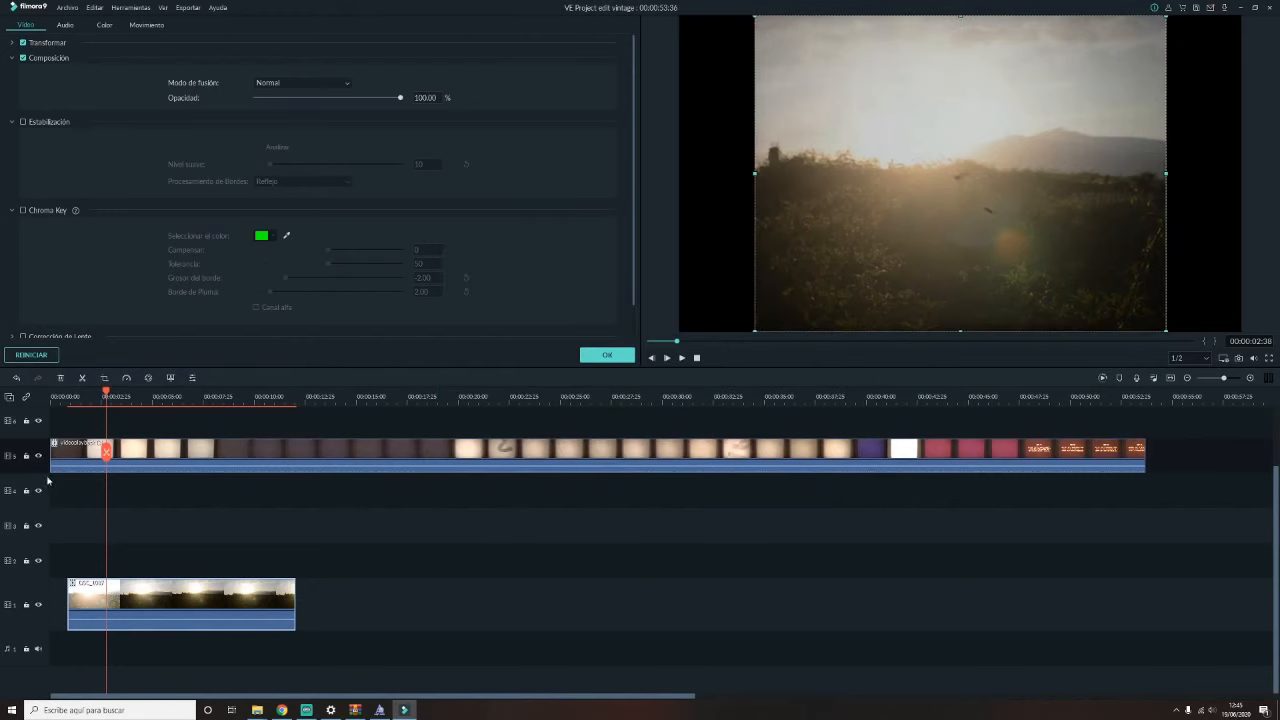
{"action": "left_click", "coordinate": [358, 396]}
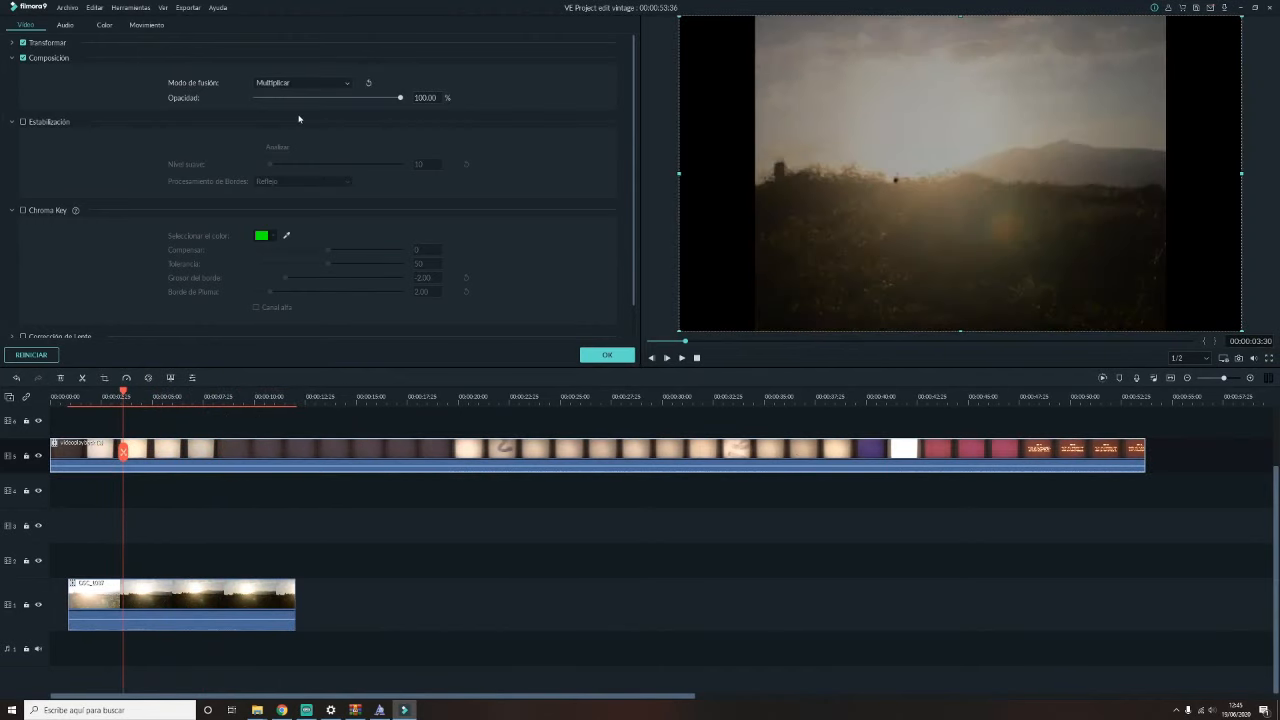
{"action": "left_click", "coordinate": [71, 396]}
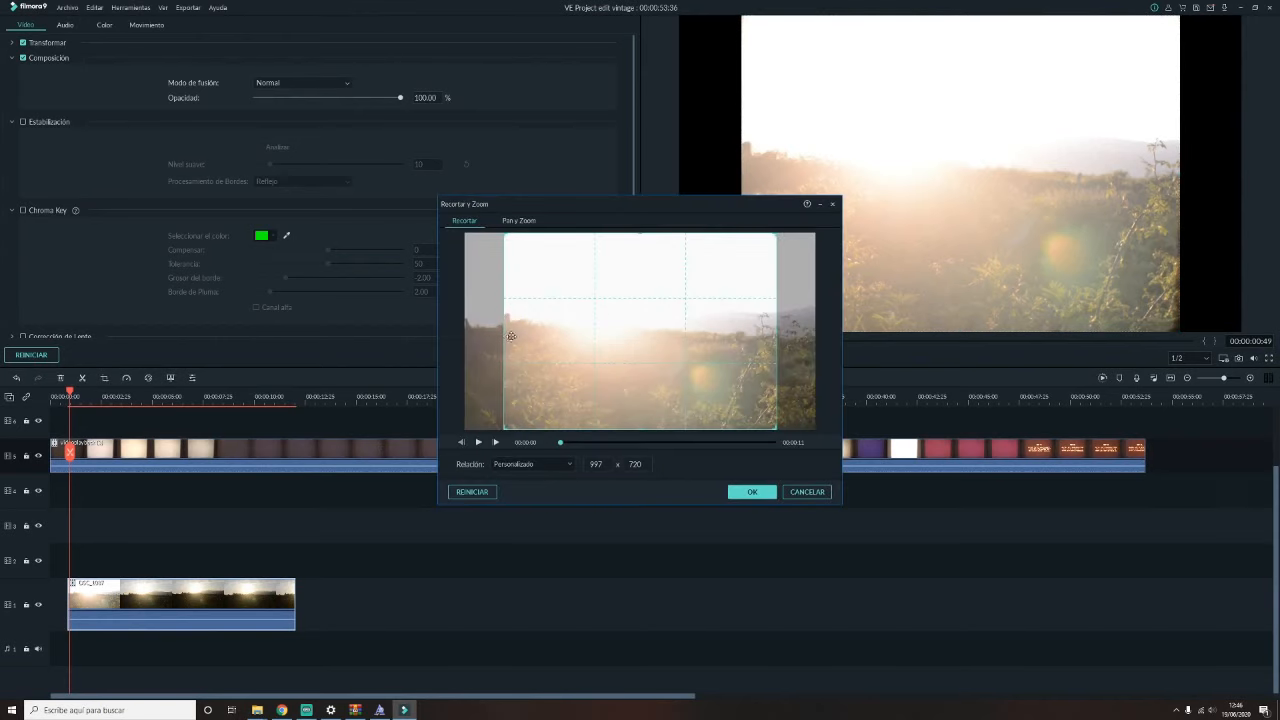
{"action": "left_click", "coordinate": [752, 491]}
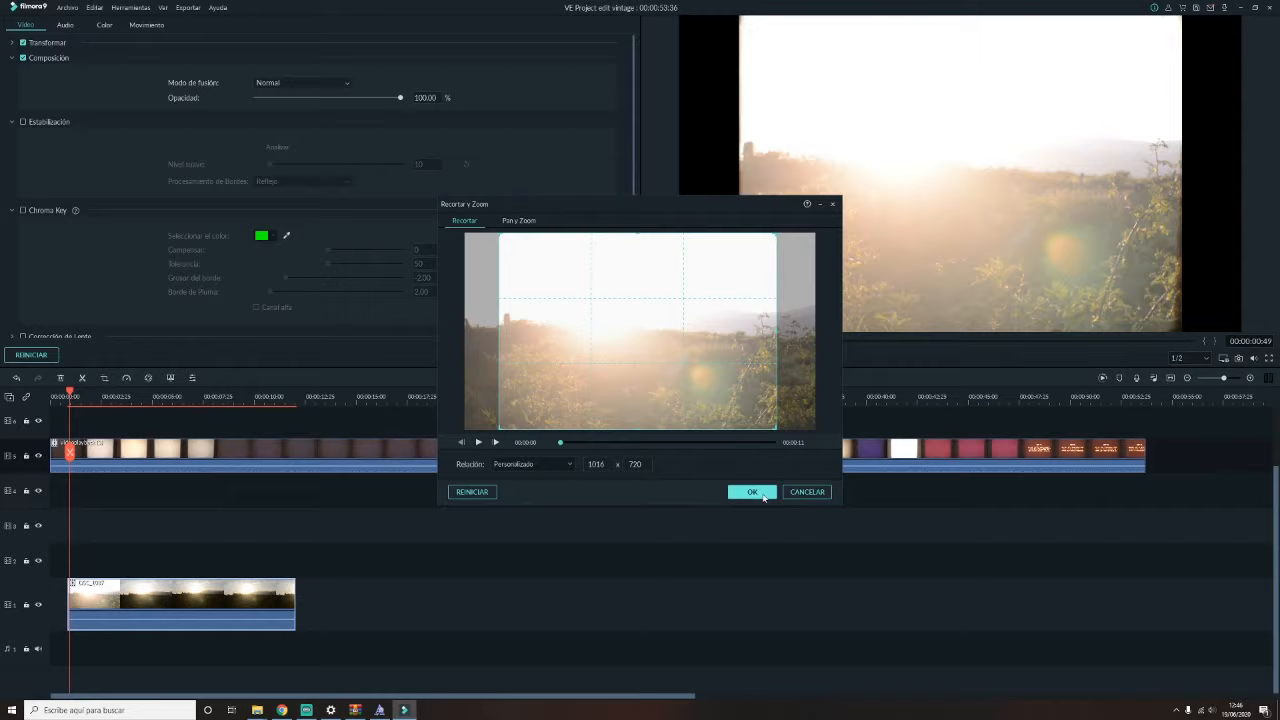
{"action": "left_click", "coordinate": [752, 491]}
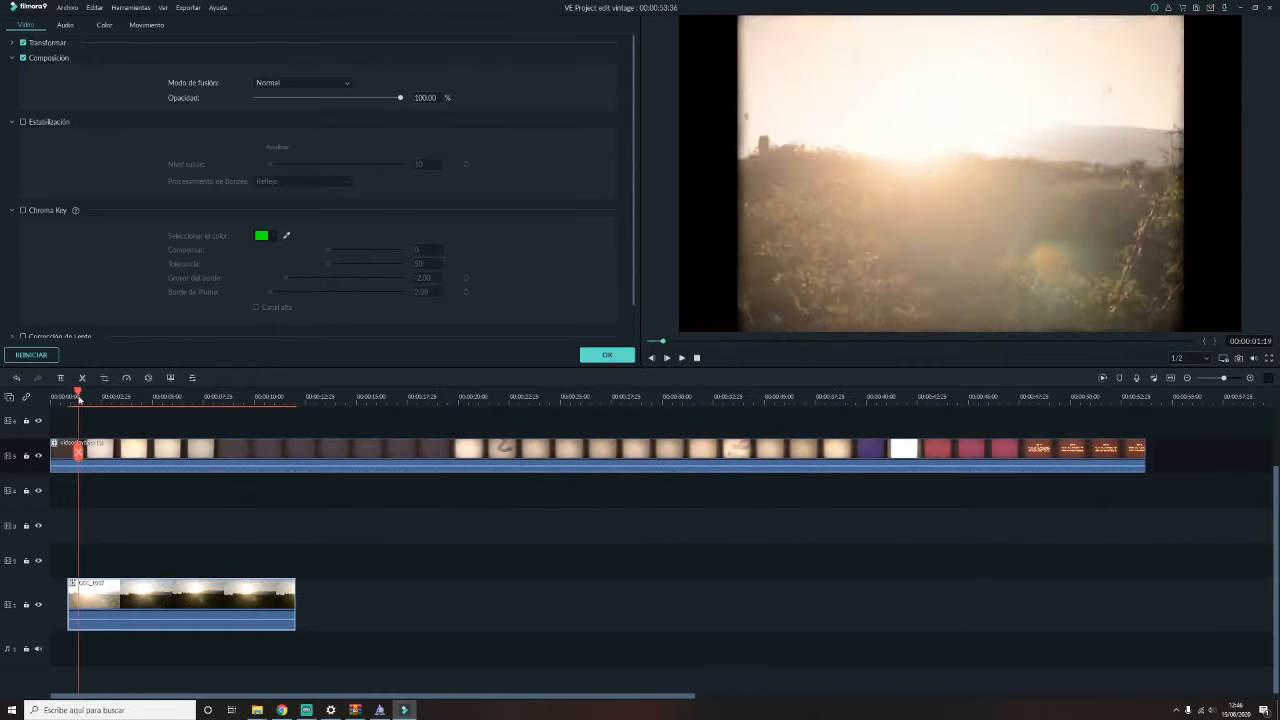
{"action": "left_click", "coordinate": [297, 397]}
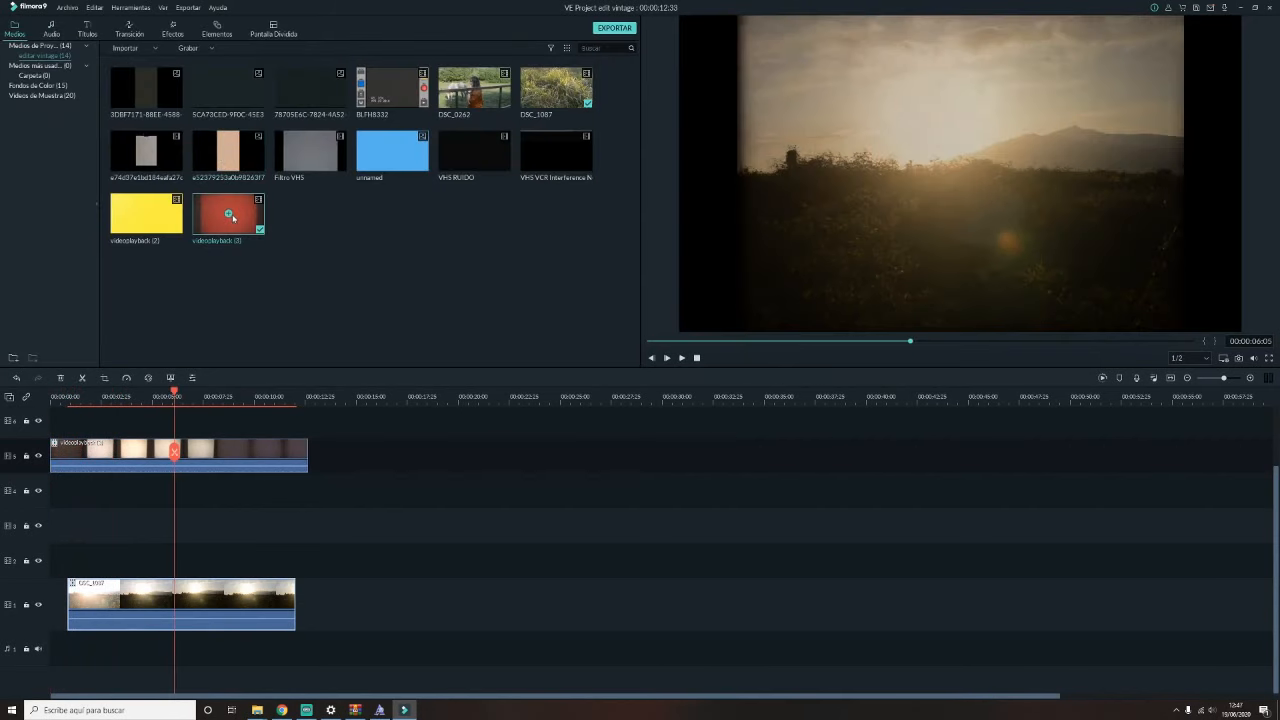
{"action": "mouse_move", "coordinate": [228, 152]}
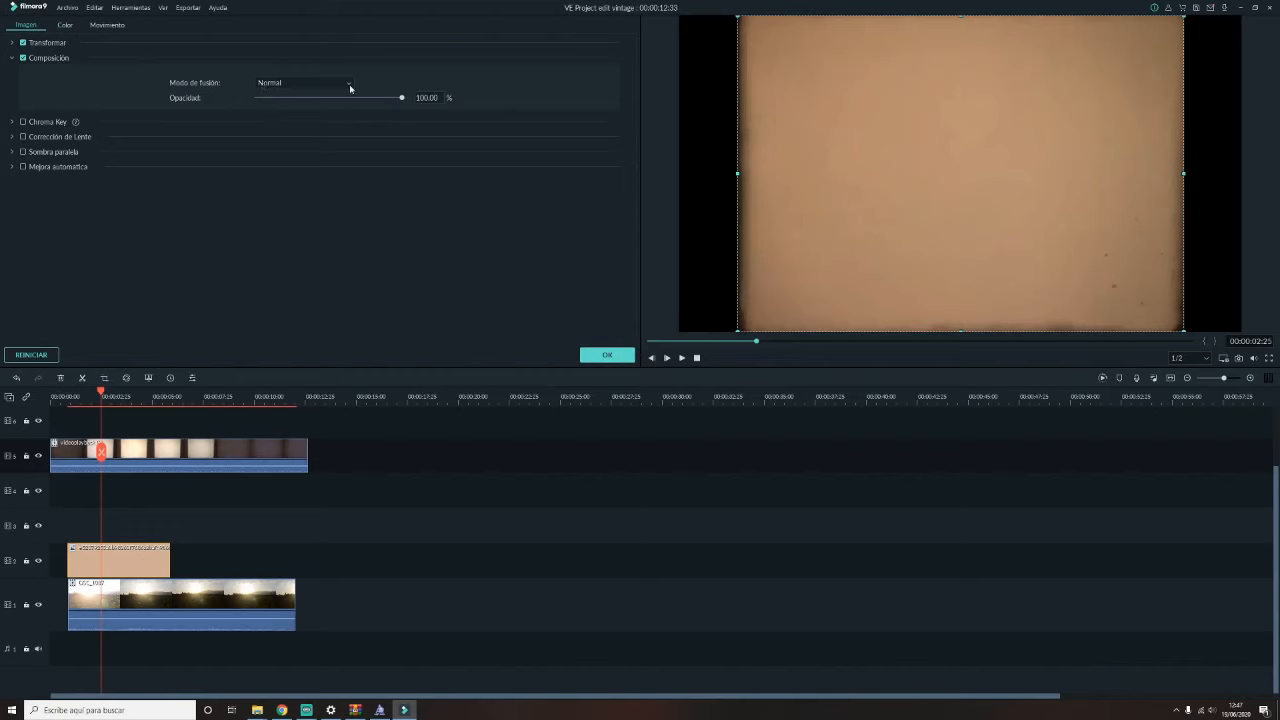
- Blend the tan paper texture in Multiply mode and adjust its opacity
{"action": "left_click", "coordinate": [303, 82]}
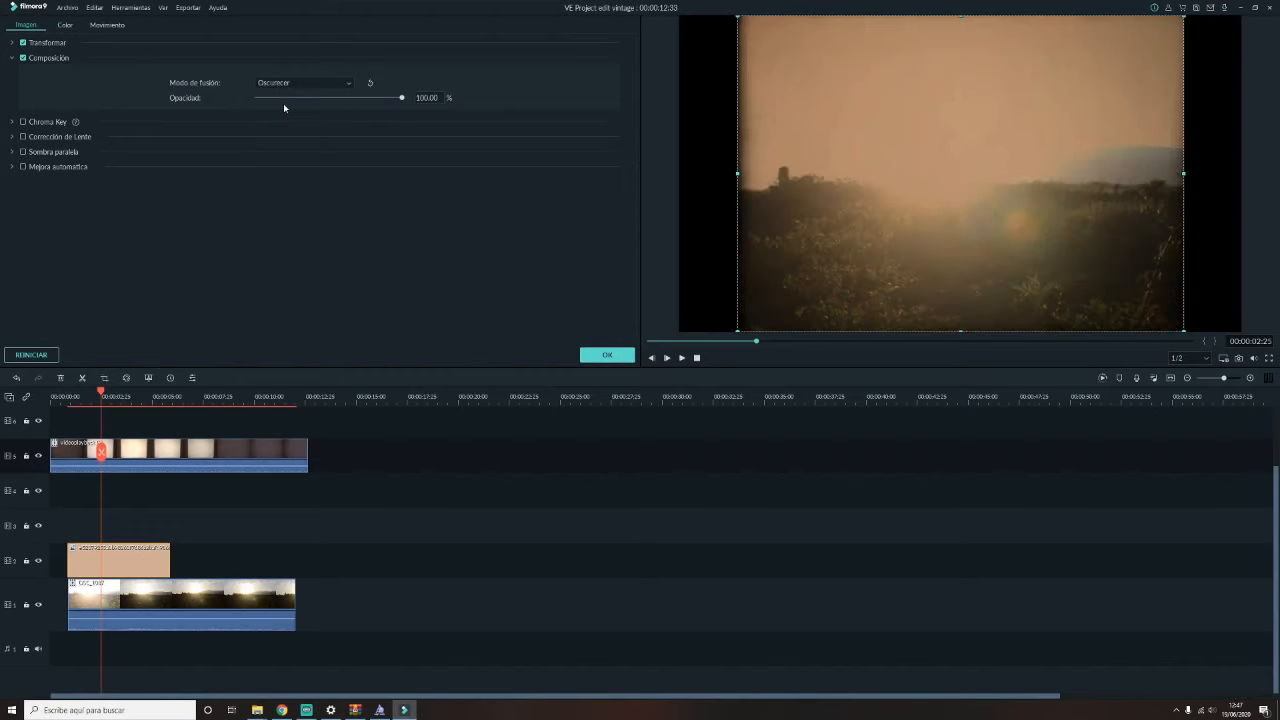
{"action": "left_click", "coordinate": [303, 82]}
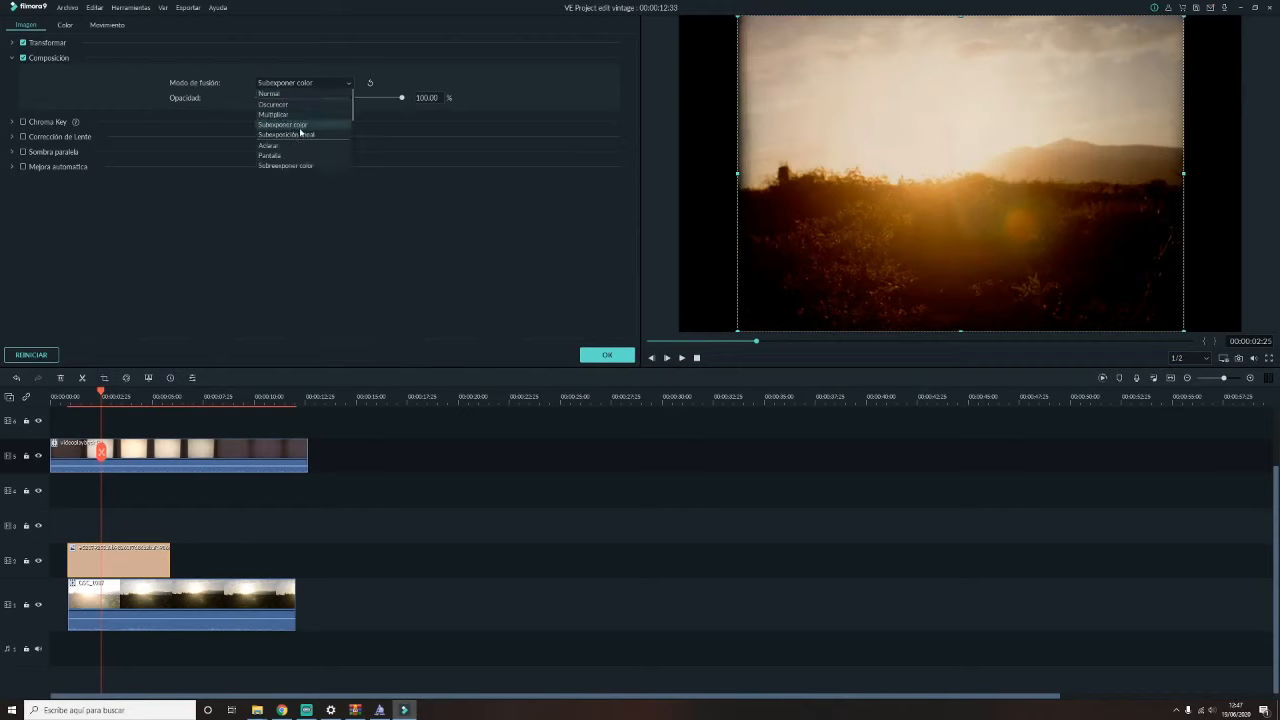
{"action": "left_click", "coordinate": [286, 134]}
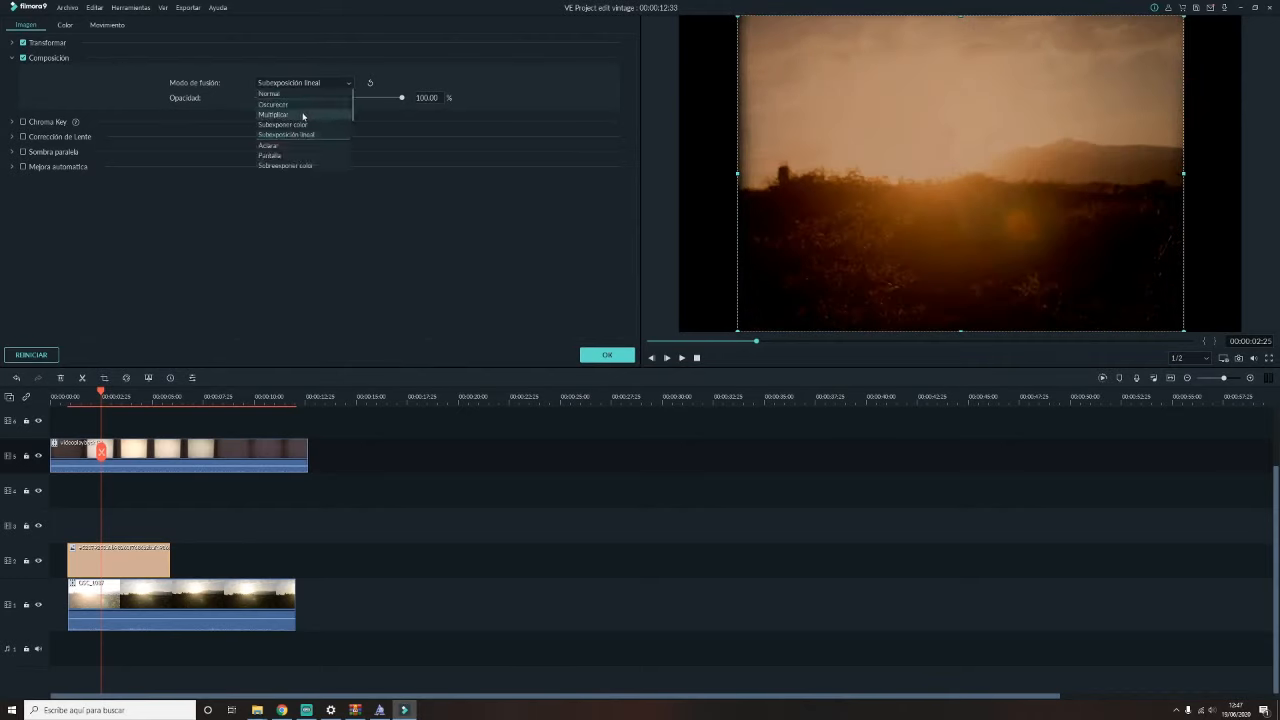
{"action": "left_click", "coordinate": [274, 114]}
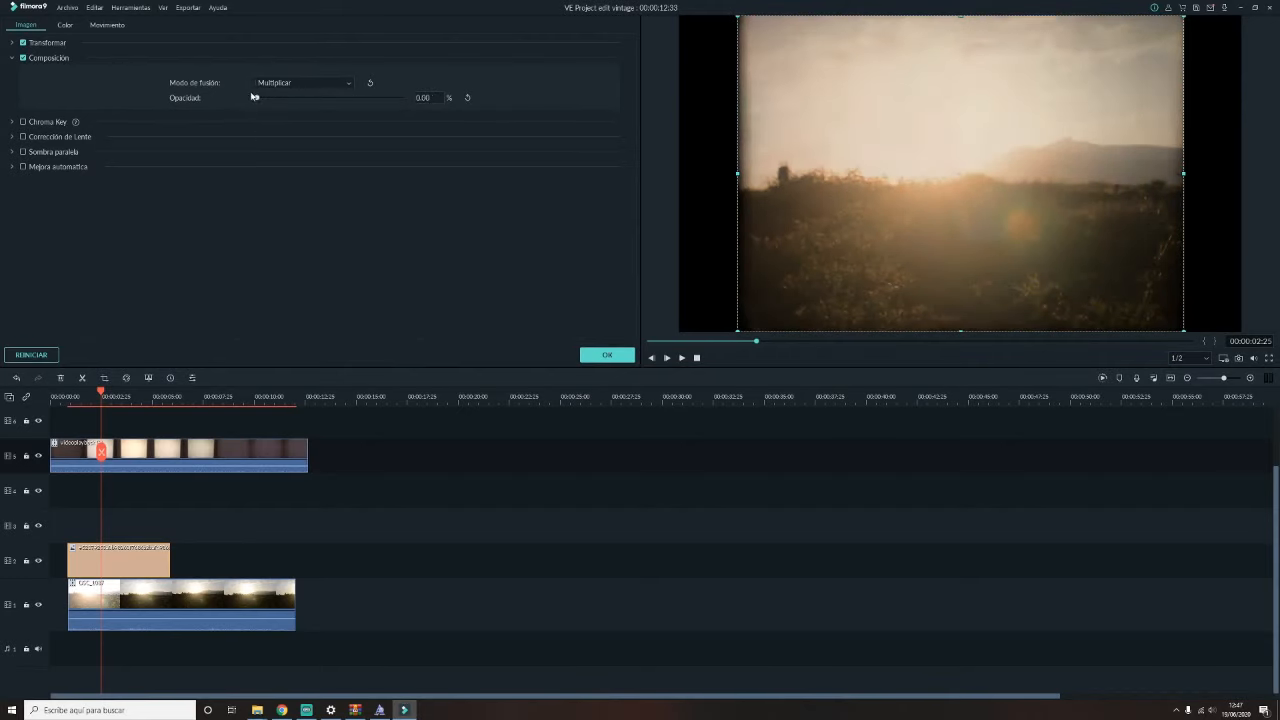
{"action": "left_click_drag", "start_coordinate": [257, 98], "coordinate": [302, 98]}
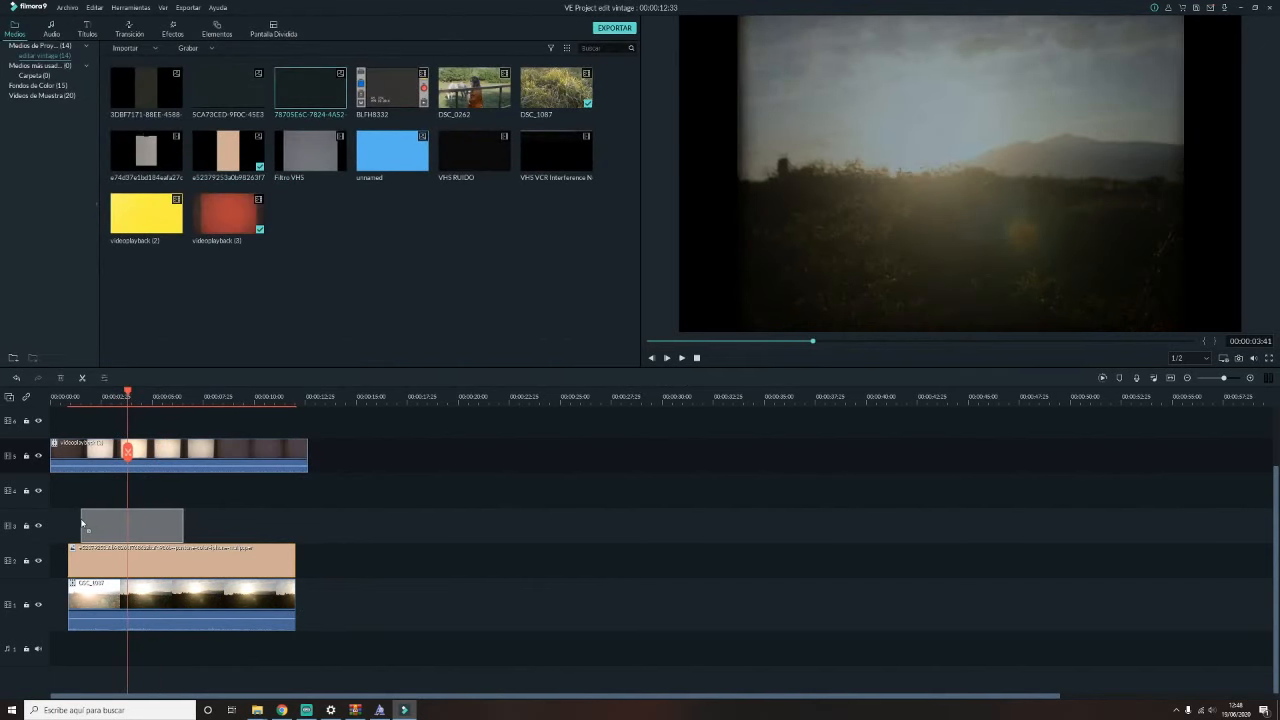
- Blend the dark texture in Exclusion mode at about 78% opacity
{"action": "double_click", "coordinate": [132, 525]}
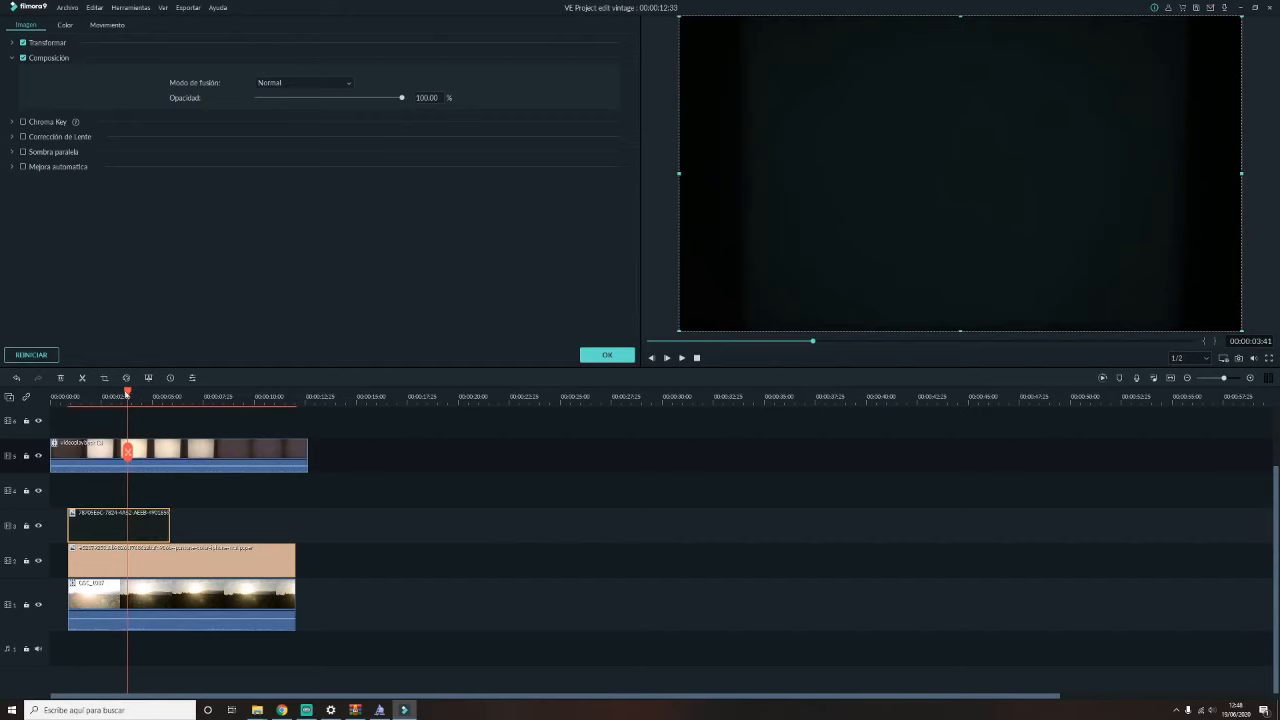
{"action": "left_click", "coordinate": [303, 82]}
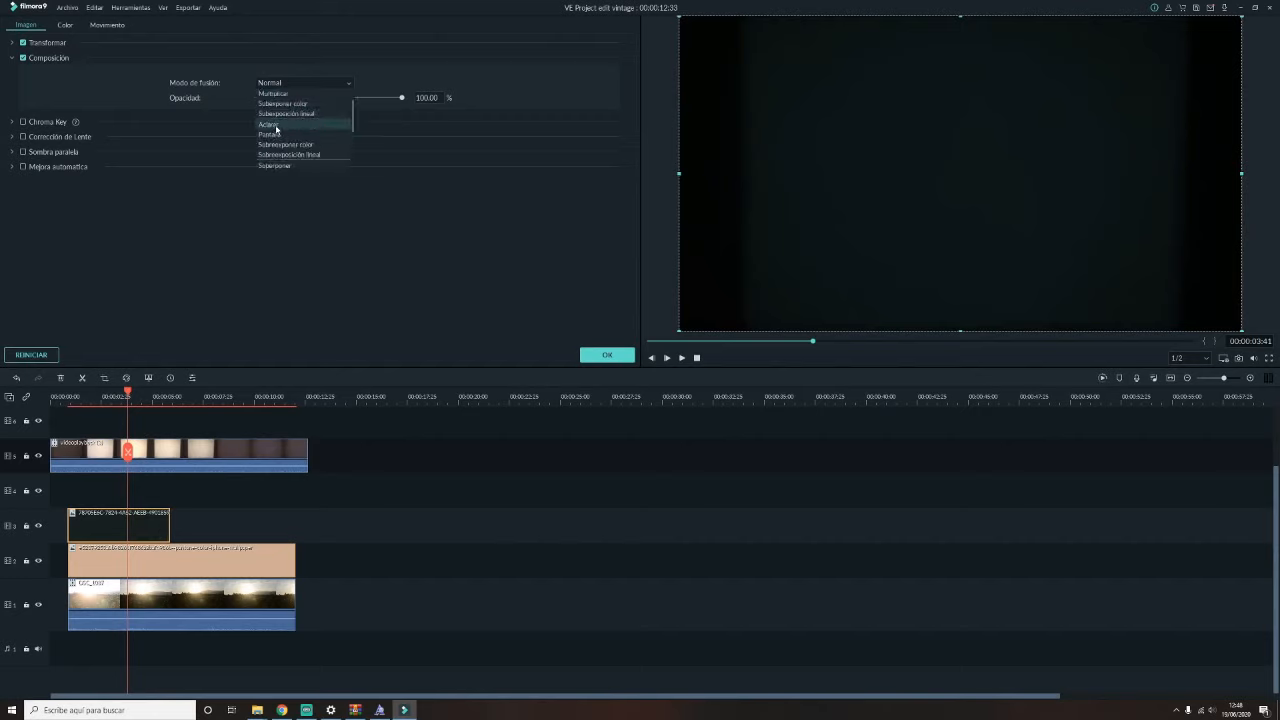
{"action": "left_click", "coordinate": [268, 124]}
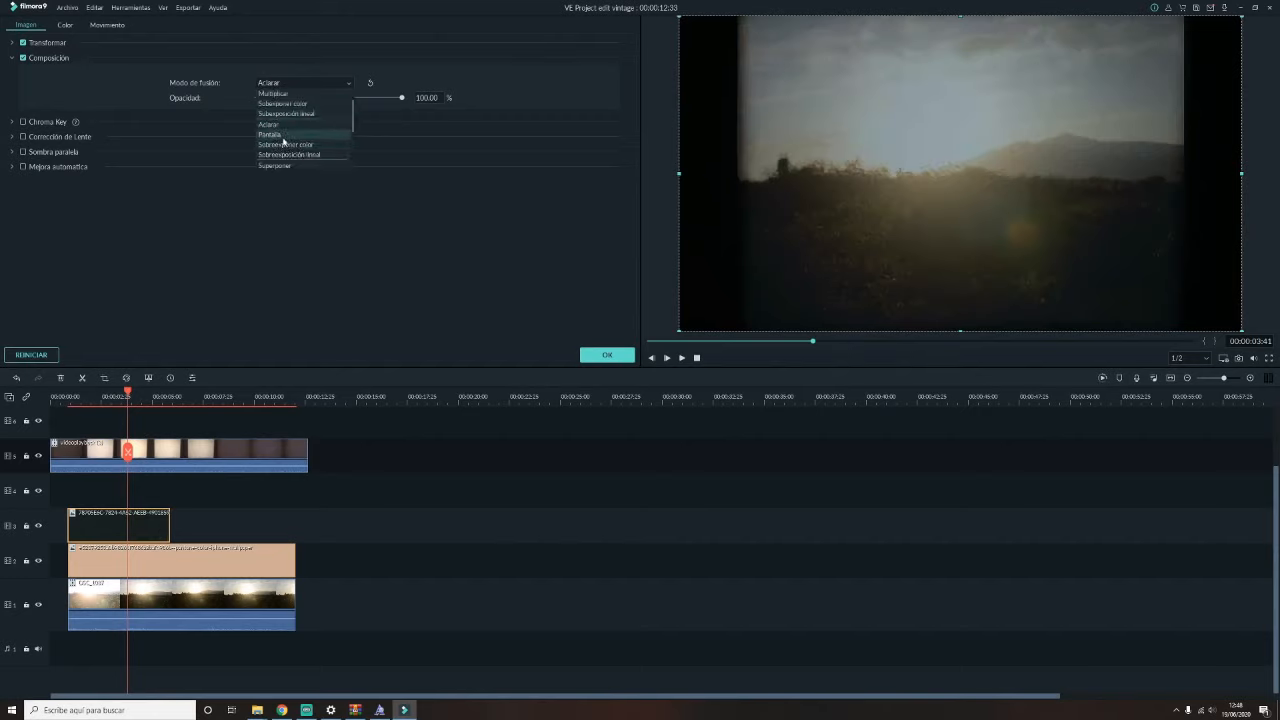
{"action": "left_click", "coordinate": [290, 154]}
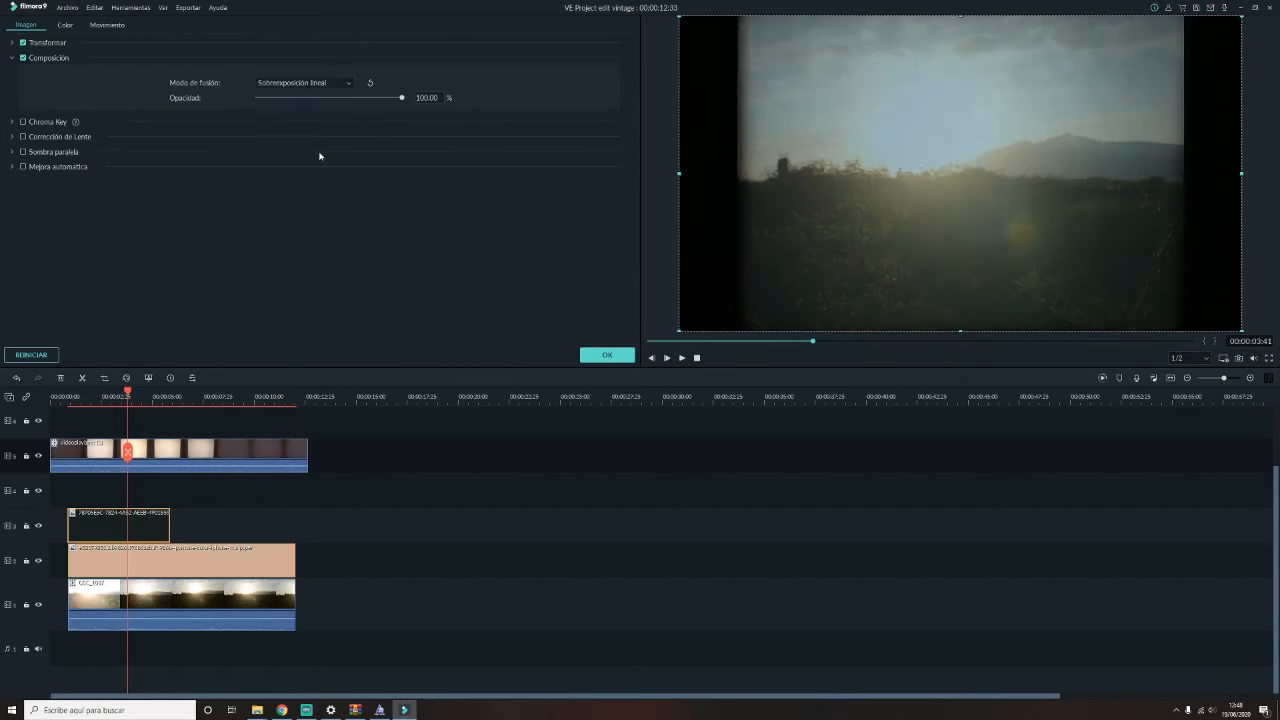
{"action": "left_click", "coordinate": [303, 82]}
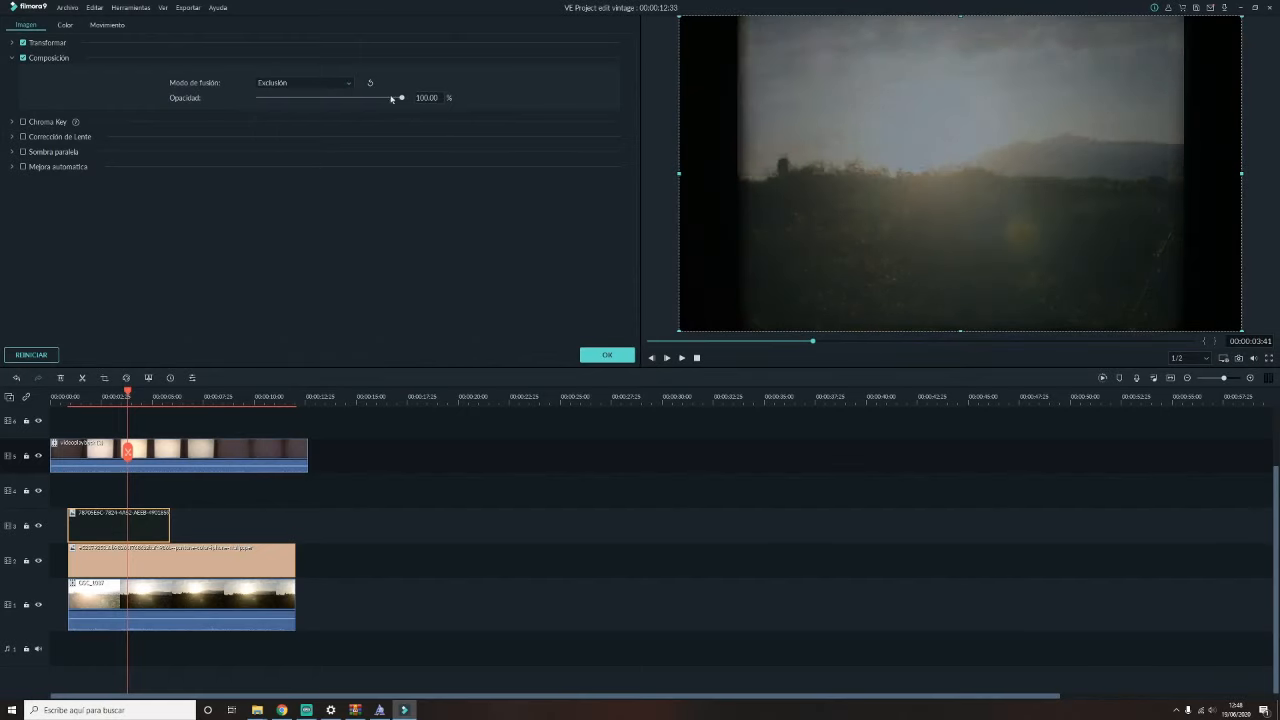
{"action": "left_click_drag", "start_coordinate": [400, 98], "coordinate": [337, 98]}
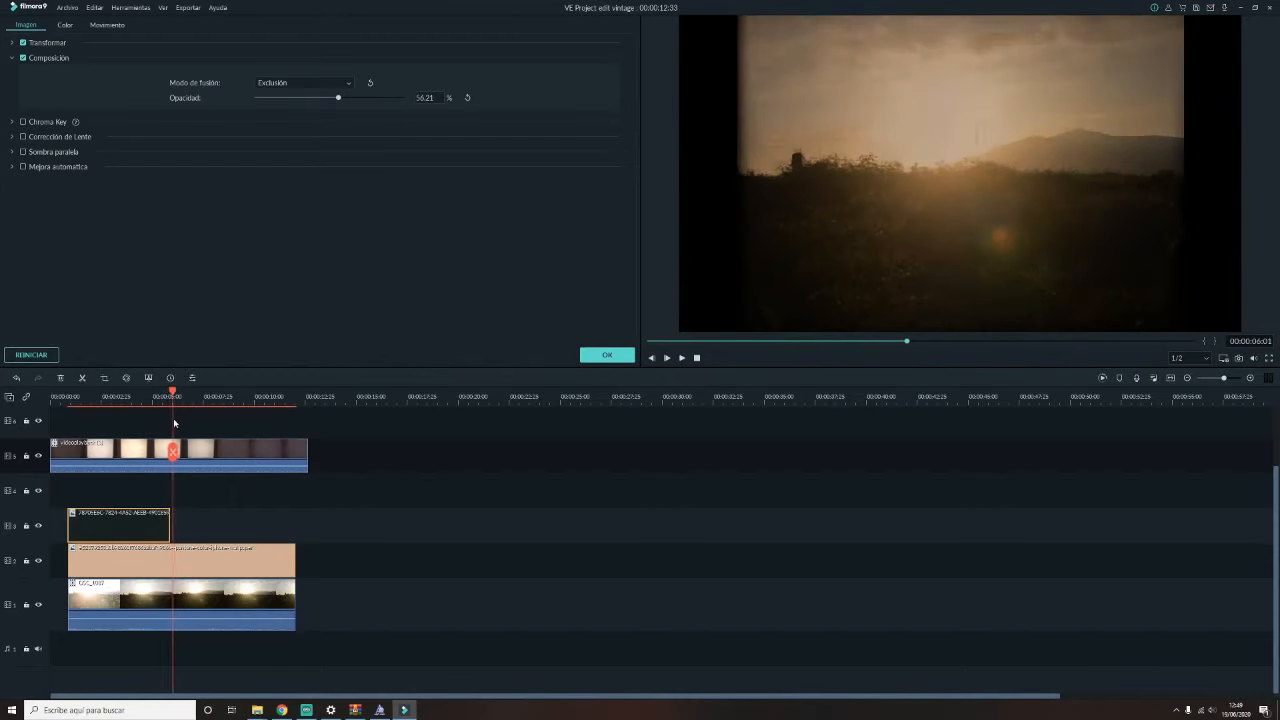
{"action": "left_click_drag", "start_coordinate": [338, 97], "coordinate": [370, 97]}
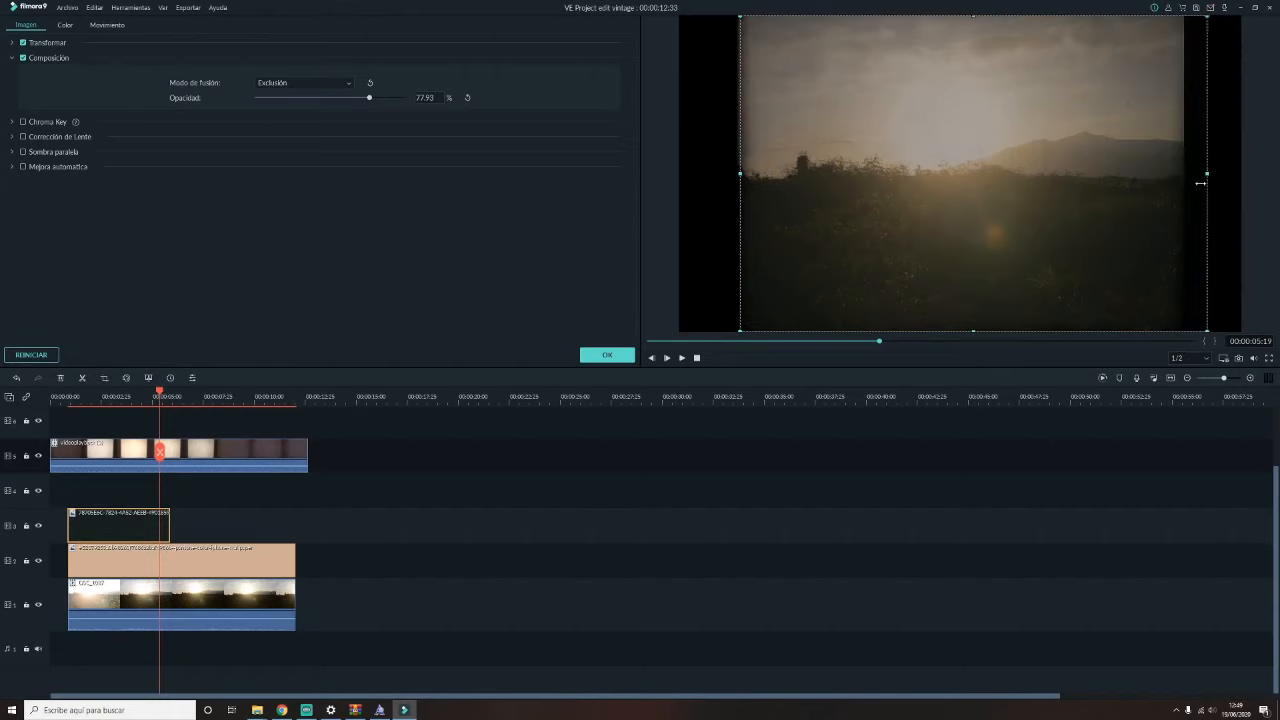
{"action": "left_click", "coordinate": [666, 357]}
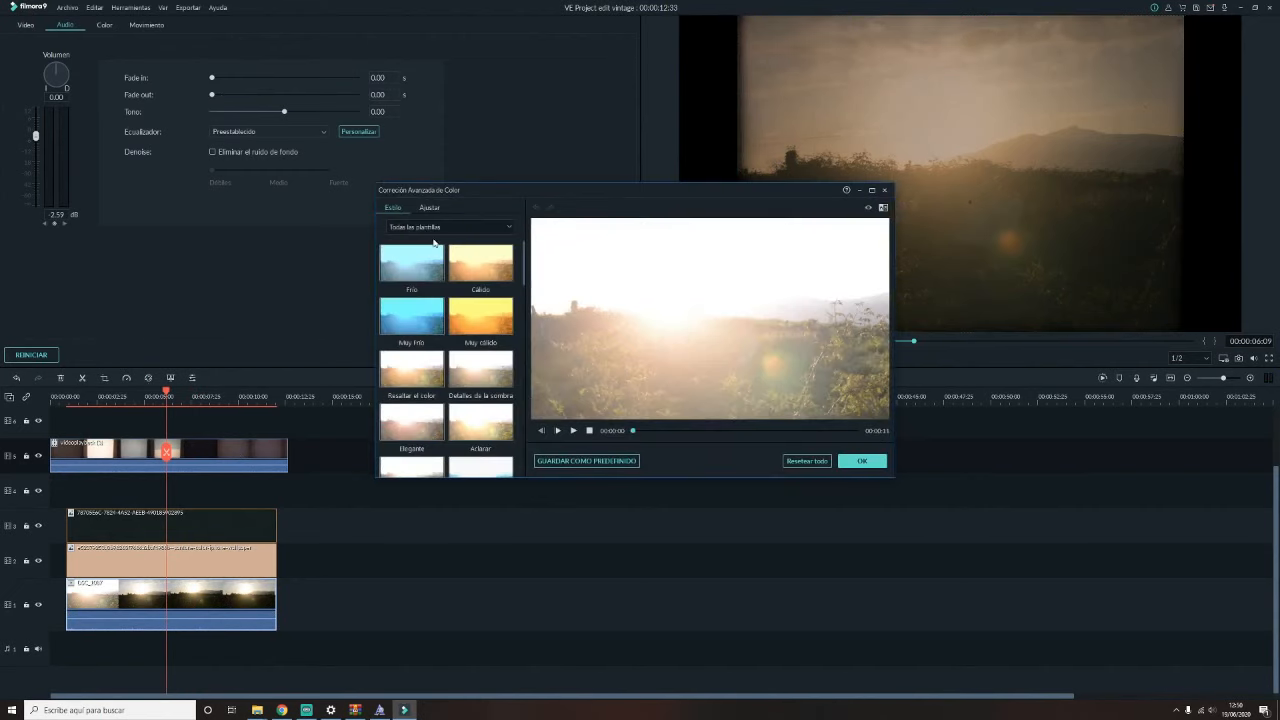
- Enable the Vignette under Advanced Color Correction's Adjust tab and apply it
{"action": "left_click", "coordinate": [429, 207]}
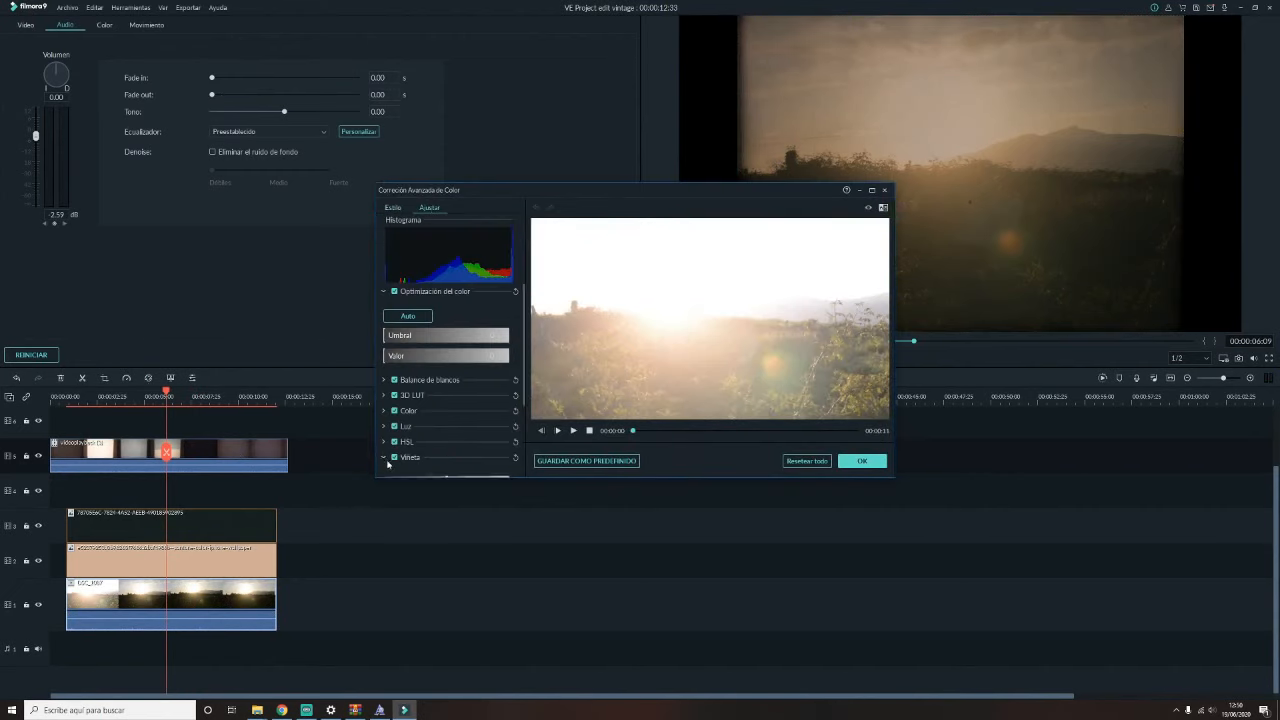
{"action": "left_click", "coordinate": [410, 457]}
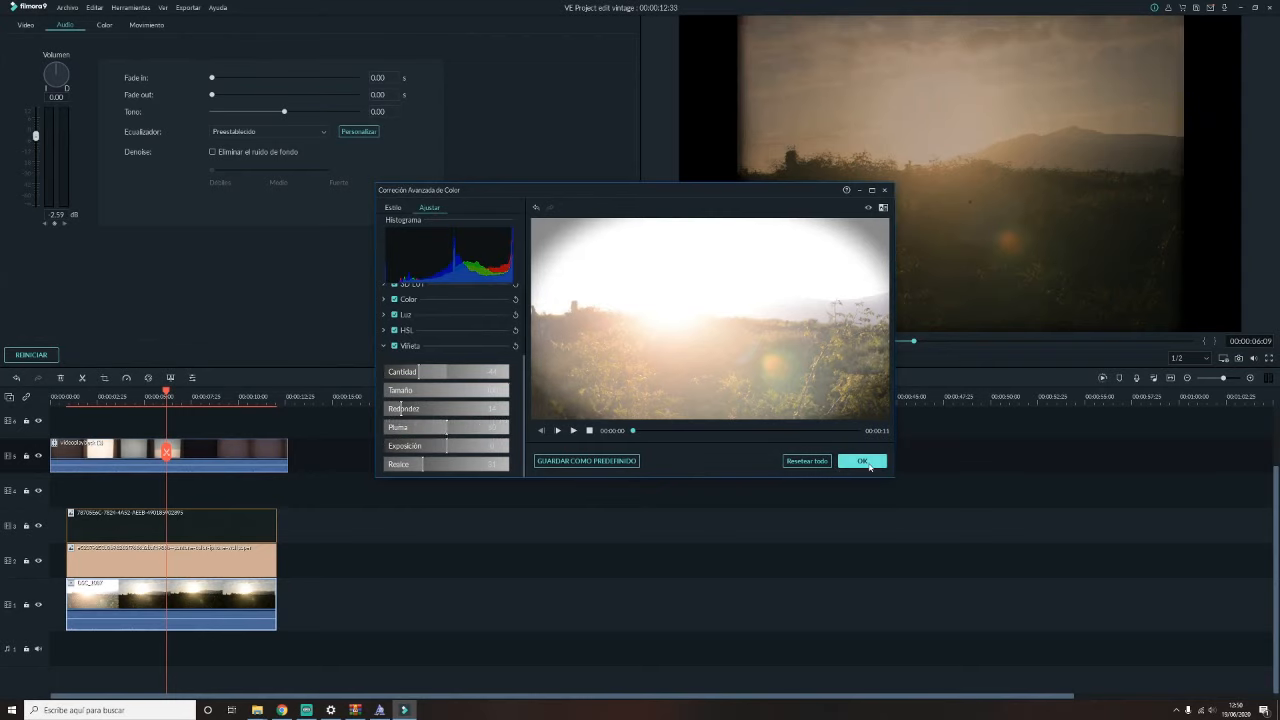
{"action": "left_click", "coordinate": [861, 461]}
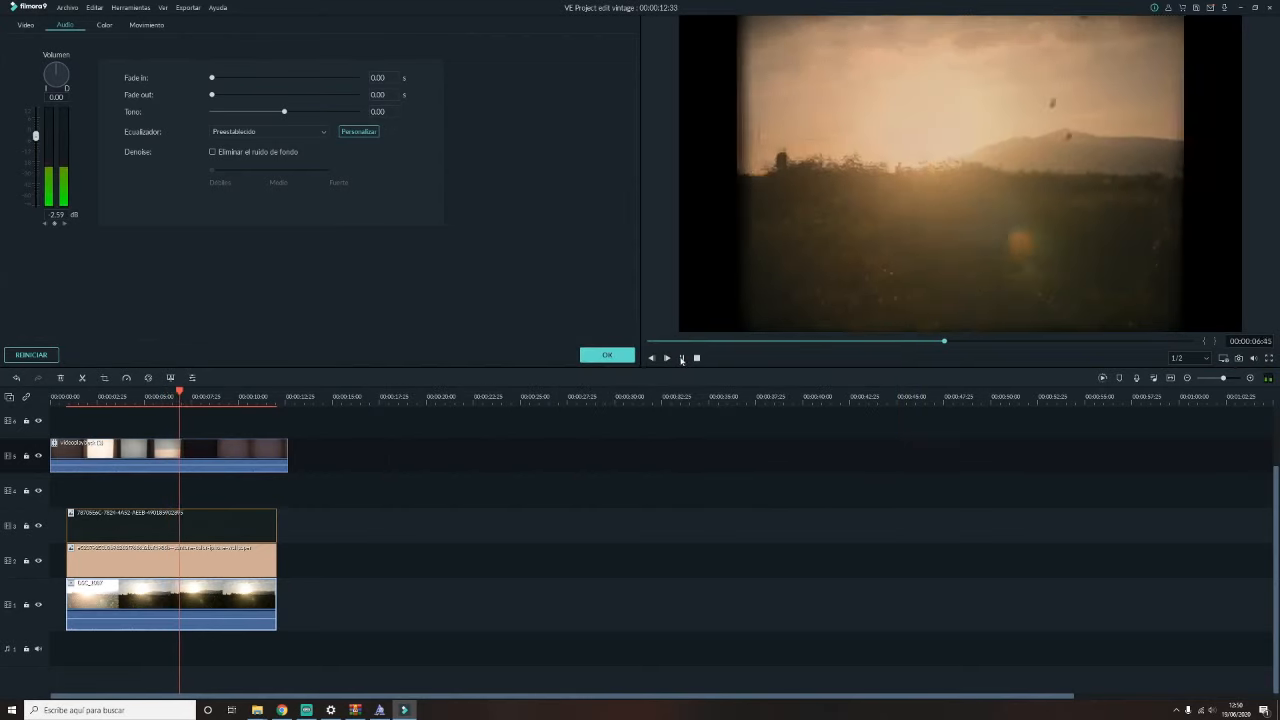
{"action": "left_click", "coordinate": [667, 358]}
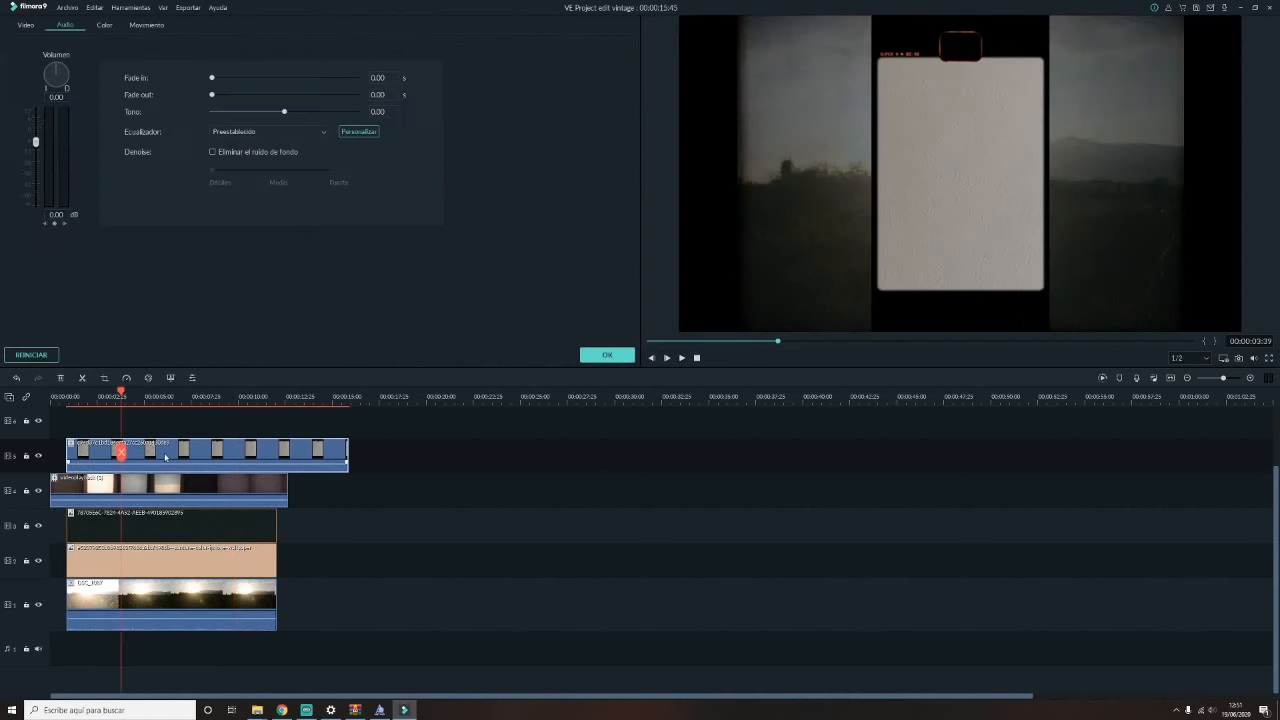
- Set the new film-frame overlay's blend mode to Darken and confirm
{"action": "right_click", "coordinate": [165, 457]}
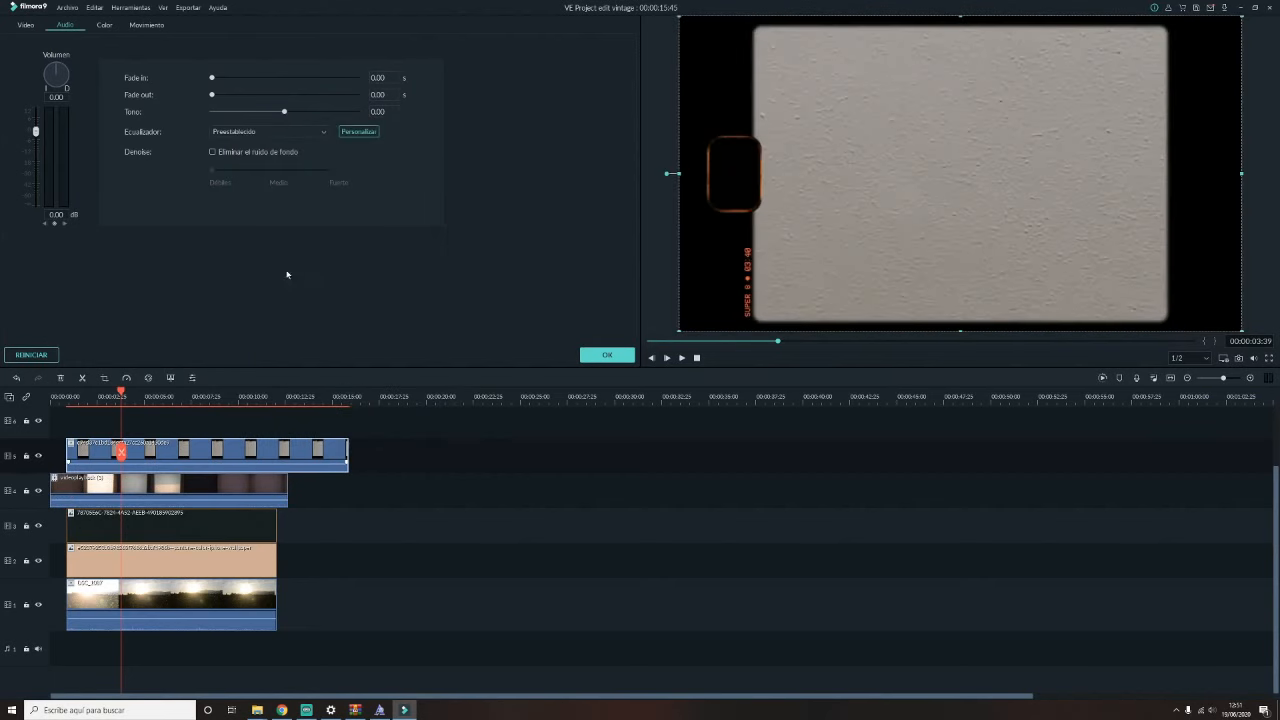
{"action": "left_click", "coordinate": [25, 25]}
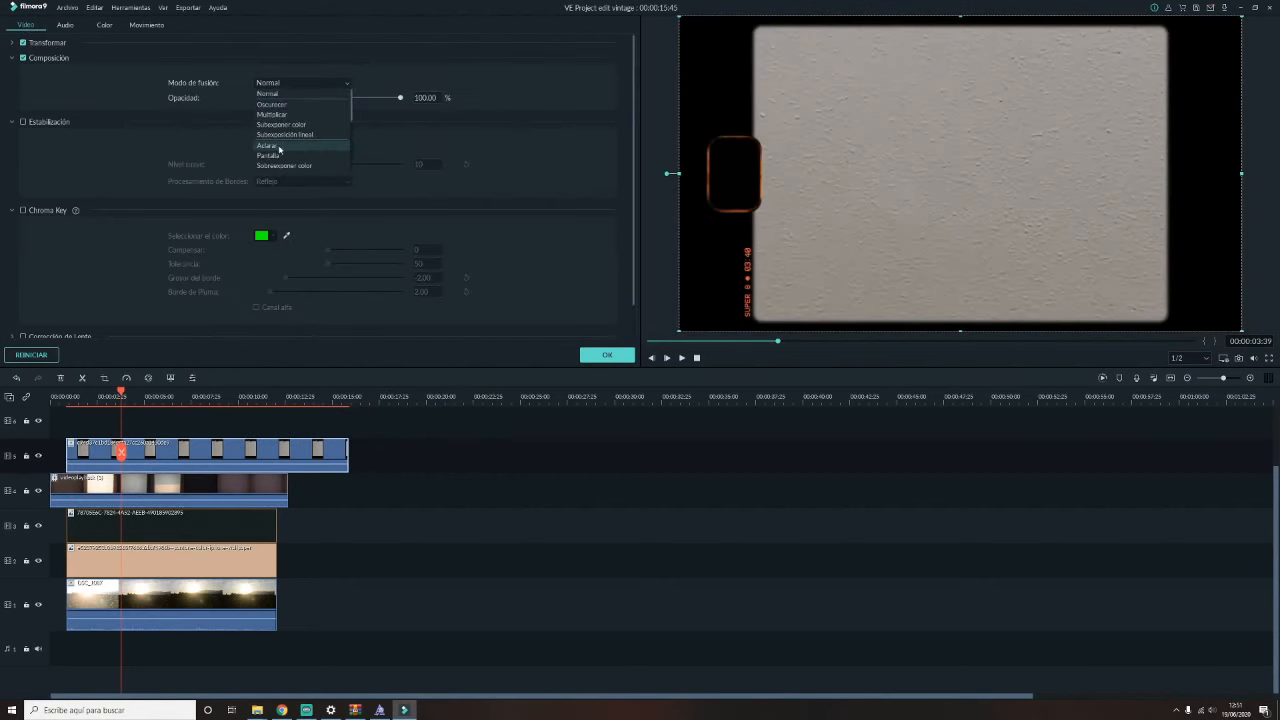
{"action": "left_click", "coordinate": [272, 104]}
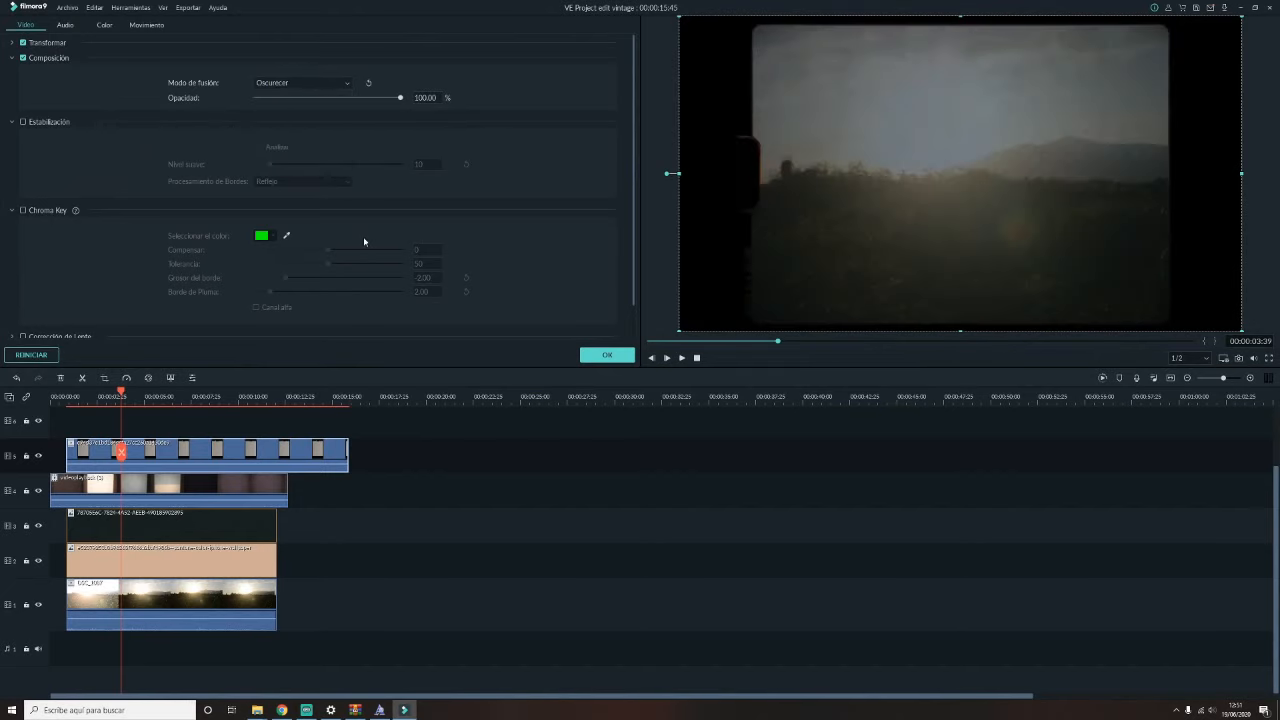
{"action": "left_click", "coordinate": [104, 25]}
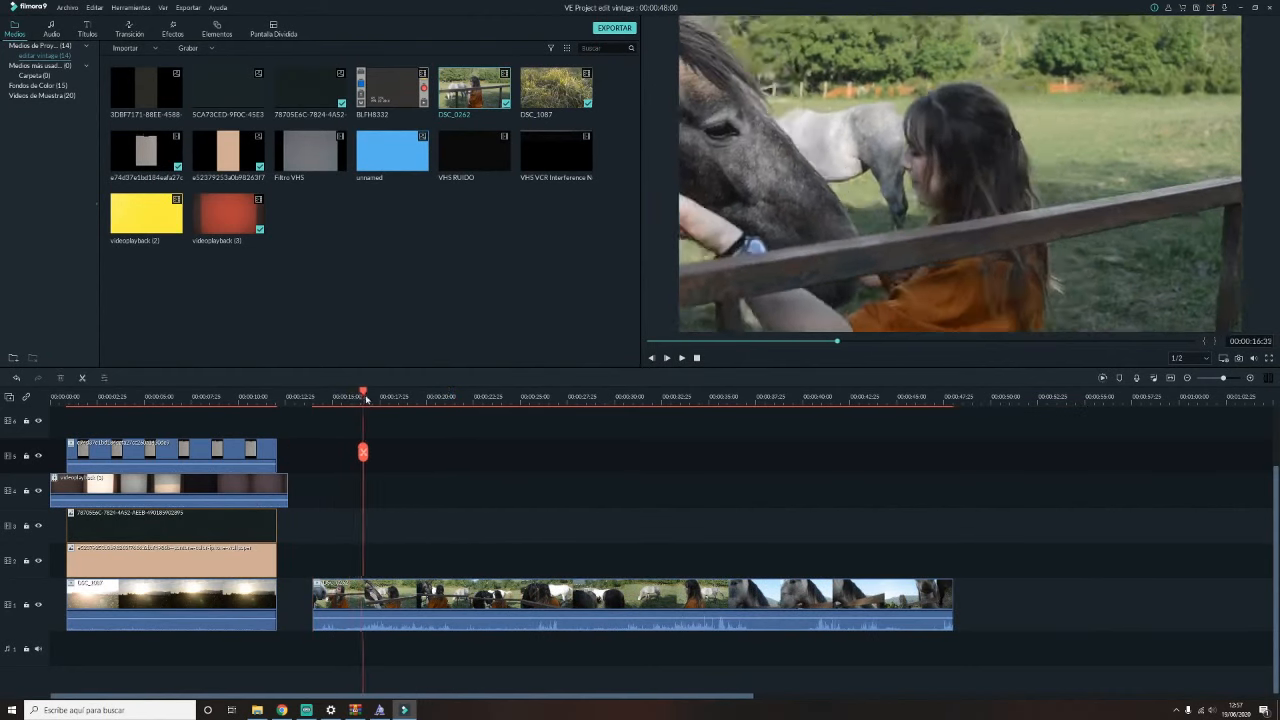
- Trim the horse clip, add the VHS overlay, and crop the horse clip to about 939×720
{"action": "left_click", "coordinate": [450, 396]}
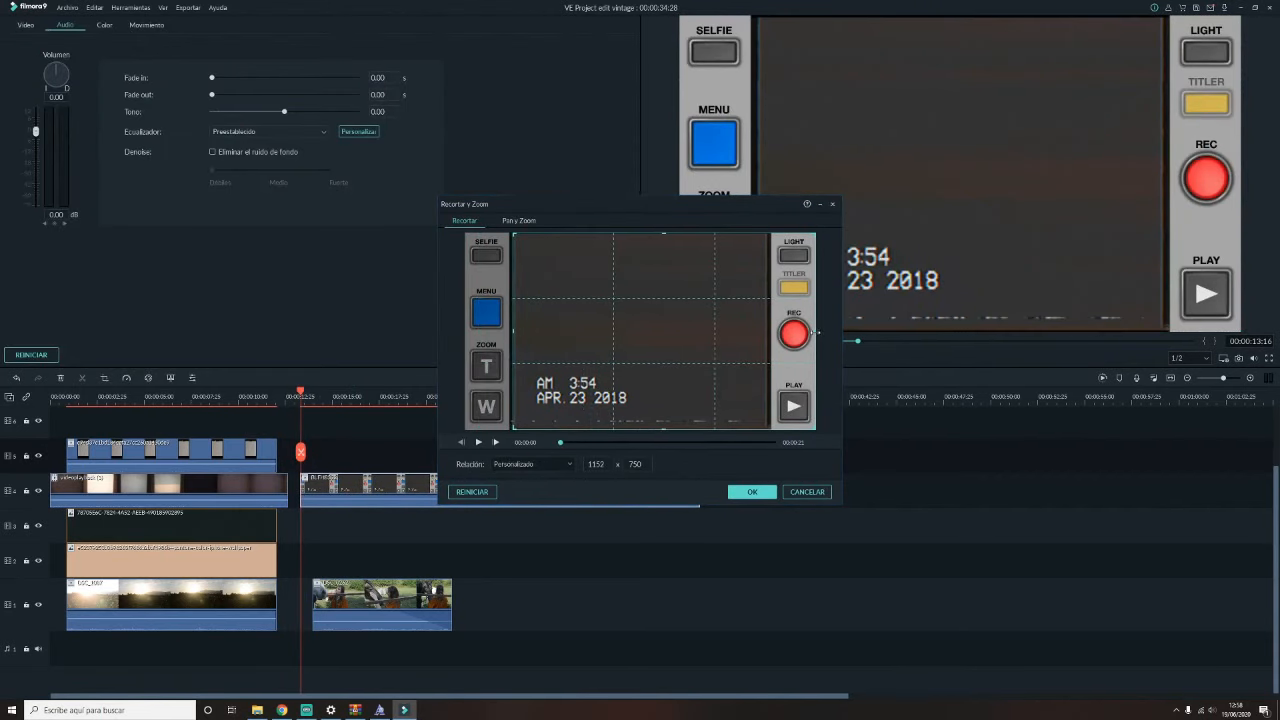
{"action": "left_click", "coordinate": [751, 491]}
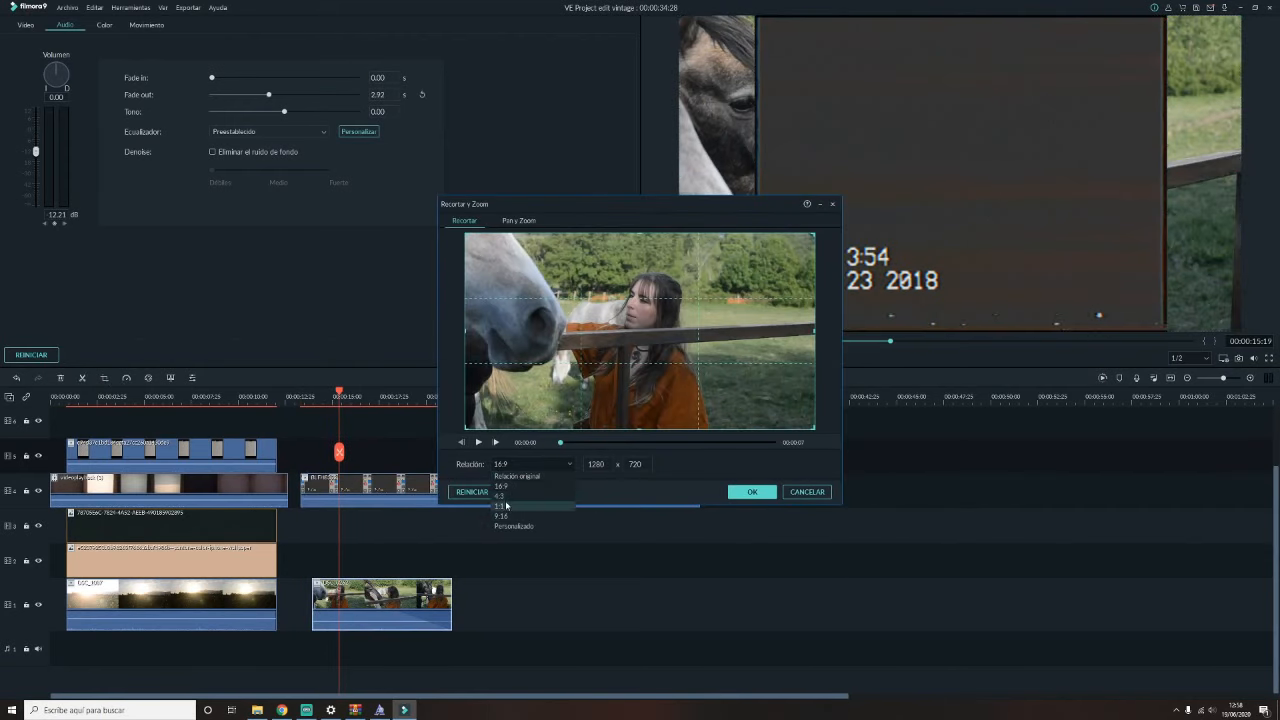
{"action": "left_click", "coordinate": [501, 506]}
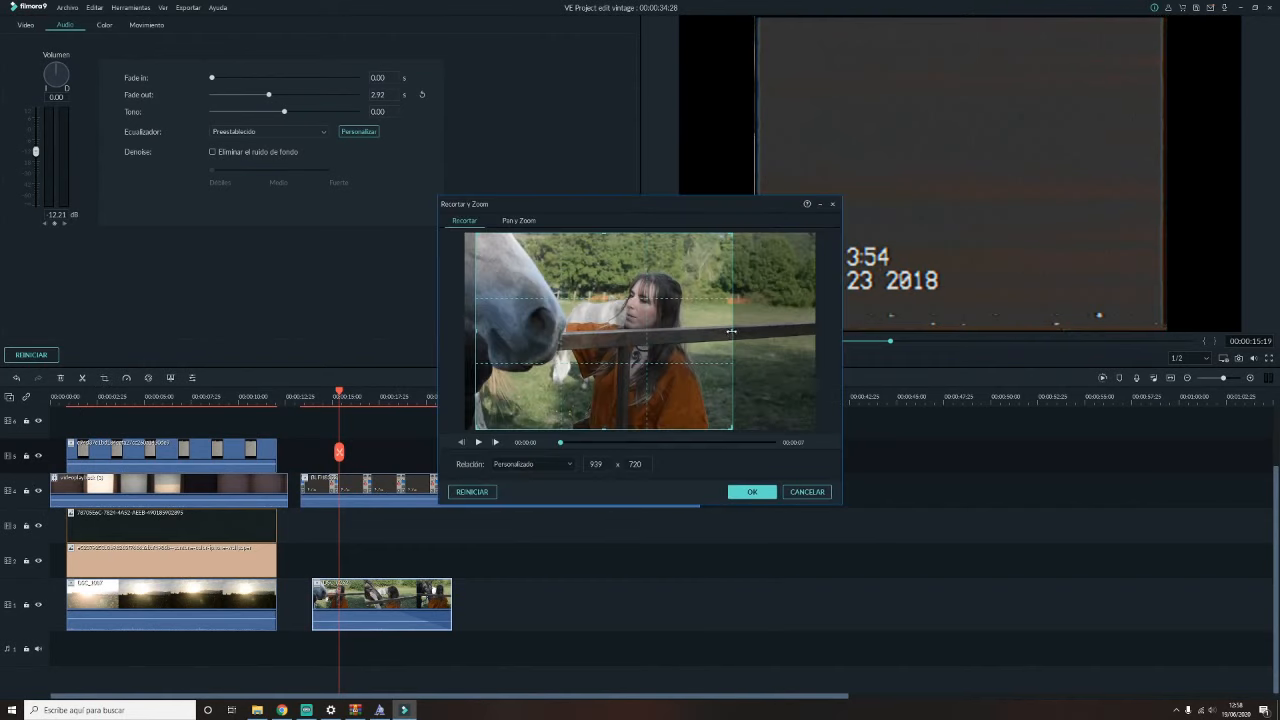
{"action": "left_click", "coordinate": [751, 491]}
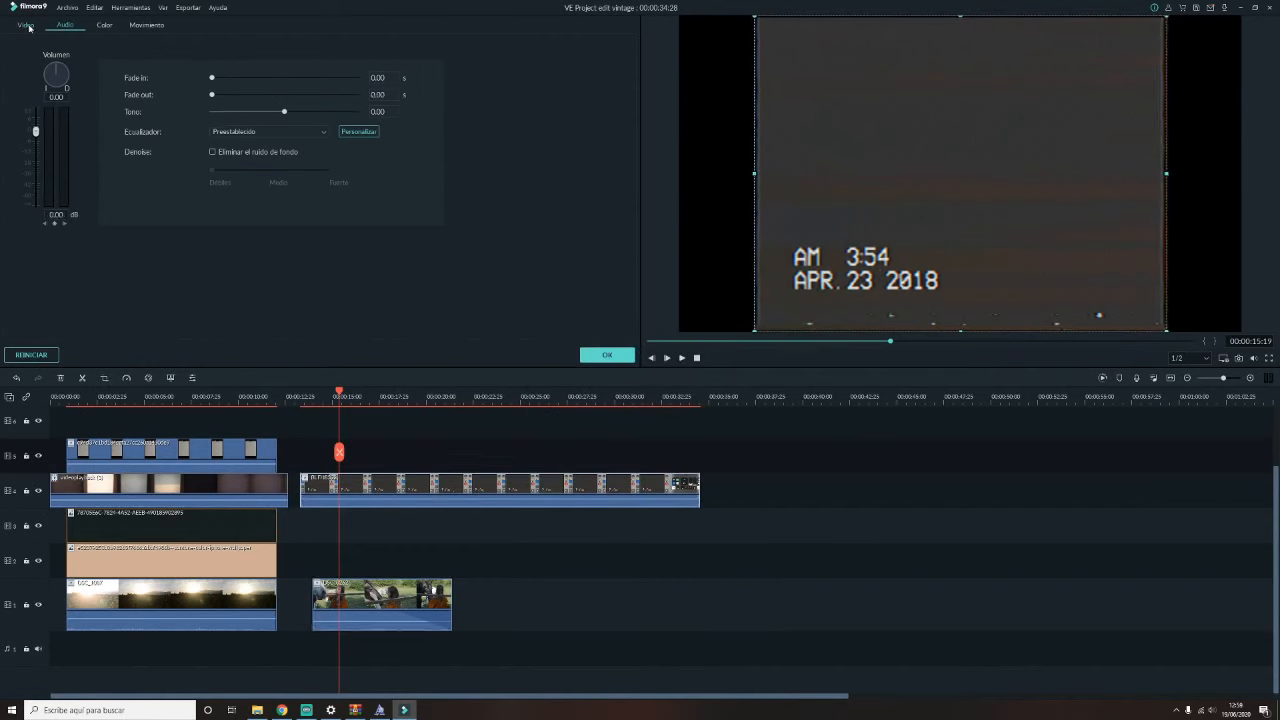
- Set the VHS overlay's blend mode to Lighten (Aclarar), after trying Darken
{"action": "left_click", "coordinate": [26, 25]}
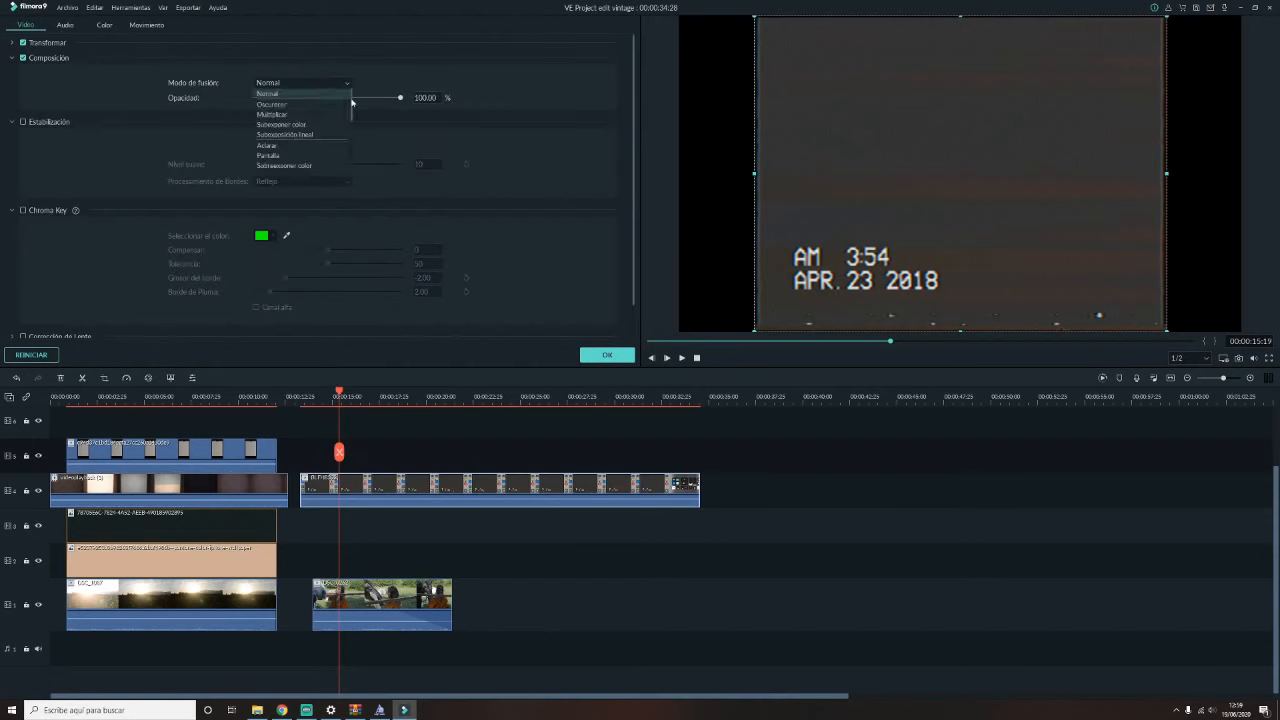
{"action": "left_click", "coordinate": [271, 104]}
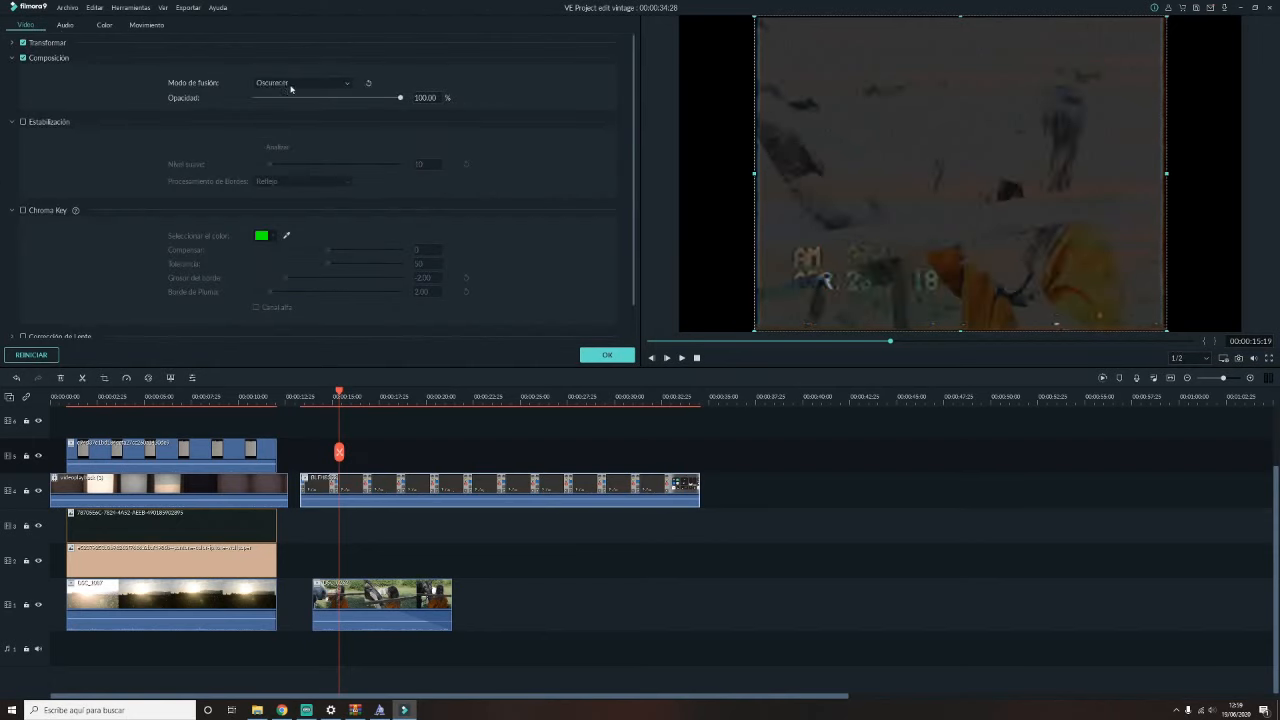
{"action": "left_click", "coordinate": [300, 82]}
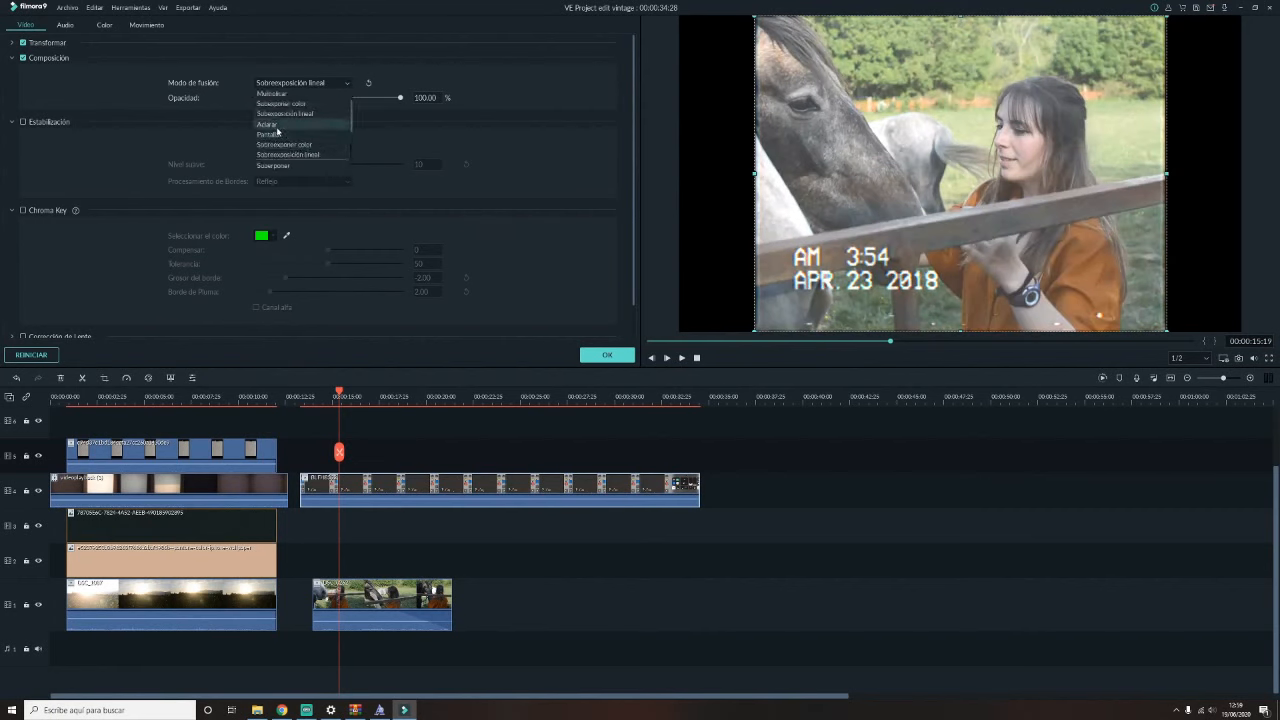
{"action": "left_click", "coordinate": [267, 124]}
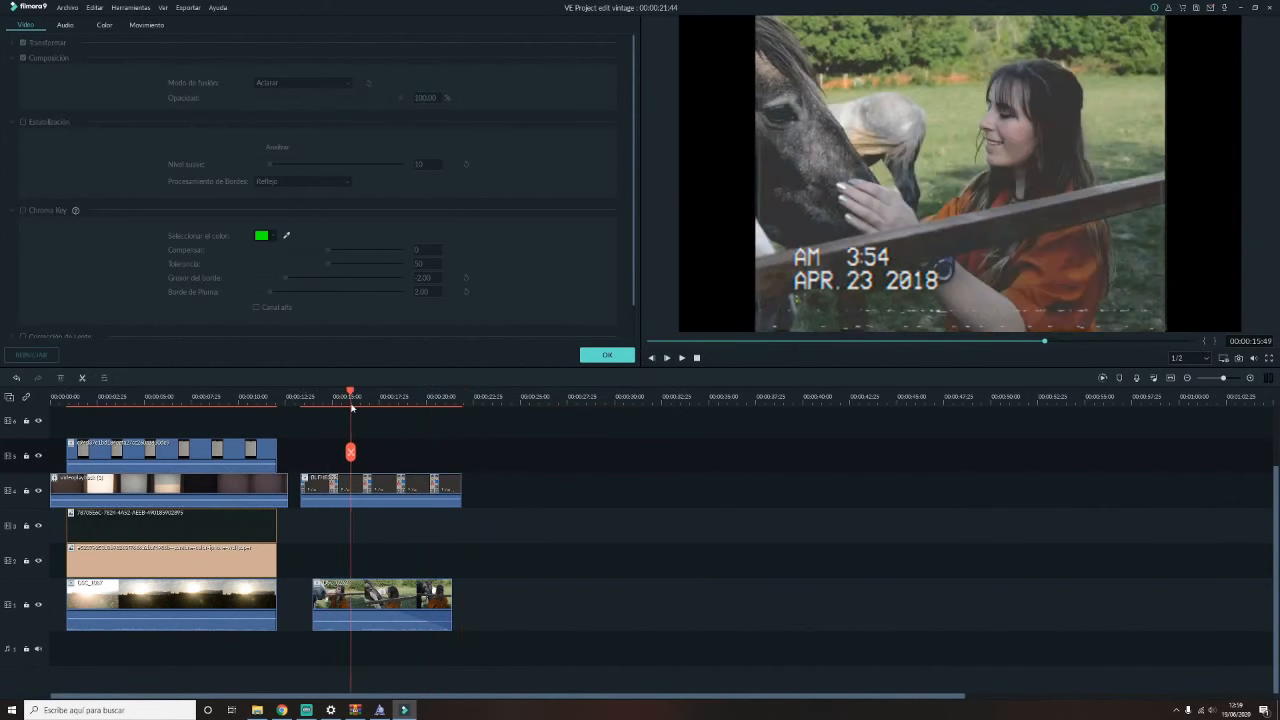
- Blend the blue colour layer in Oscurecer (darken) and the dark layer in Pantalla (screen)
{"action": "left_click", "coordinate": [606, 355]}
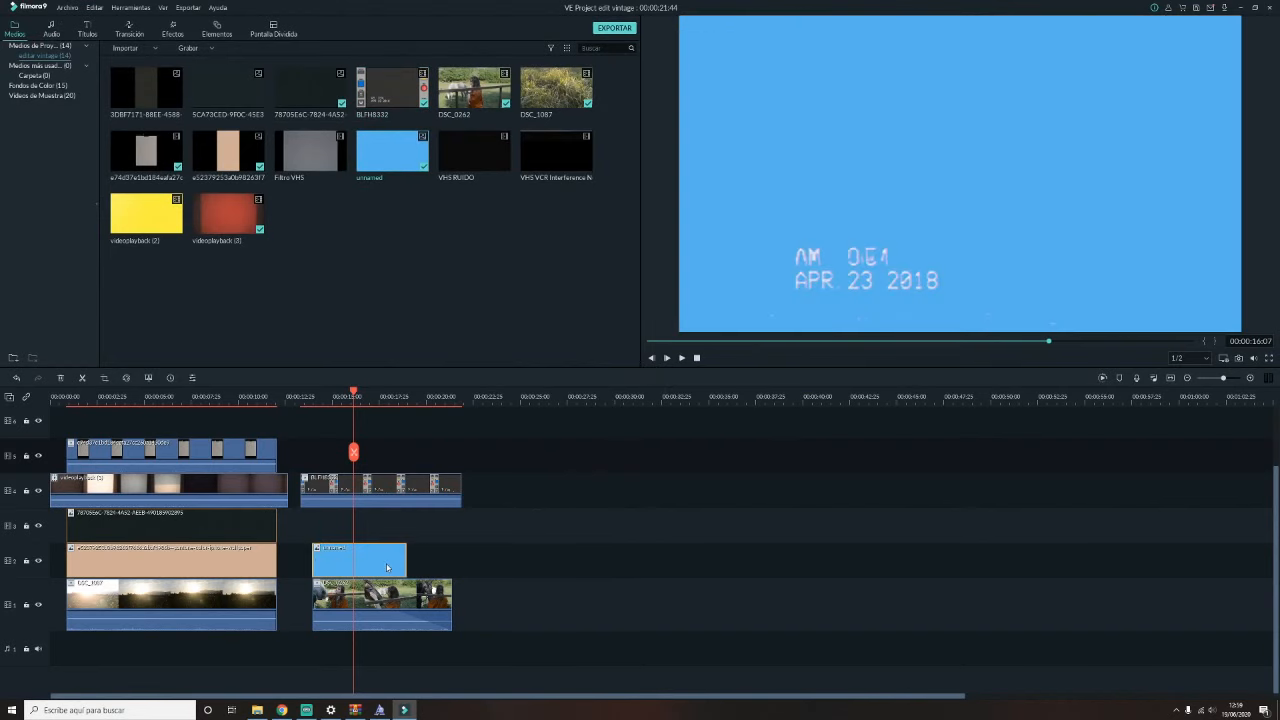
{"action": "double_click", "coordinate": [358, 558]}
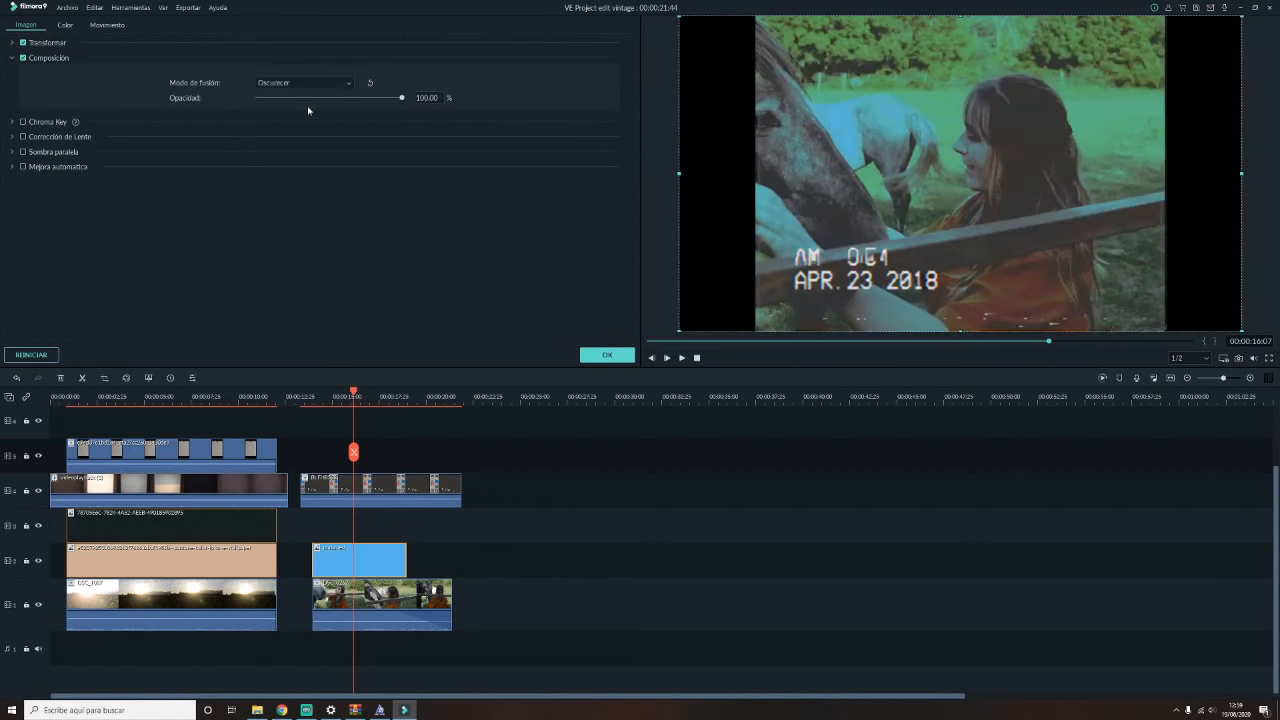
{"action": "left_click", "coordinate": [303, 82]}
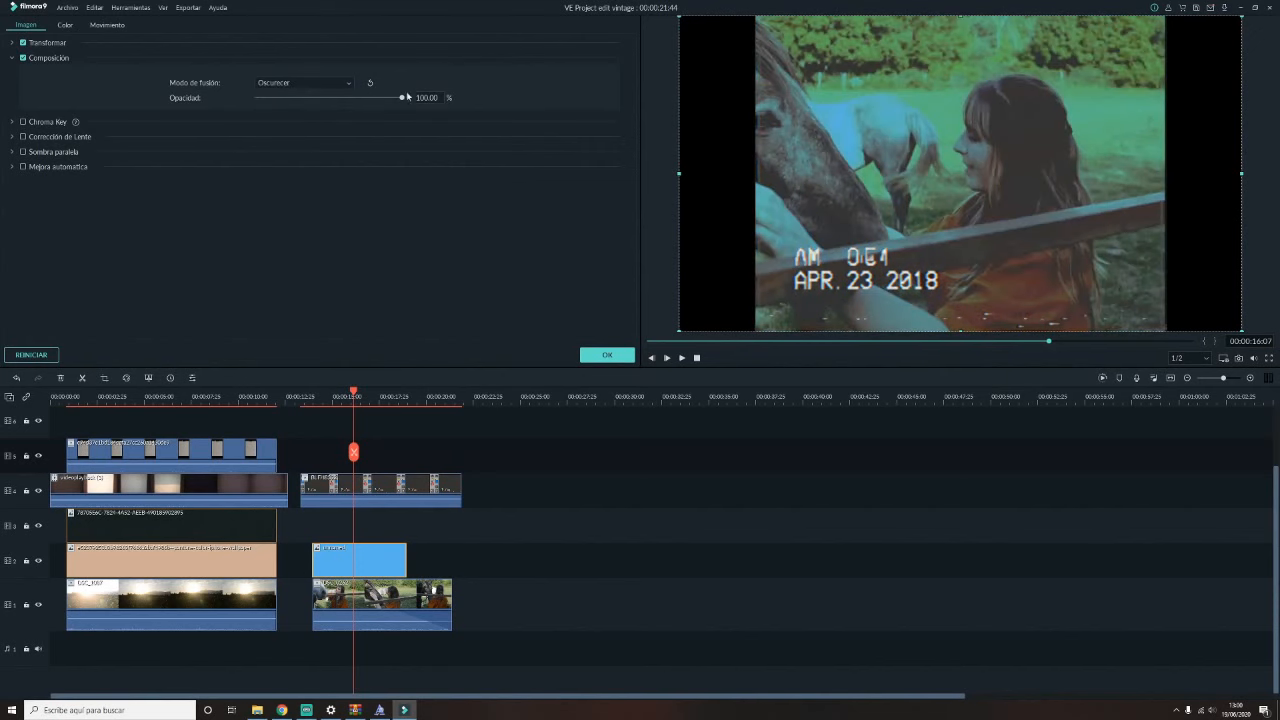
{"action": "left_click_drag", "start_coordinate": [402, 97], "coordinate": [289, 97]}
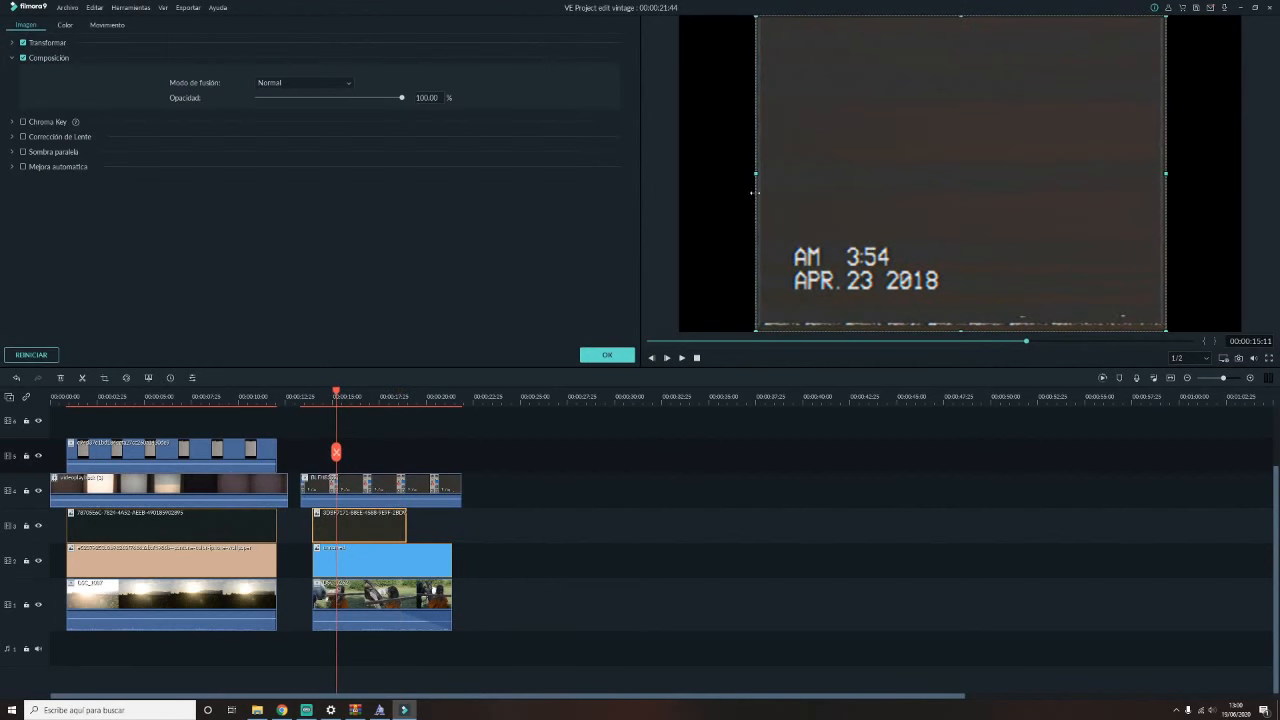
{"action": "left_click", "coordinate": [303, 82]}
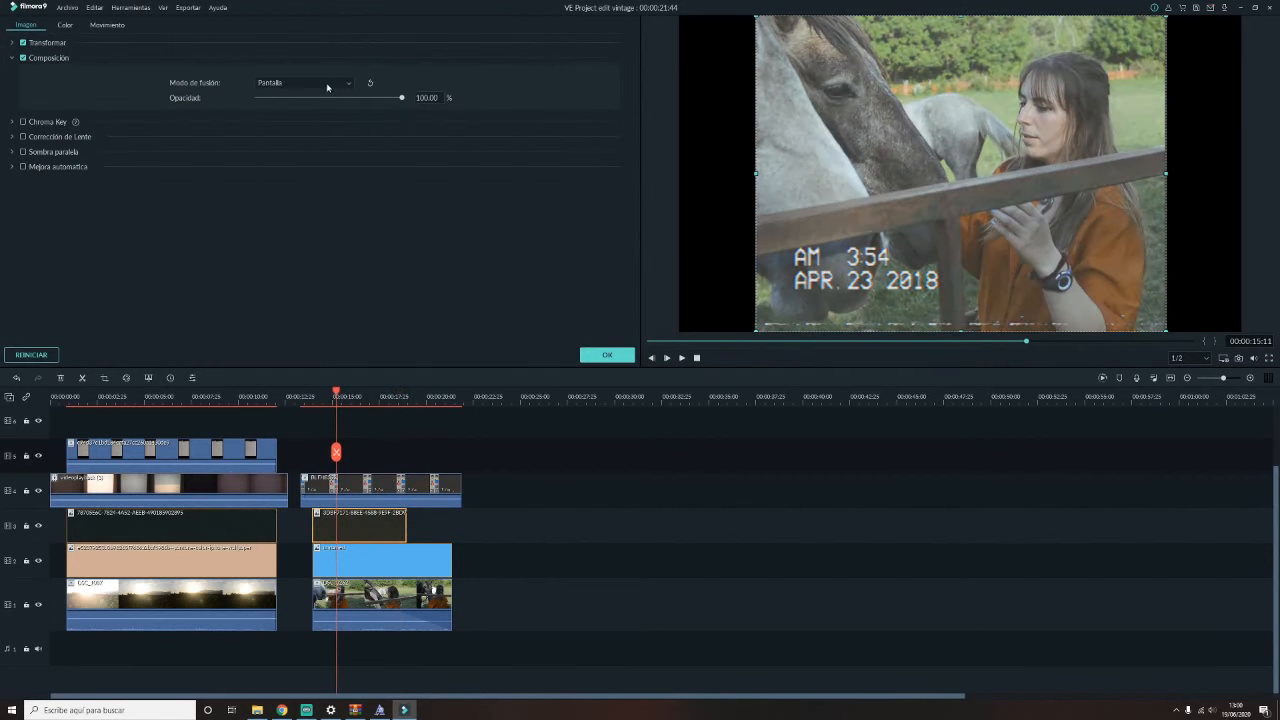
{"action": "left_click", "coordinate": [305, 82]}
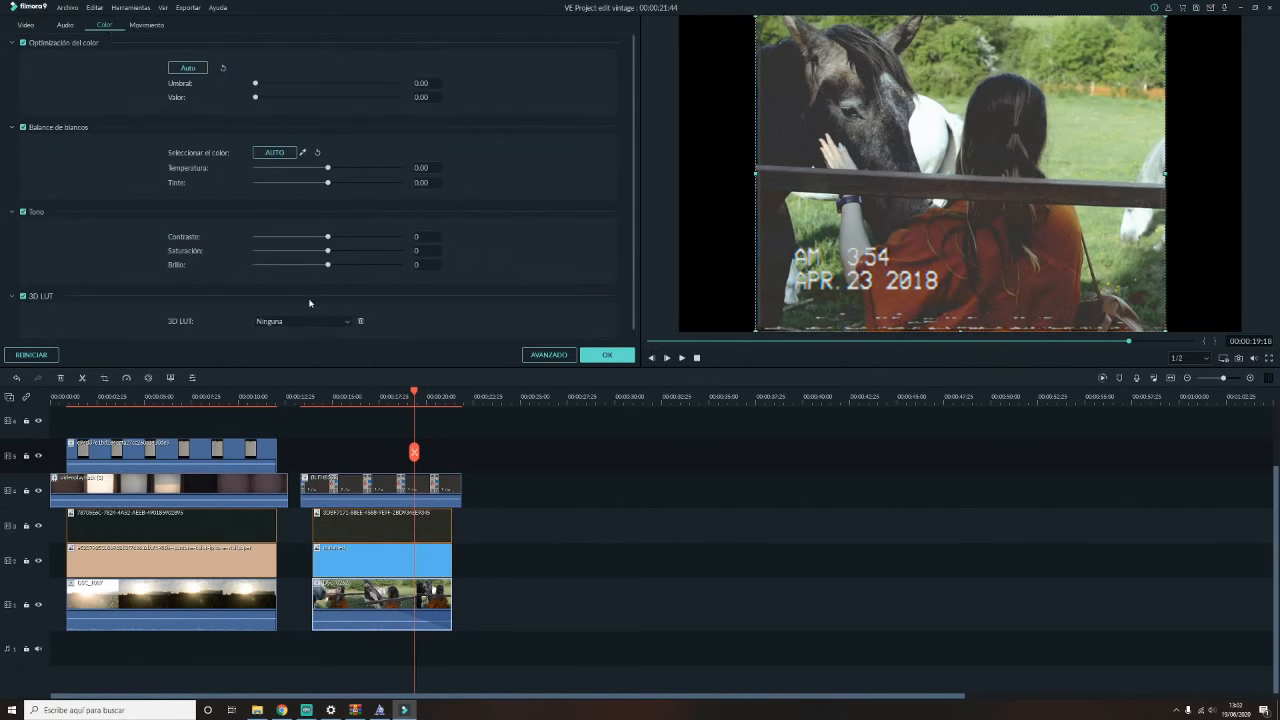
- Grade the footage: Temperature -14.40, Tint 7.09, Contrast -9, Saturation -15, Brightness 4
{"action": "left_click_drag", "start_coordinate": [327, 167], "coordinate": [289, 167]}
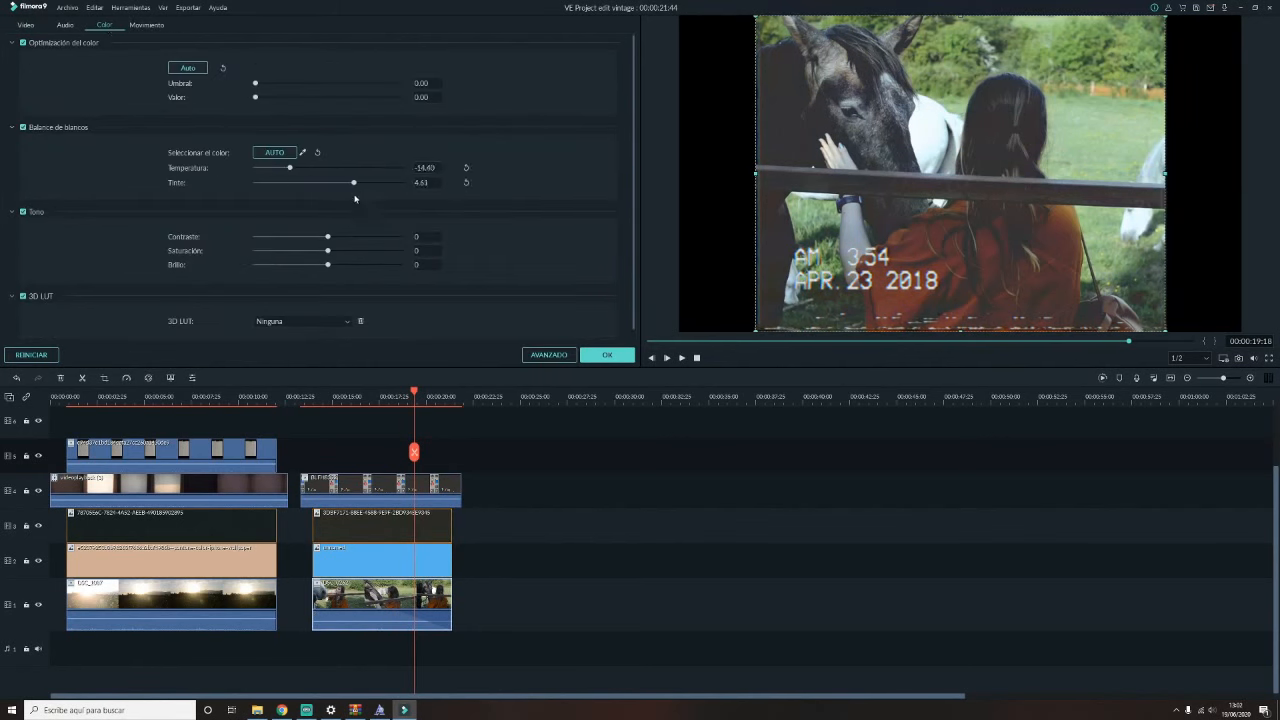
{"action": "left_click_drag", "start_coordinate": [353, 182], "coordinate": [357, 182]}
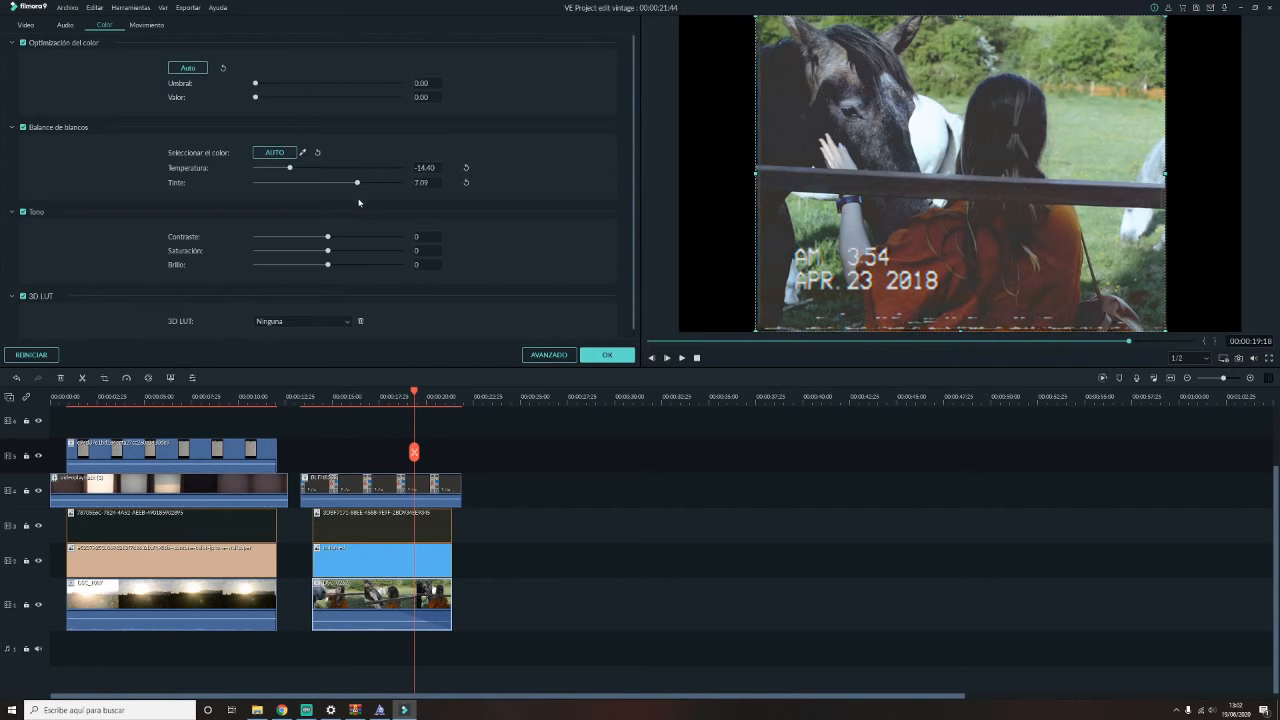
{"action": "left_click_drag", "start_coordinate": [327, 237], "coordinate": [320, 237]}
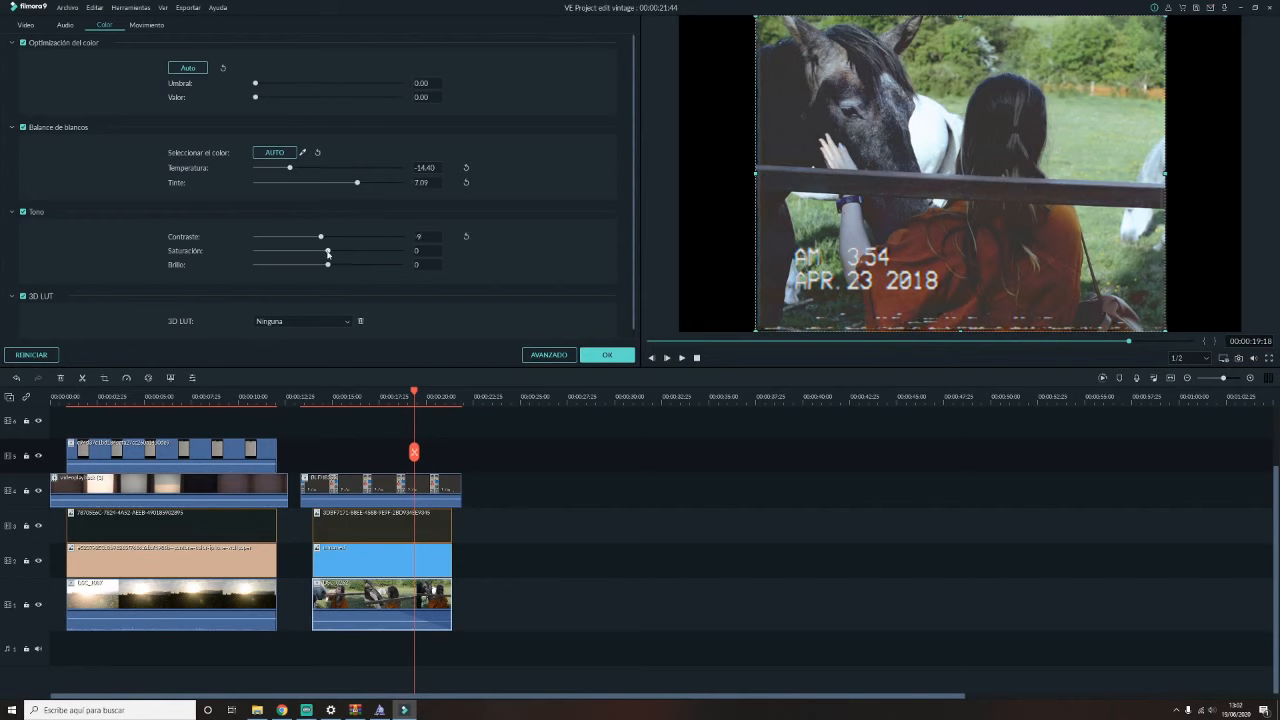
{"action": "left_click_drag", "start_coordinate": [327, 250], "coordinate": [315, 250]}
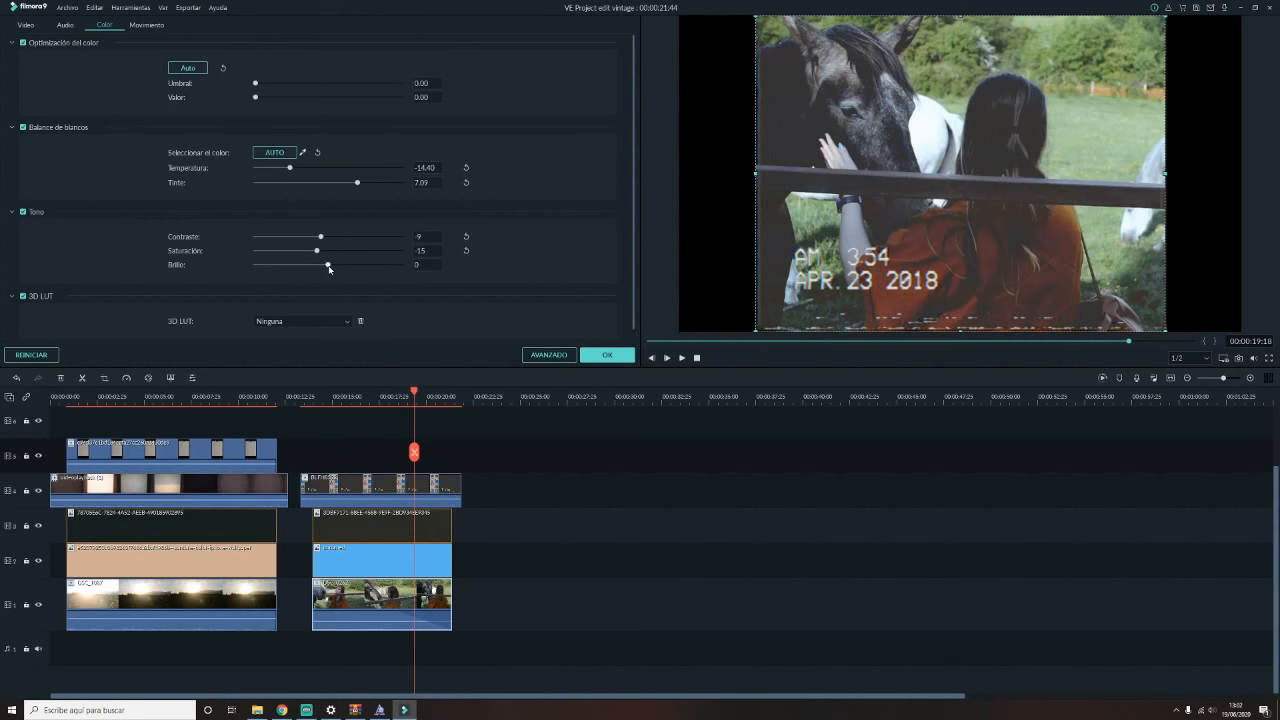
{"action": "left_click_drag", "start_coordinate": [330, 264], "coordinate": [330, 264]}
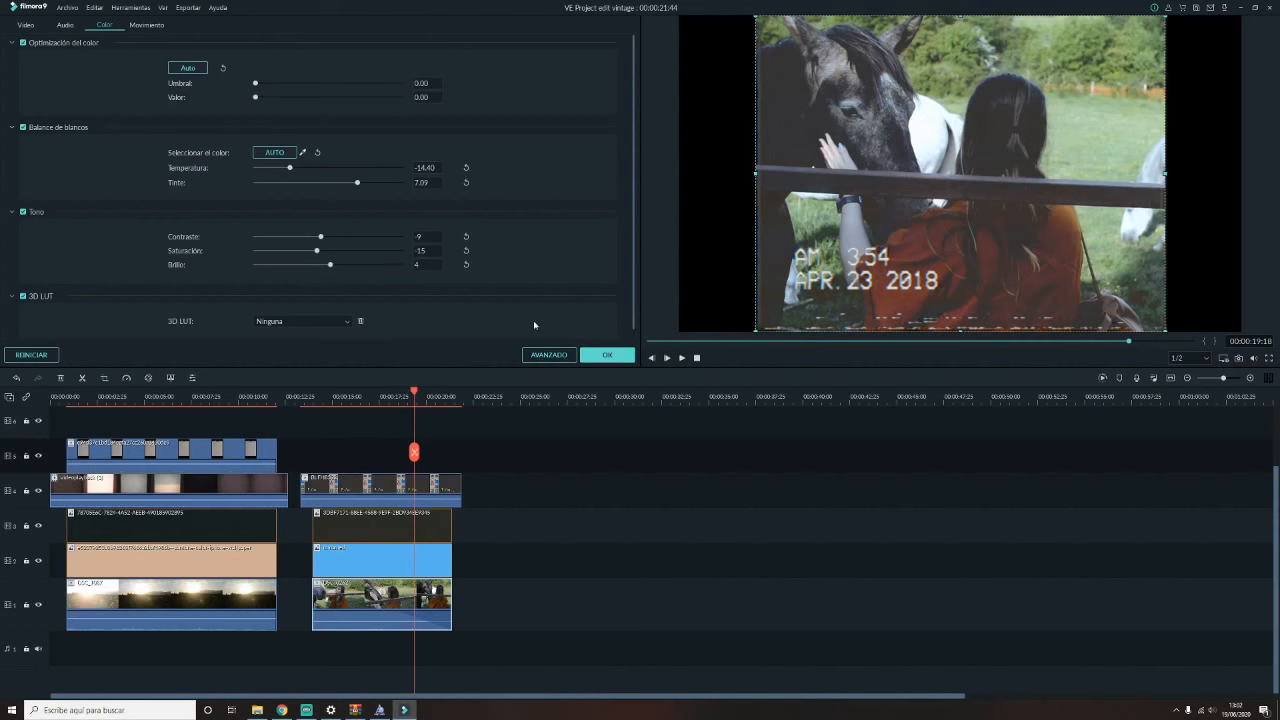
{"action": "left_click", "coordinate": [606, 355]}
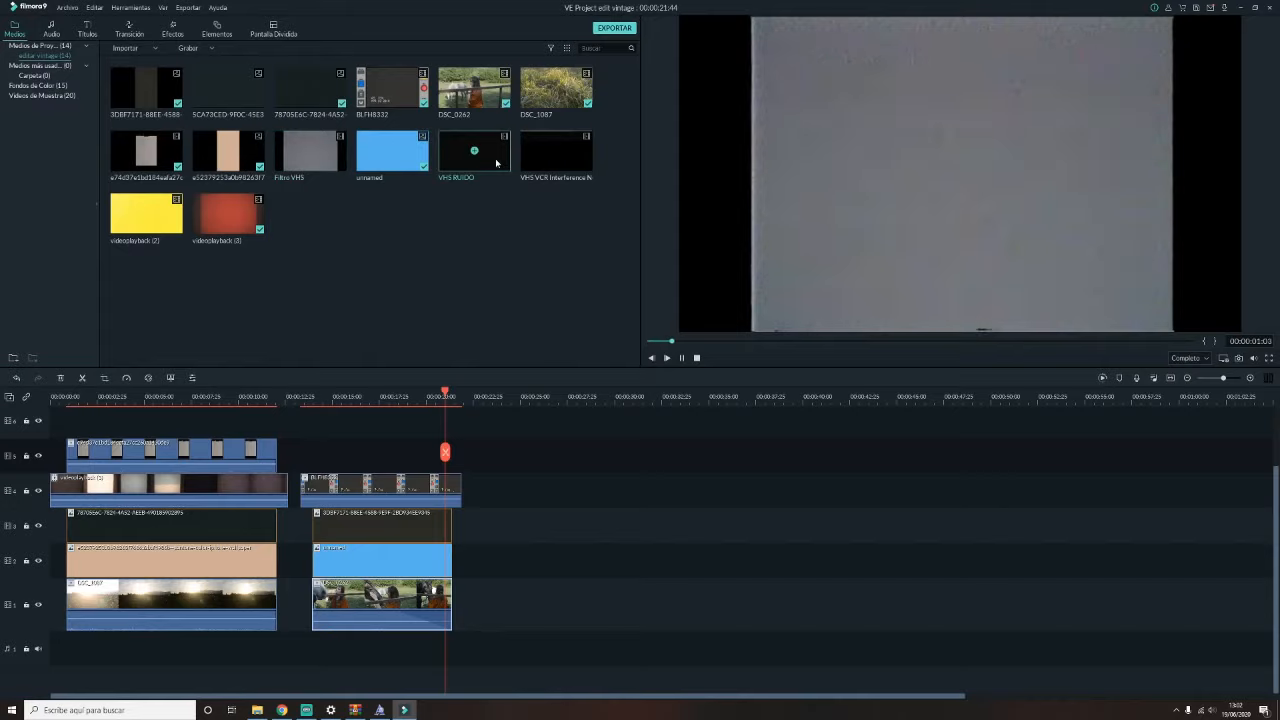
- Set the VHS RUIDO noise layer to 38.28% opacity and play back the horse edit
{"action": "left_click", "coordinate": [667, 357]}
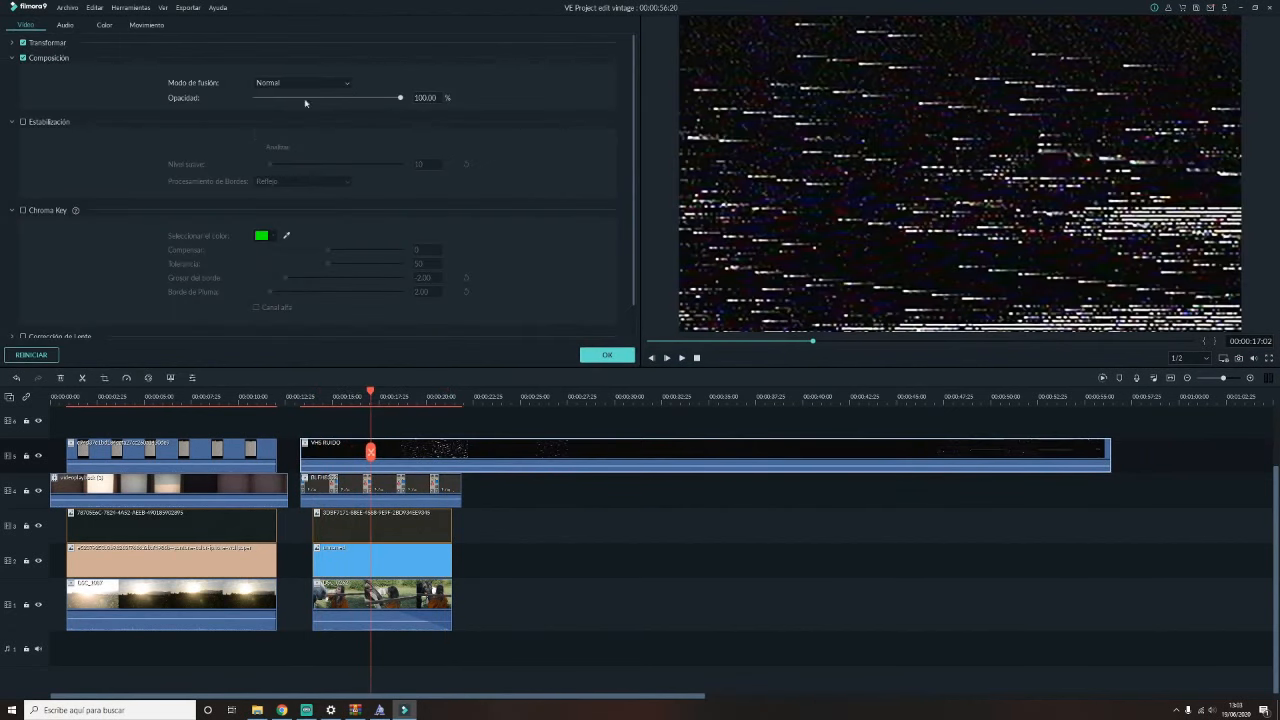
{"action": "left_click_drag", "start_coordinate": [400, 97], "coordinate": [310, 97]}
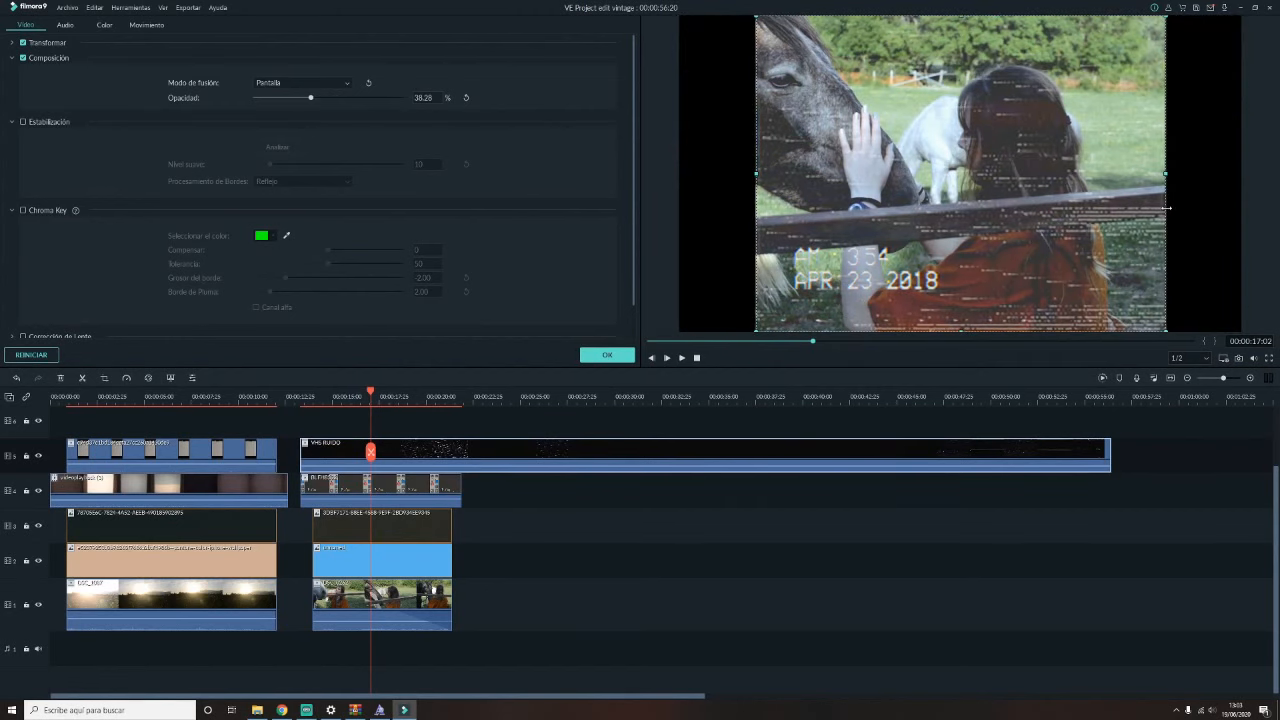
{"action": "left_click", "coordinate": [667, 357]}
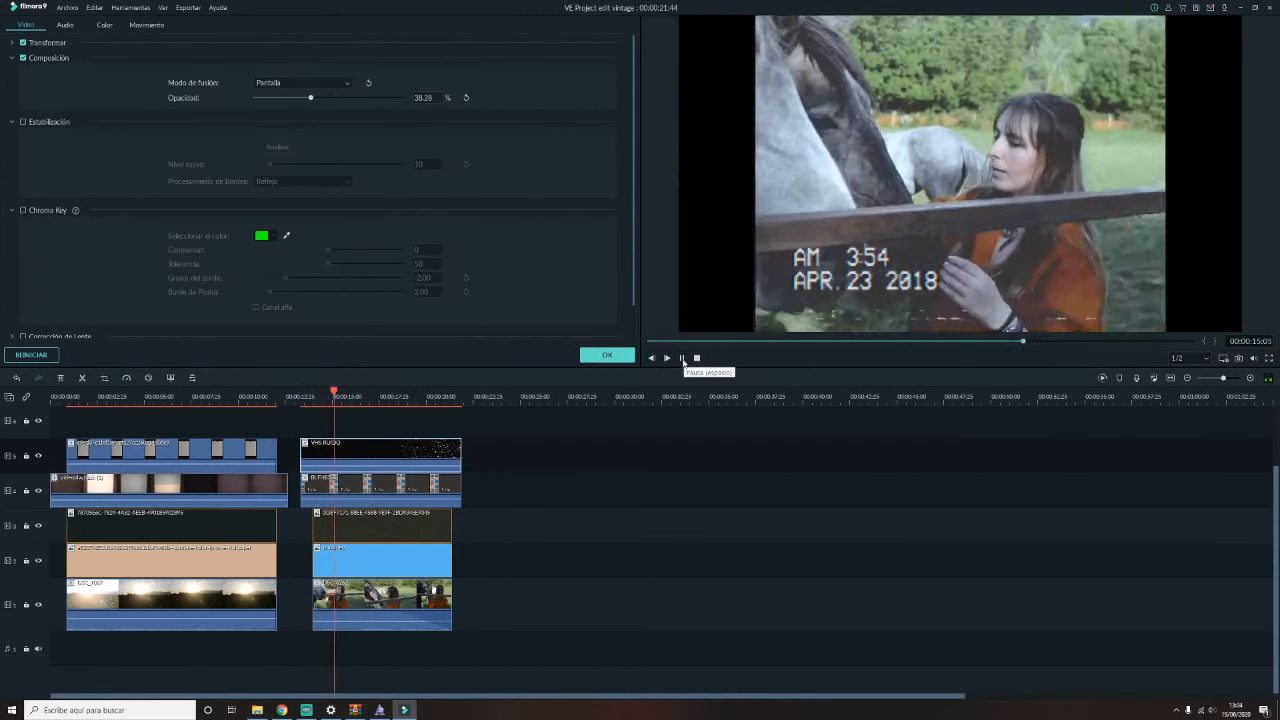